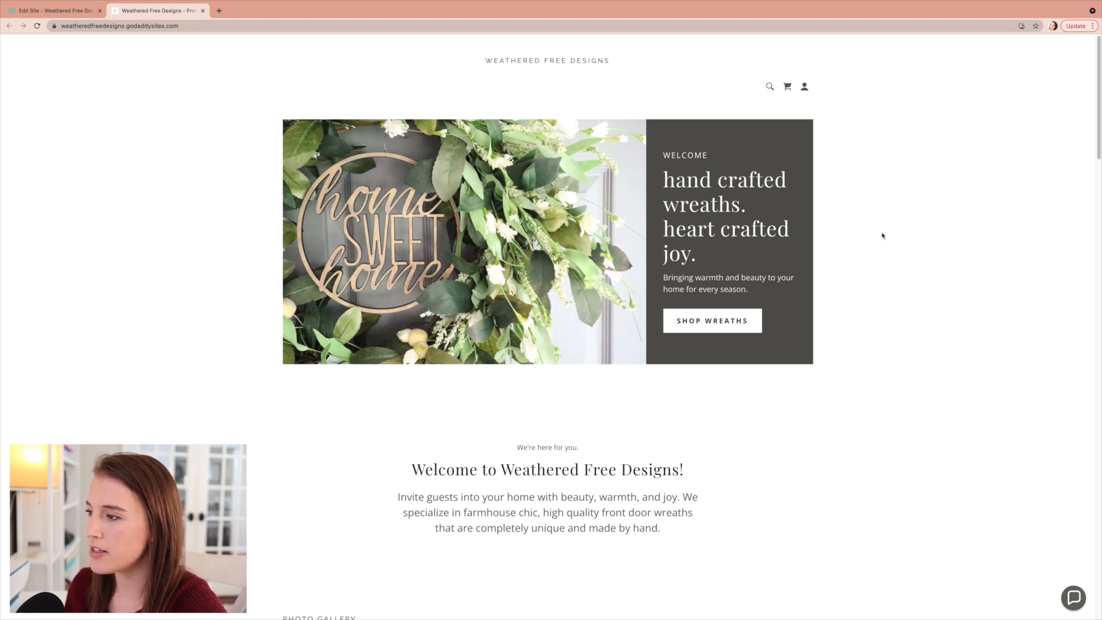
mouse_move(748, 246)
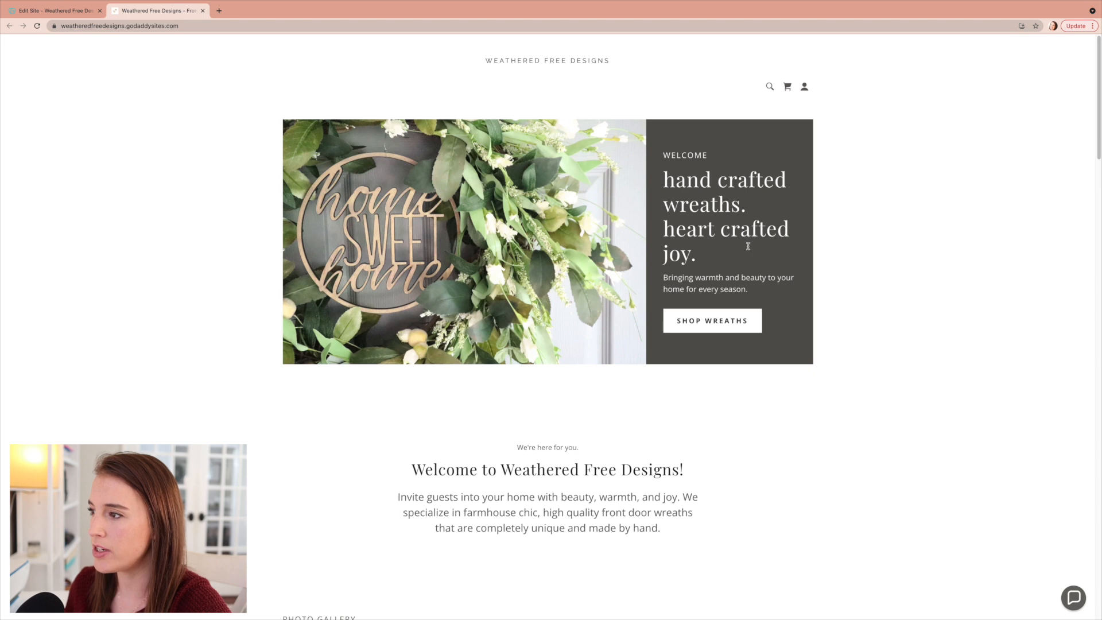
mouse_move(859, 339)
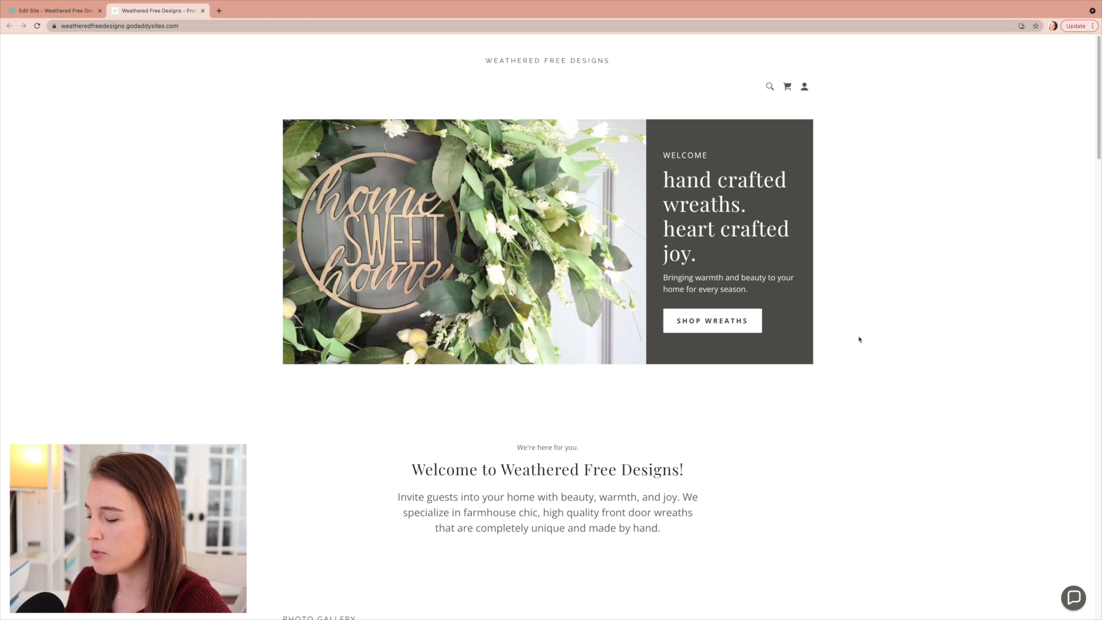
- Scroll the live site down to the wreath photo gallery
scroll("down", 3)
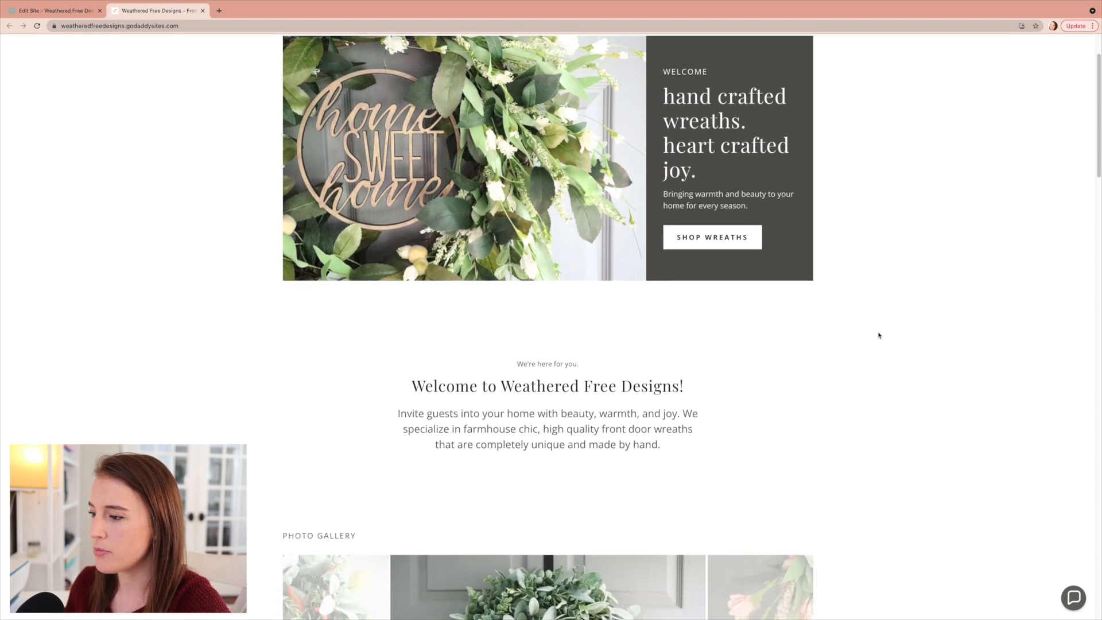
scroll("down", 3)
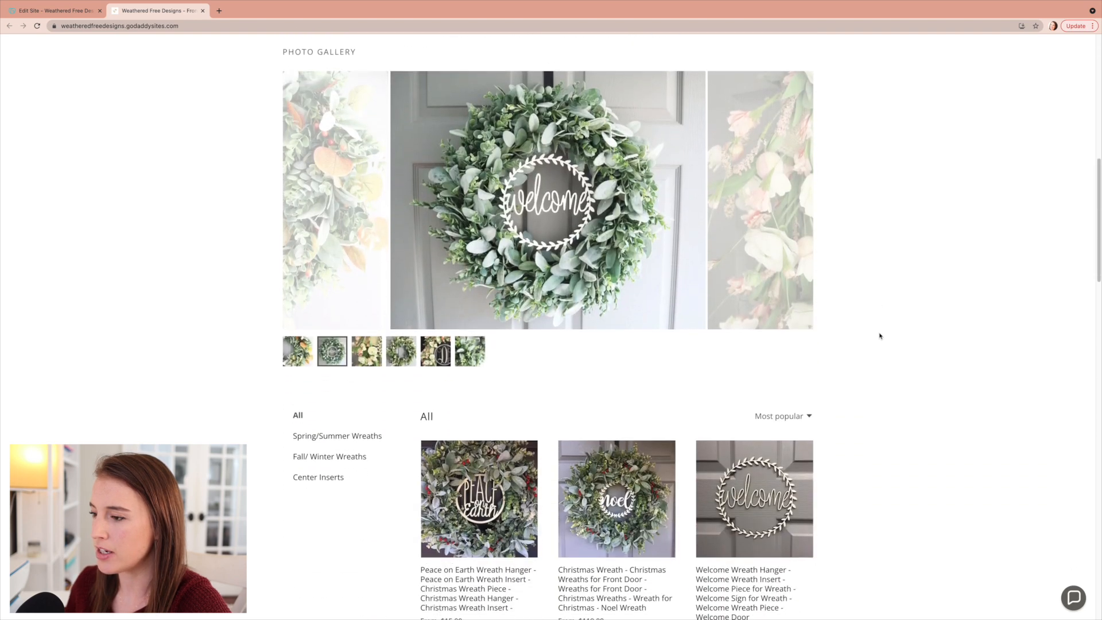
scroll("up", 3)
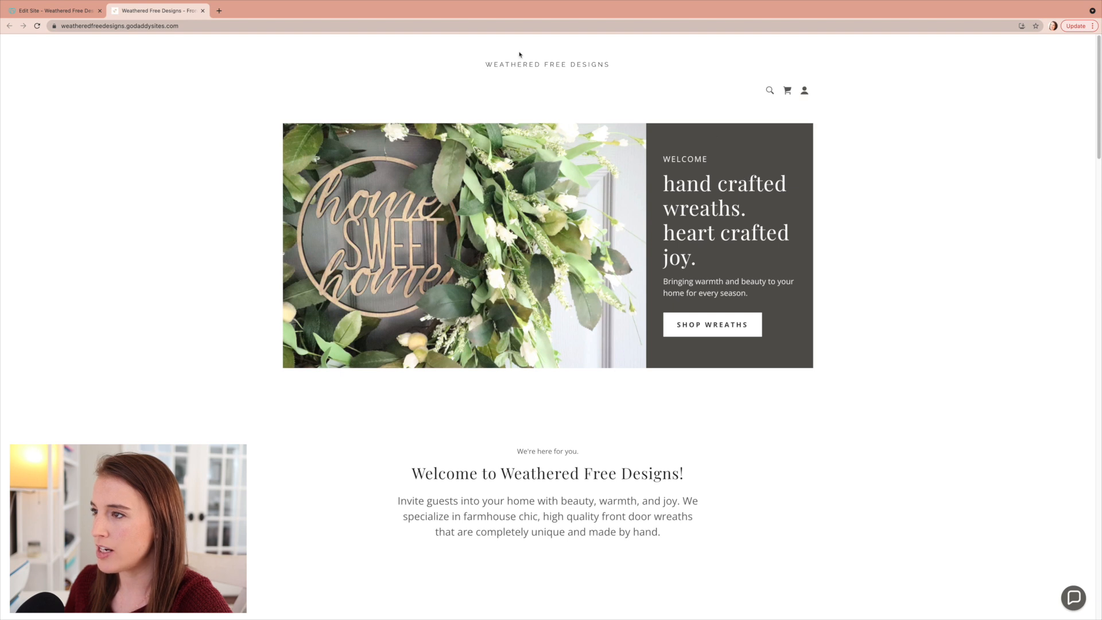
mouse_move(444, 286)
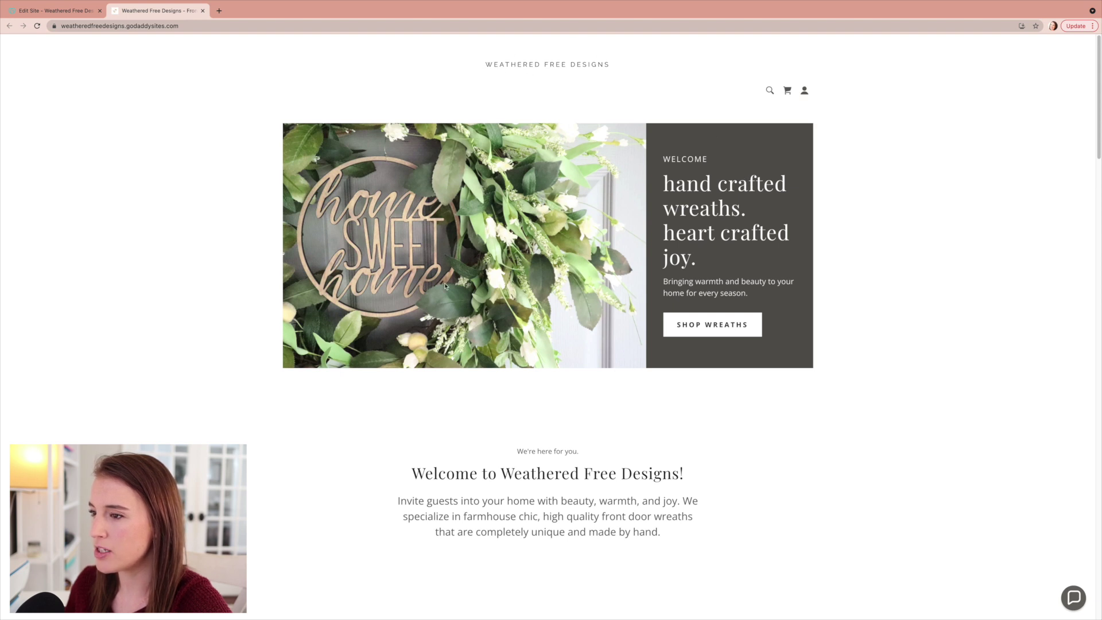
mouse_move(519, 197)
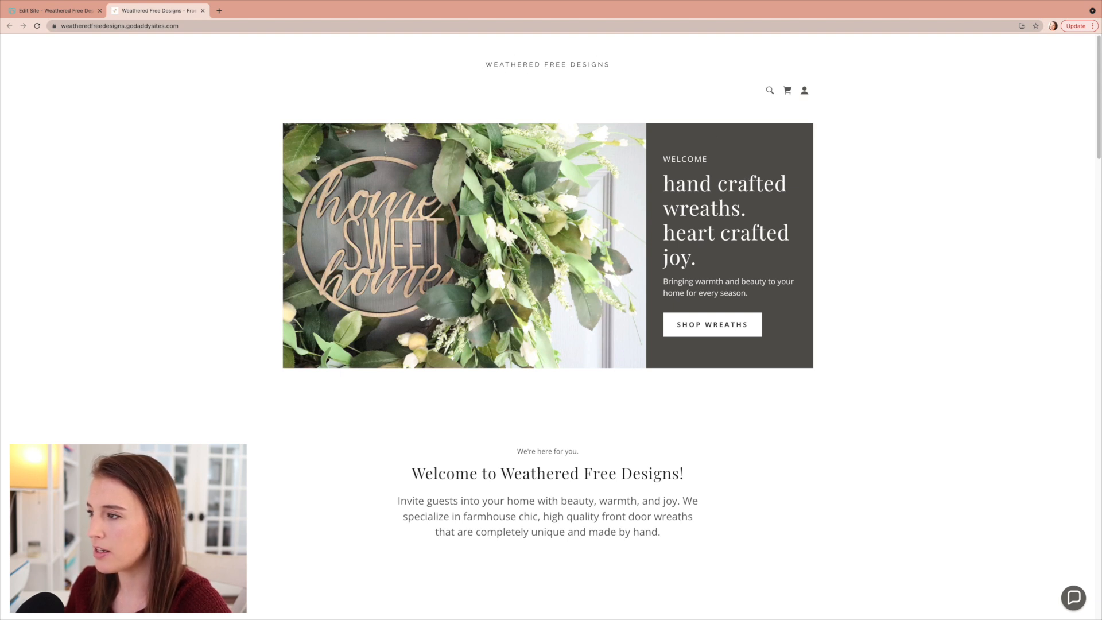
mouse_move(709, 256)
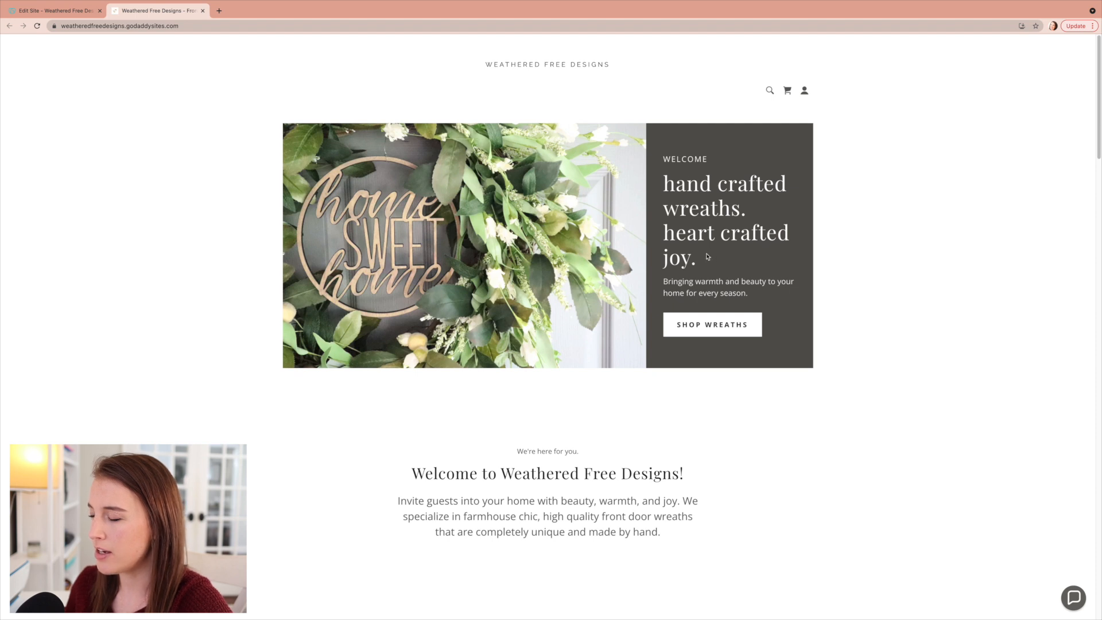
mouse_move(746, 264)
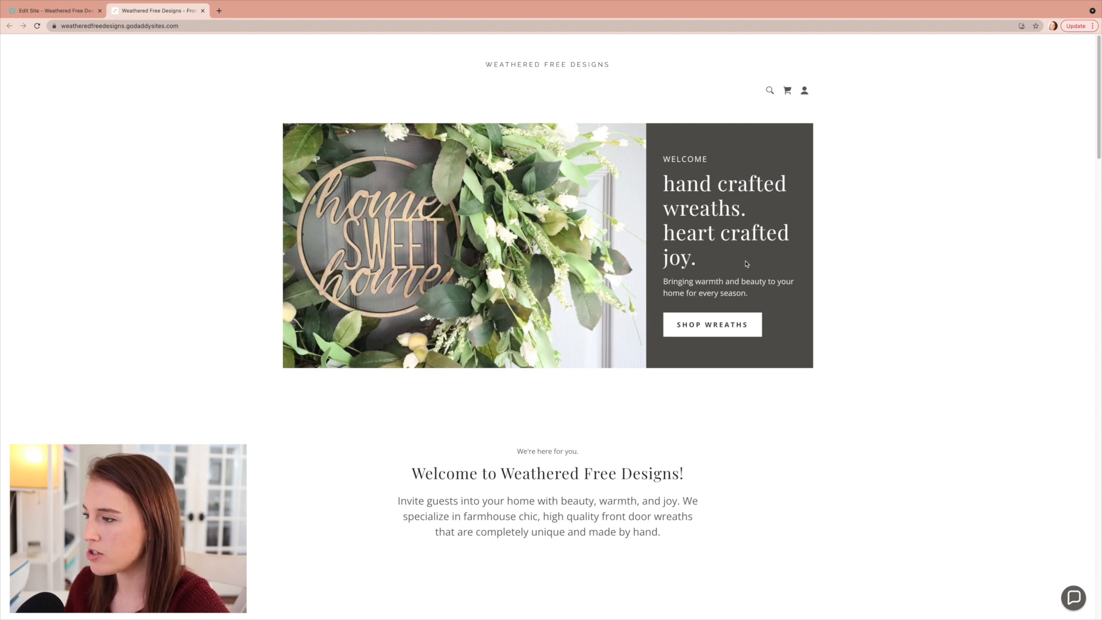
mouse_move(793, 295)
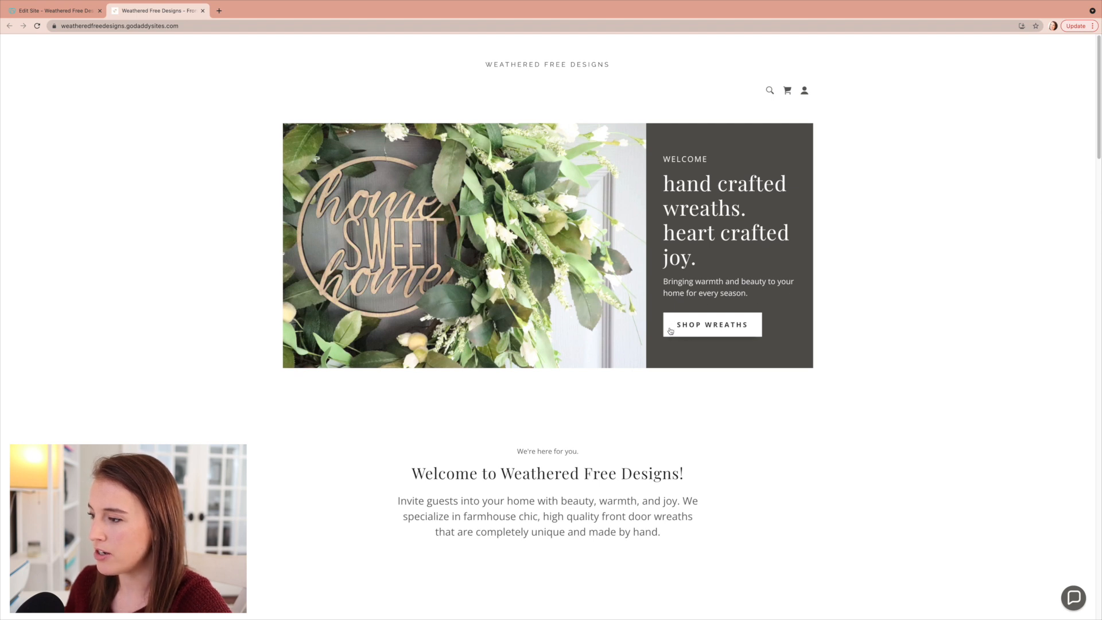
mouse_move(804, 332)
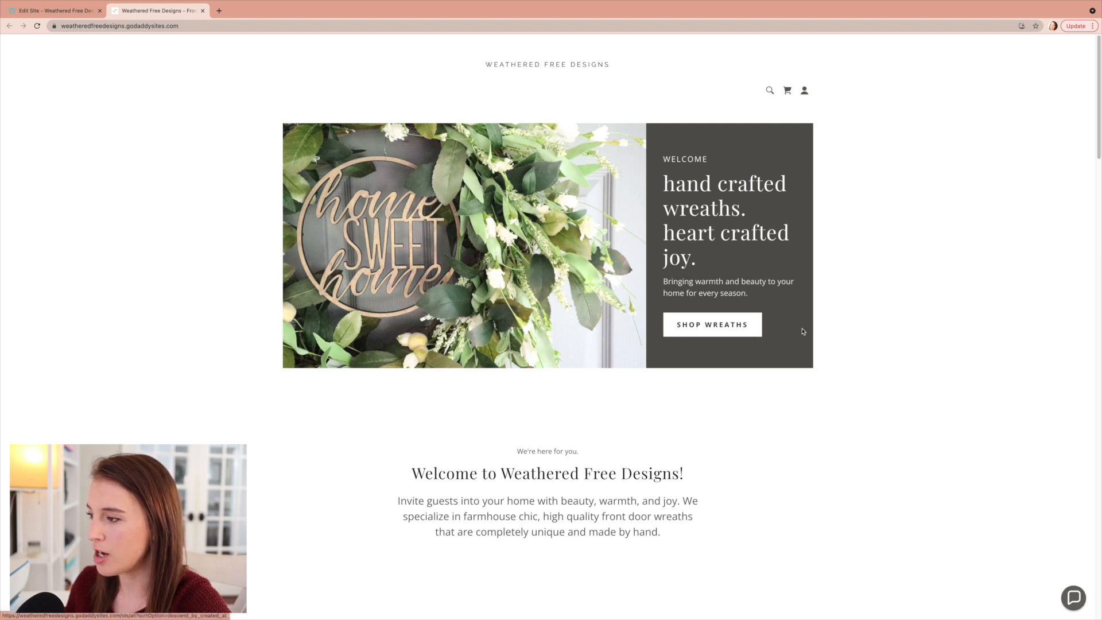
scroll("down", 3)
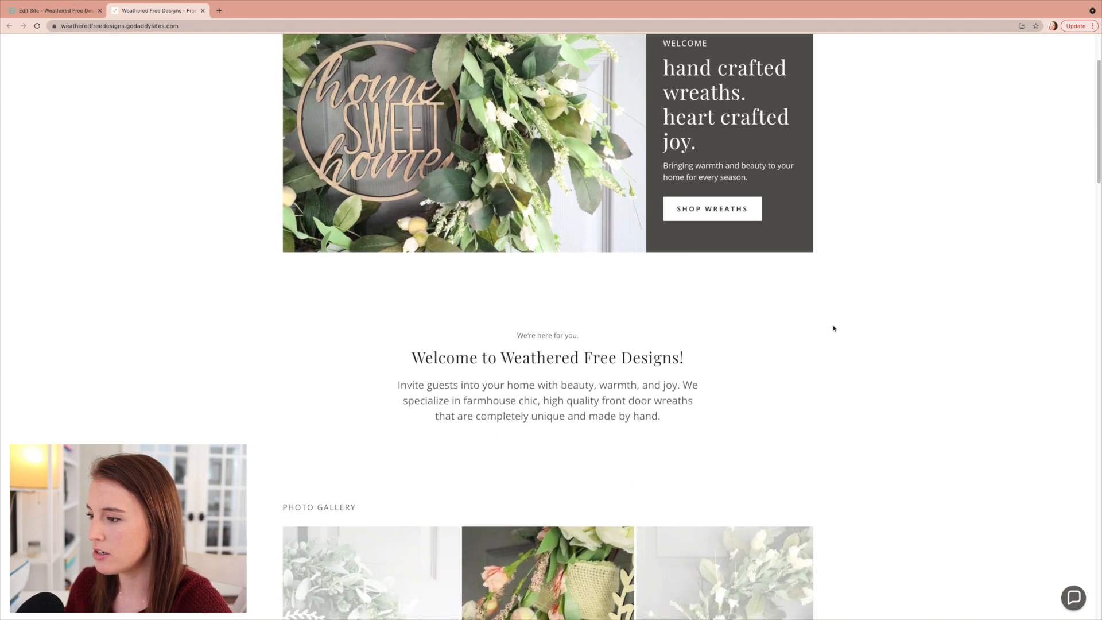
scroll("down", 3)
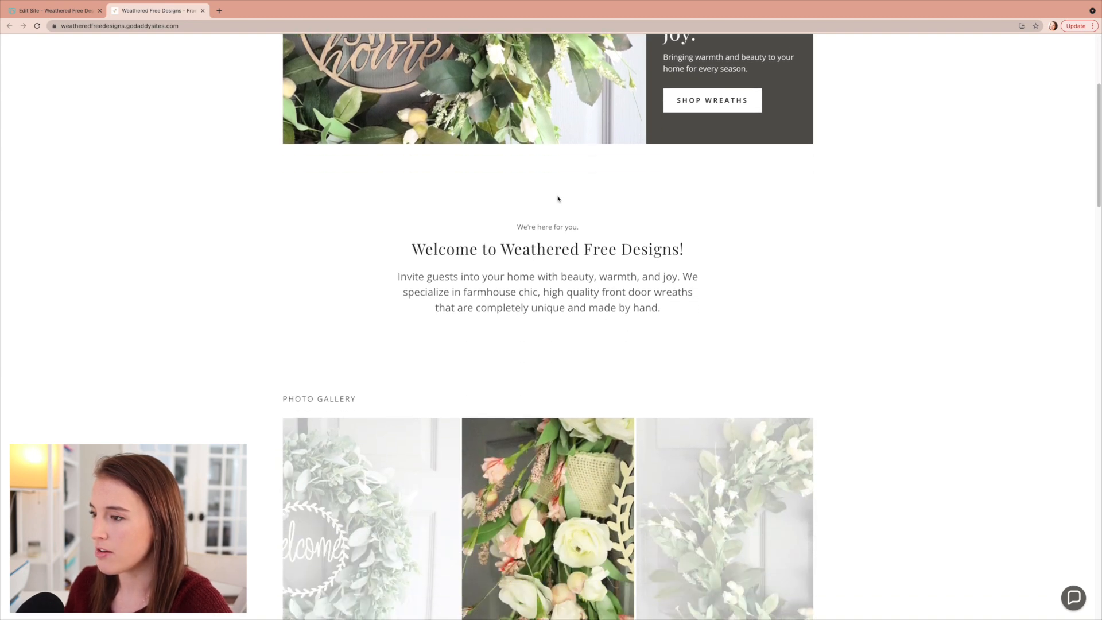
scroll("down", 3)
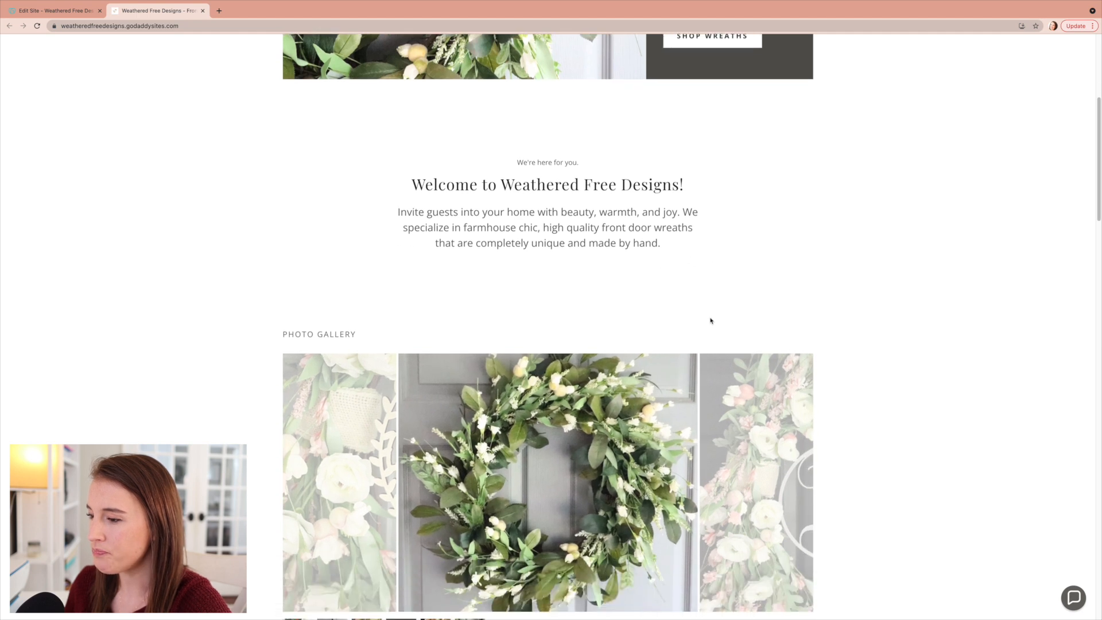
scroll("down", 3)
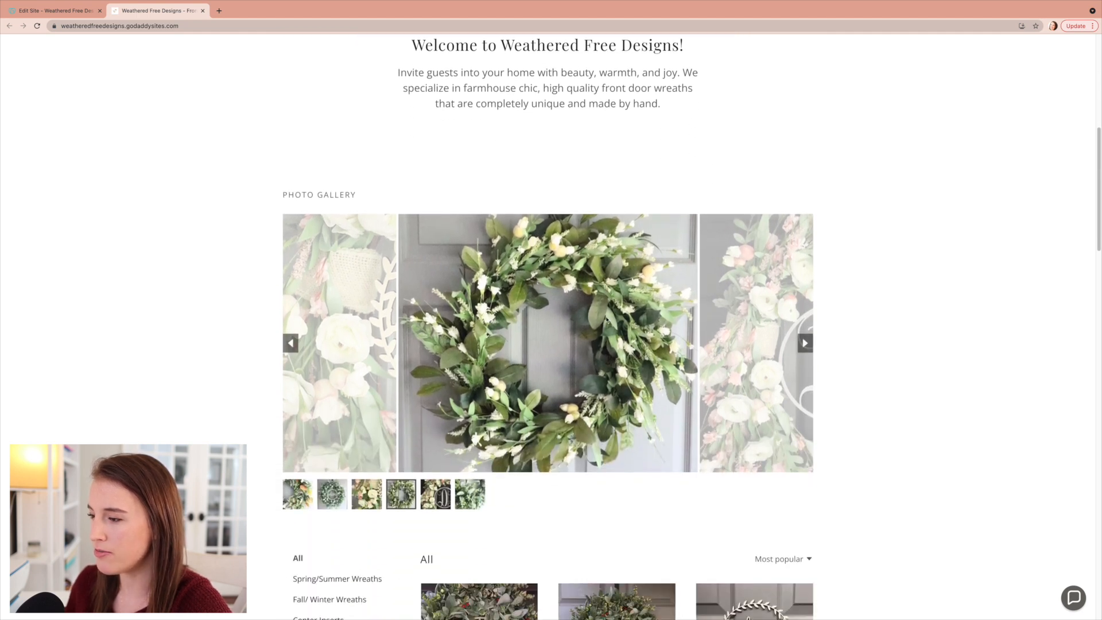
mouse_move(739, 330)
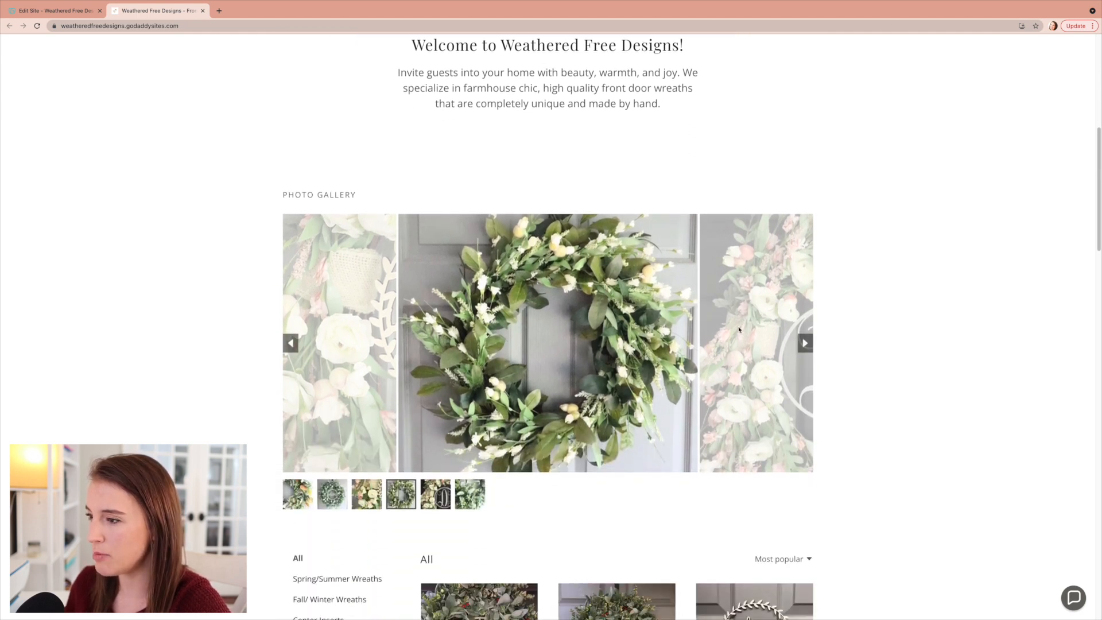
scroll("down", 3)
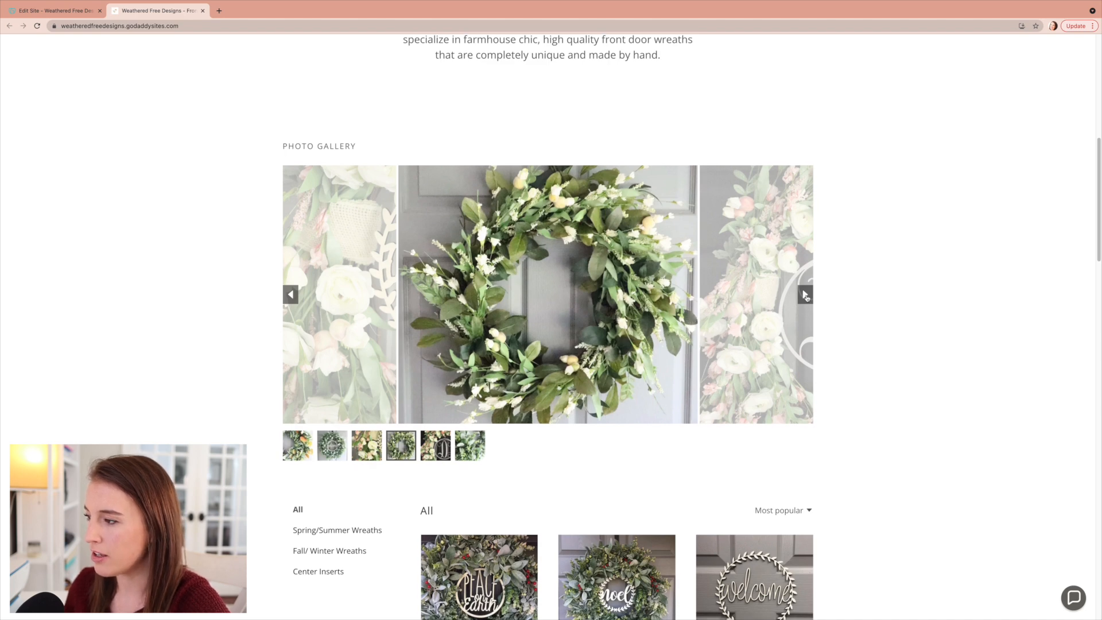
- Cycle the gallery through several wreath photos and reach the priced product grid
left_click(805, 295)
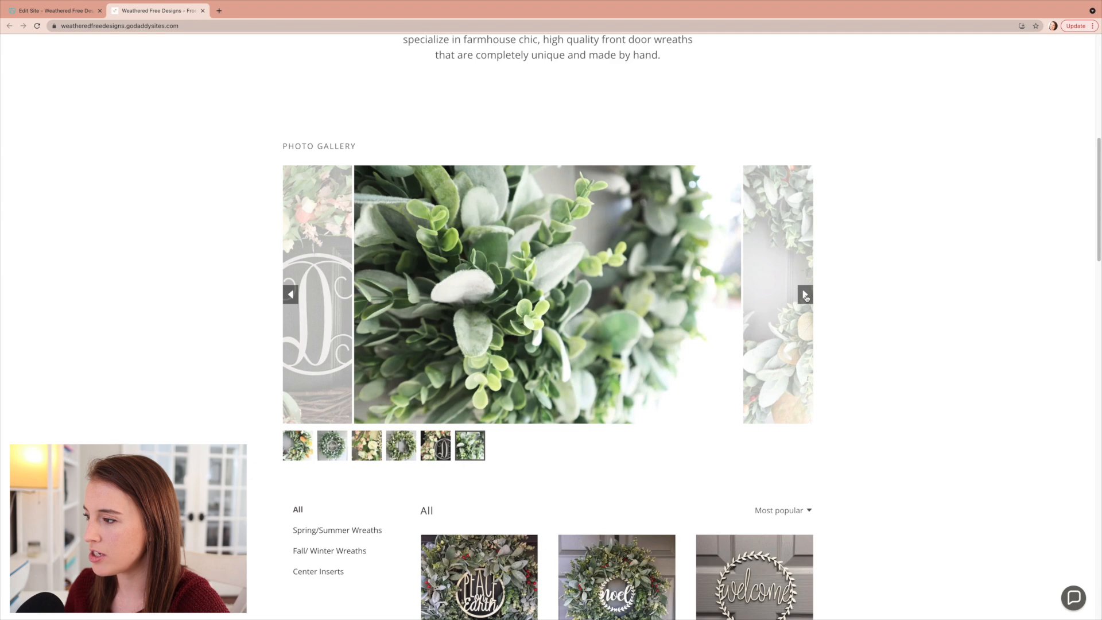
scroll("down", 3)
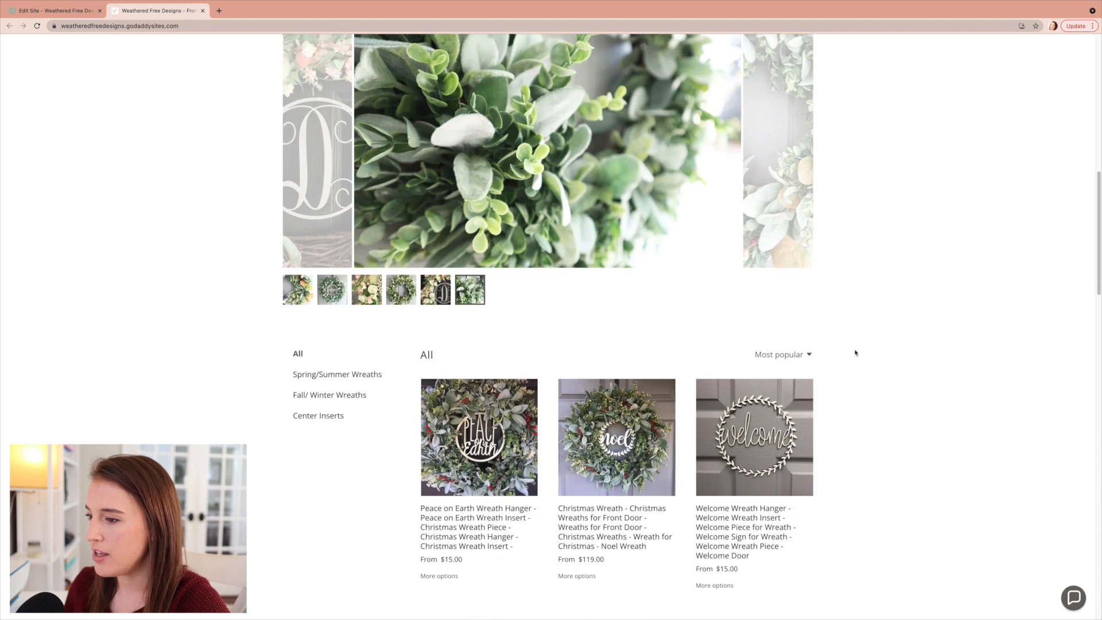
scroll("down", 3)
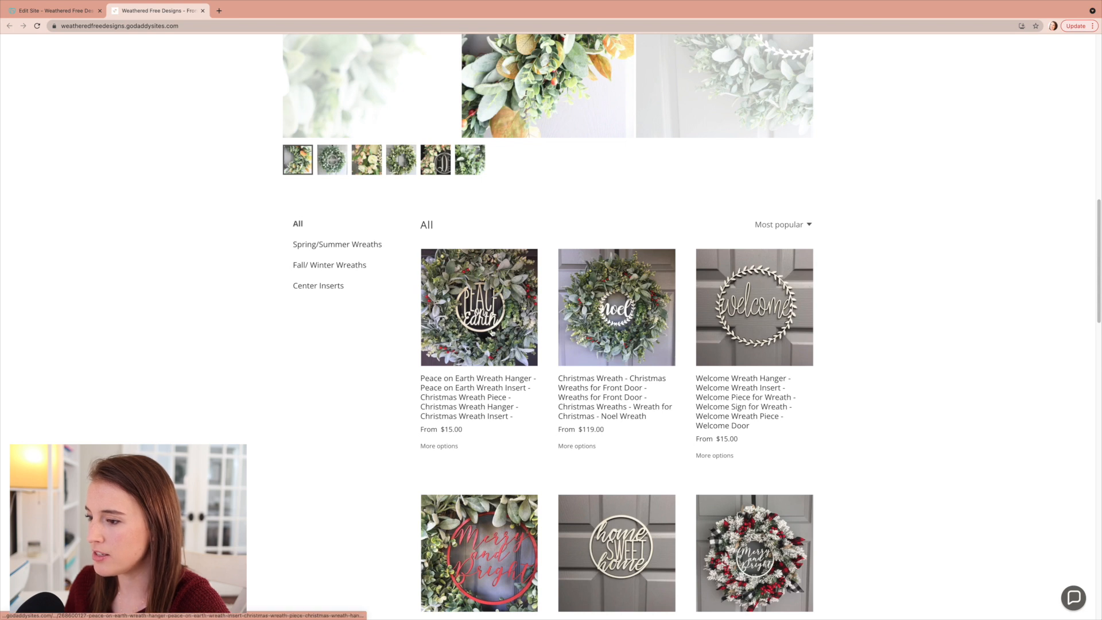
left_click(332, 159)
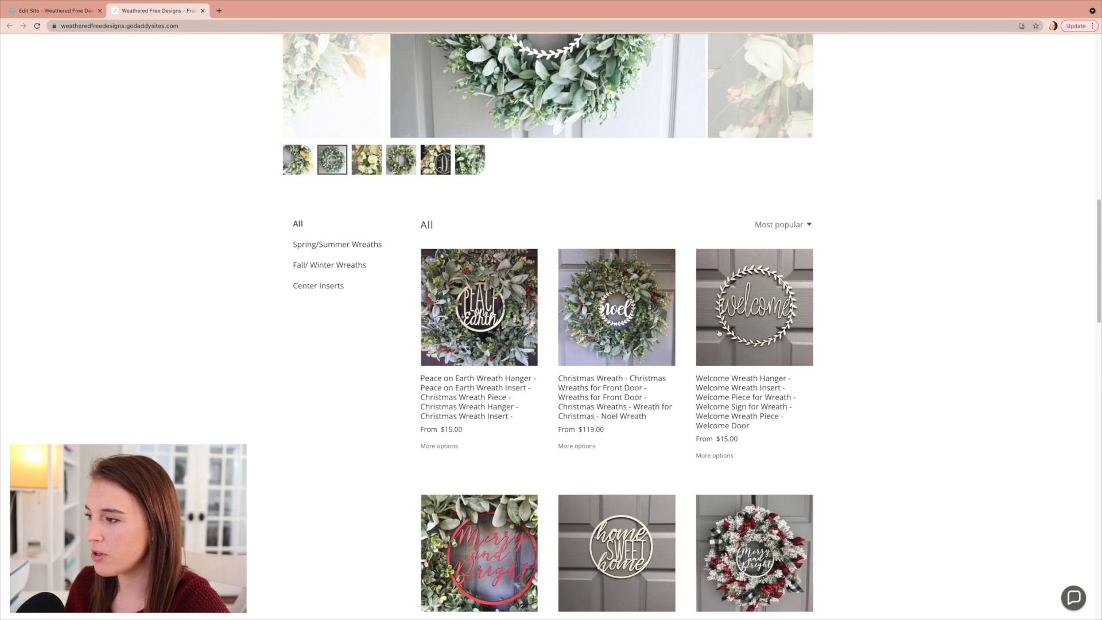
left_click(780, 224)
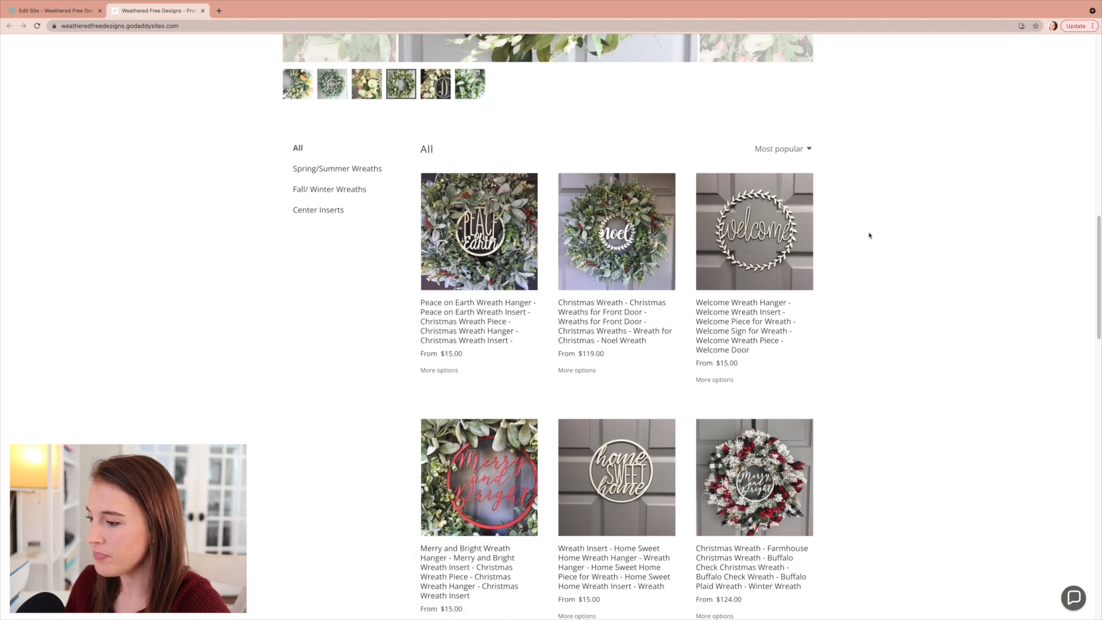
scroll("down", 3)
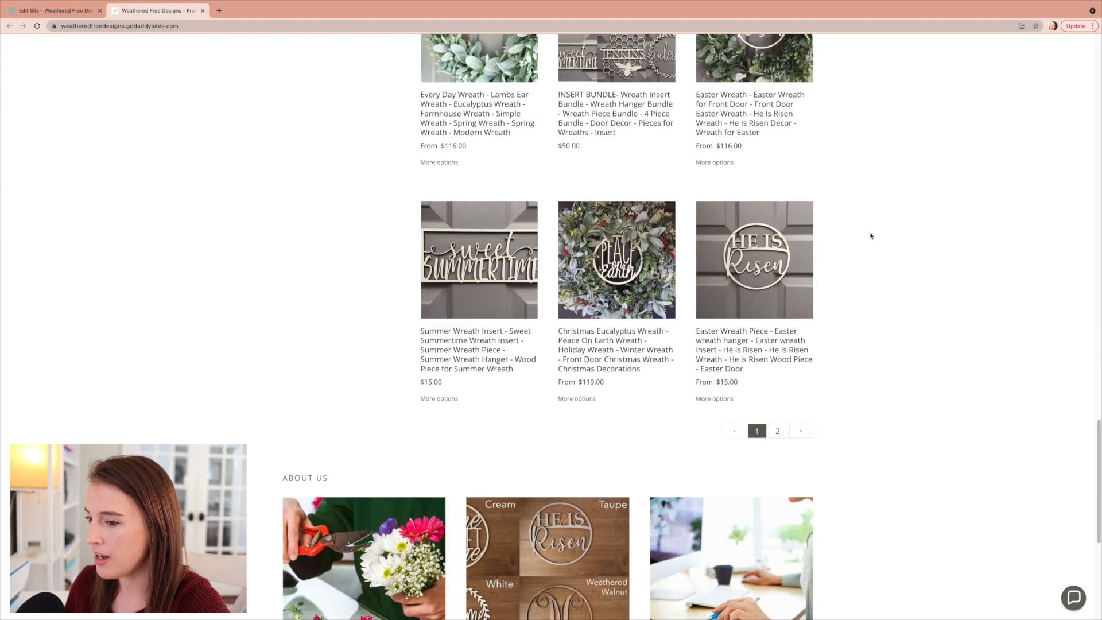
scroll("down", 3)
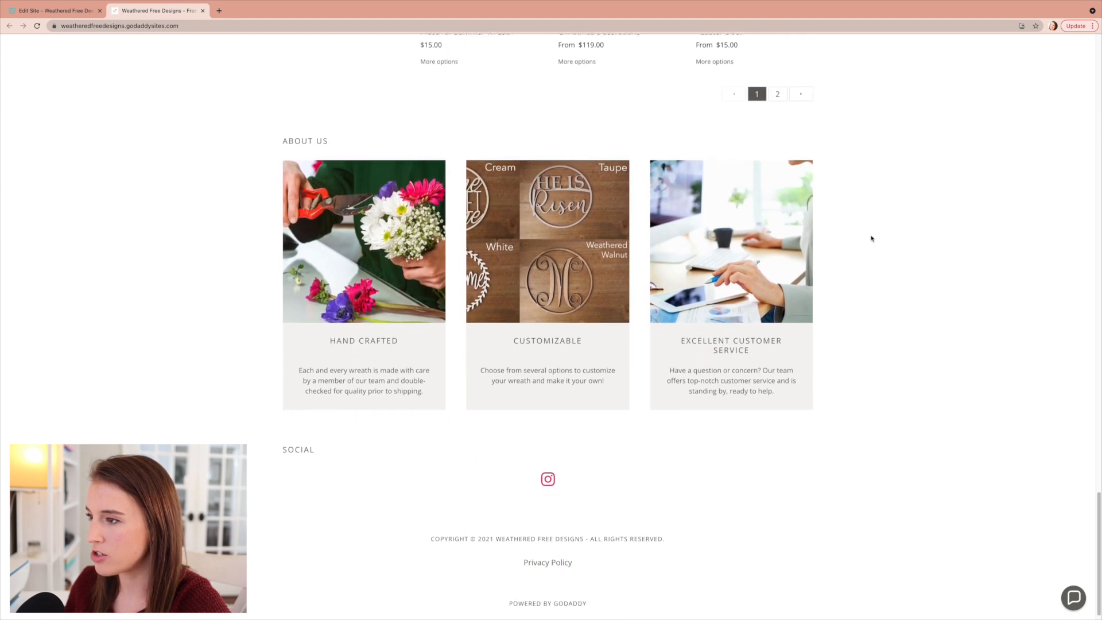
mouse_move(346, 340)
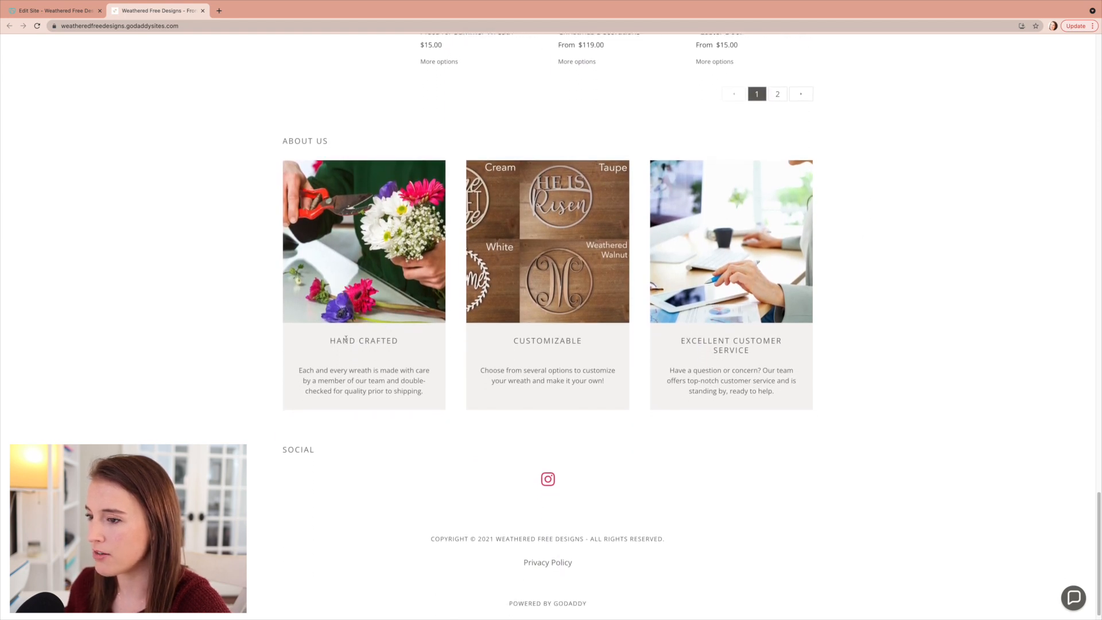
mouse_move(569, 323)
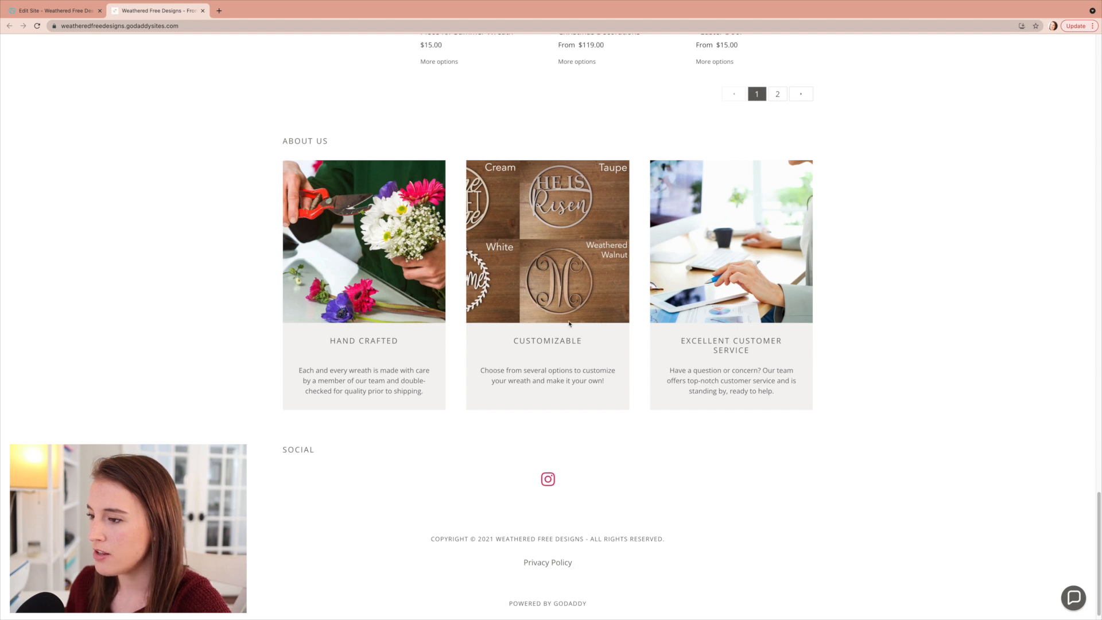
mouse_move(728, 349)
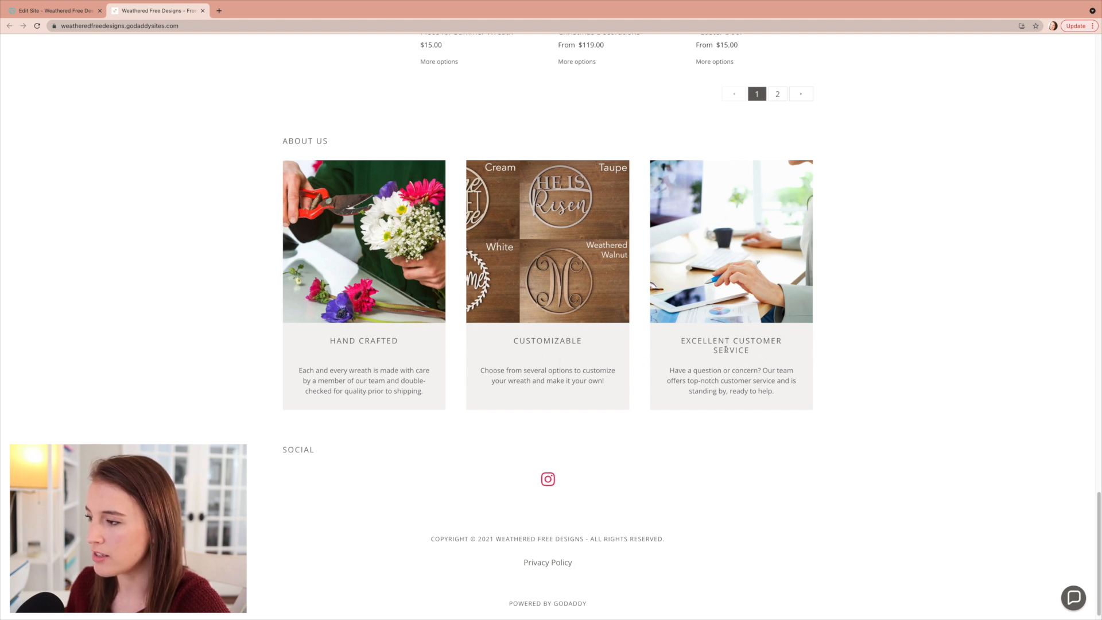
mouse_move(518, 491)
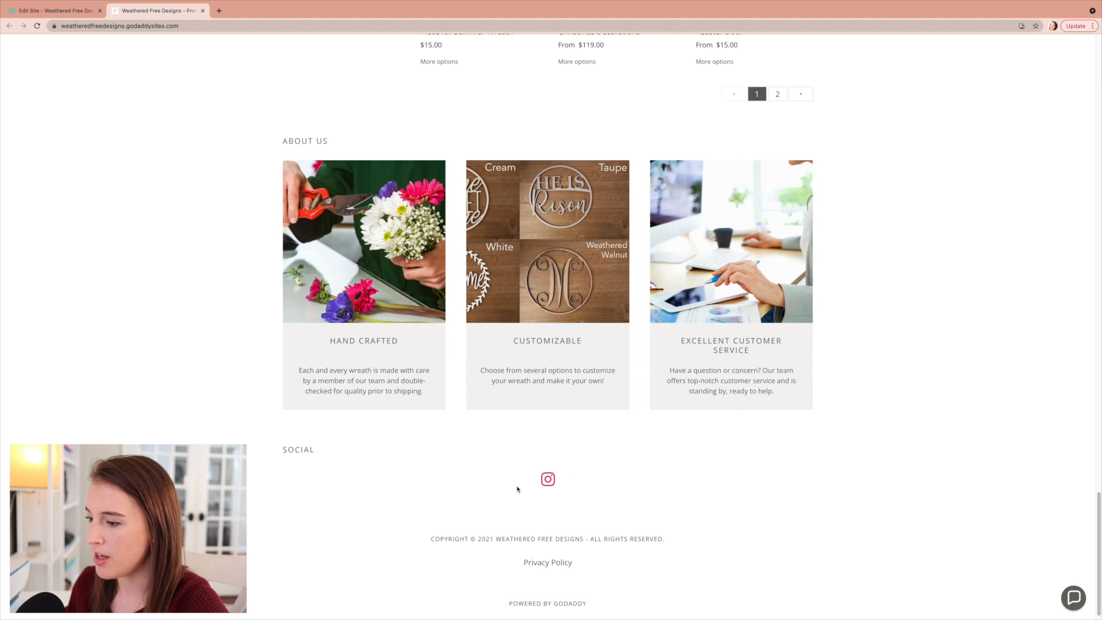
mouse_move(1060, 576)
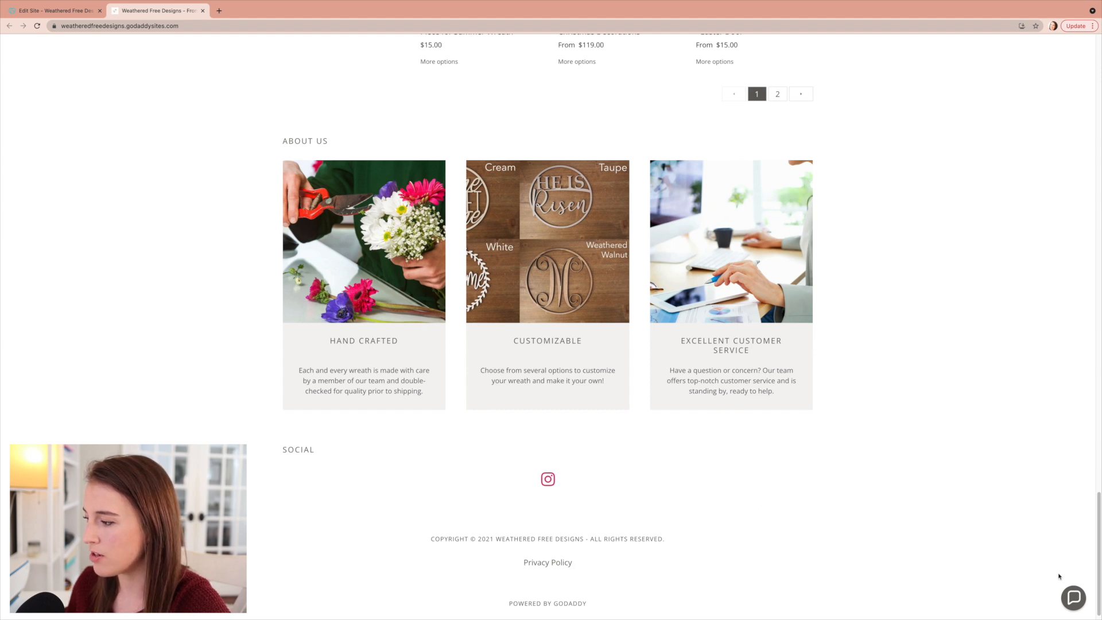
left_click(1075, 598)
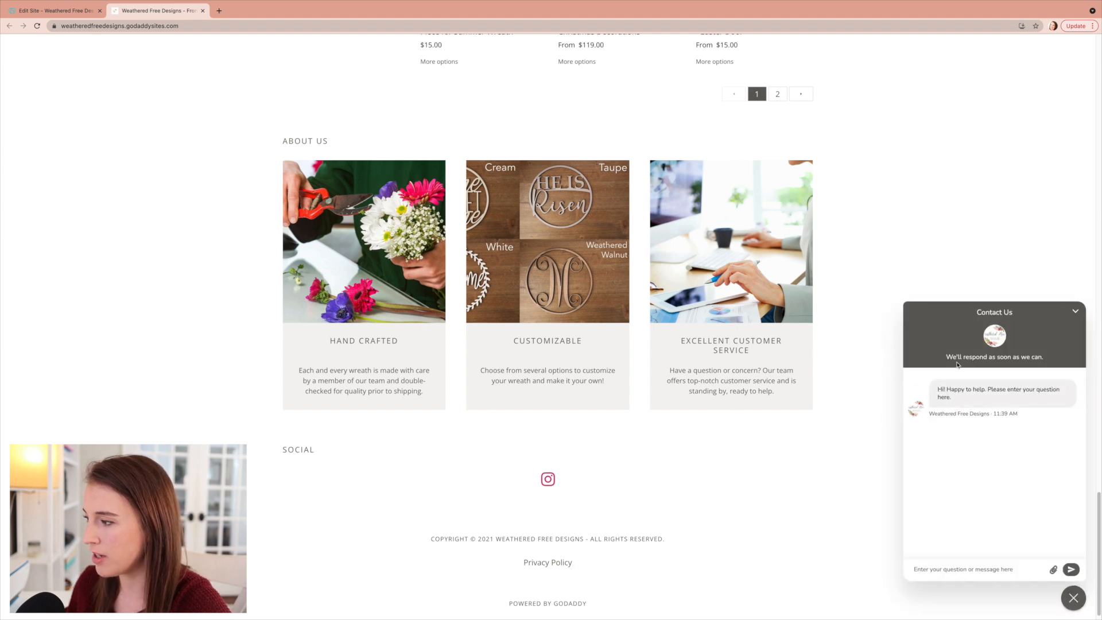
left_click(1074, 597)
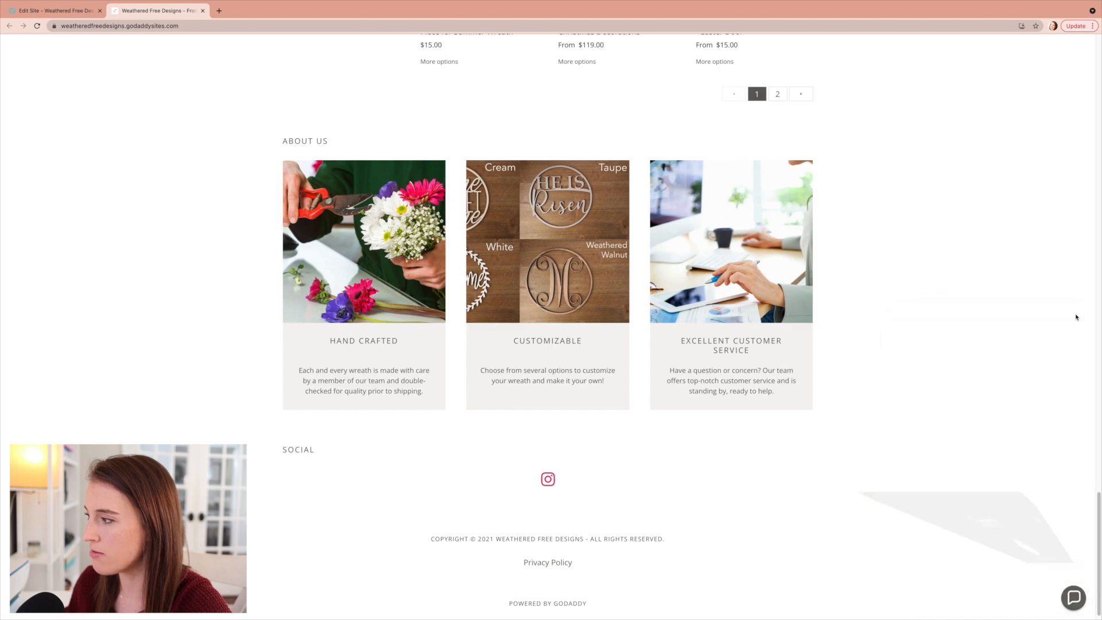
scroll("up", 3)
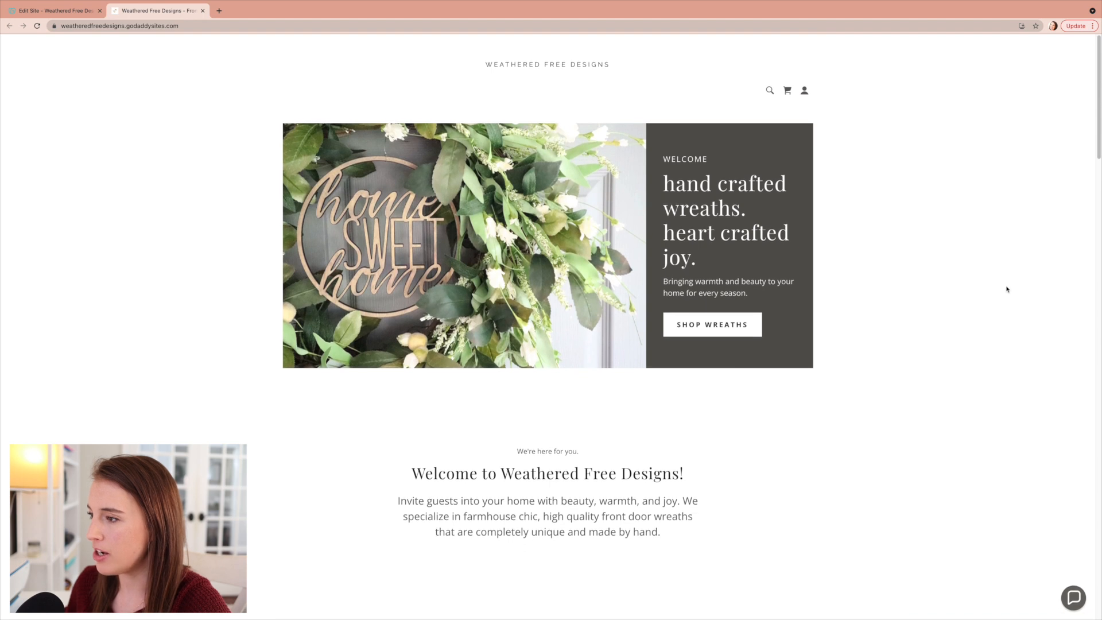
mouse_move(771, 99)
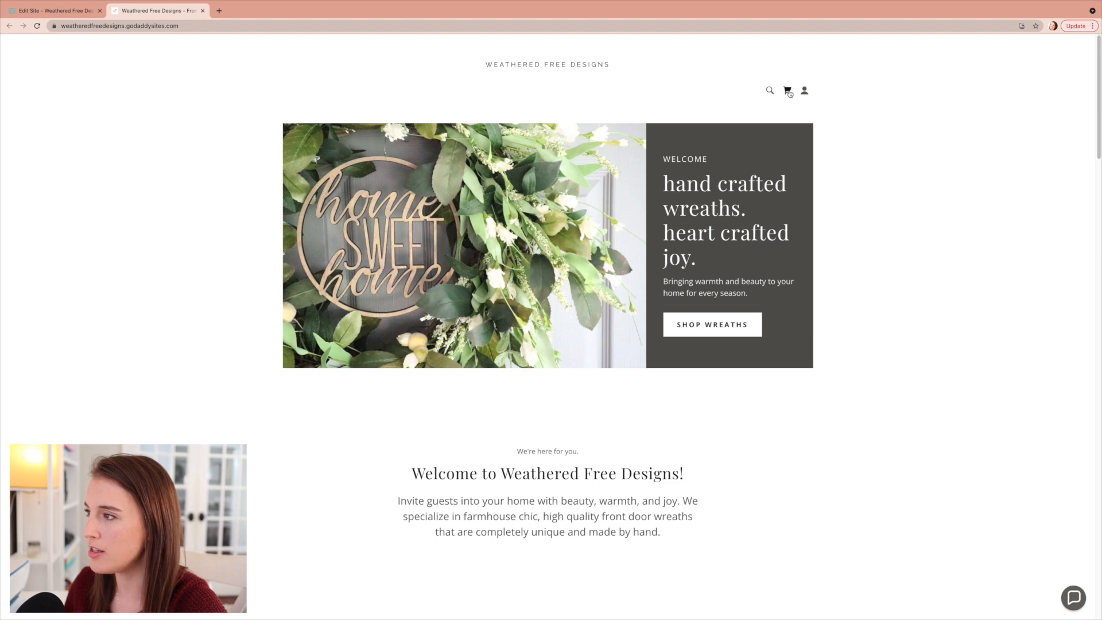
mouse_move(805, 91)
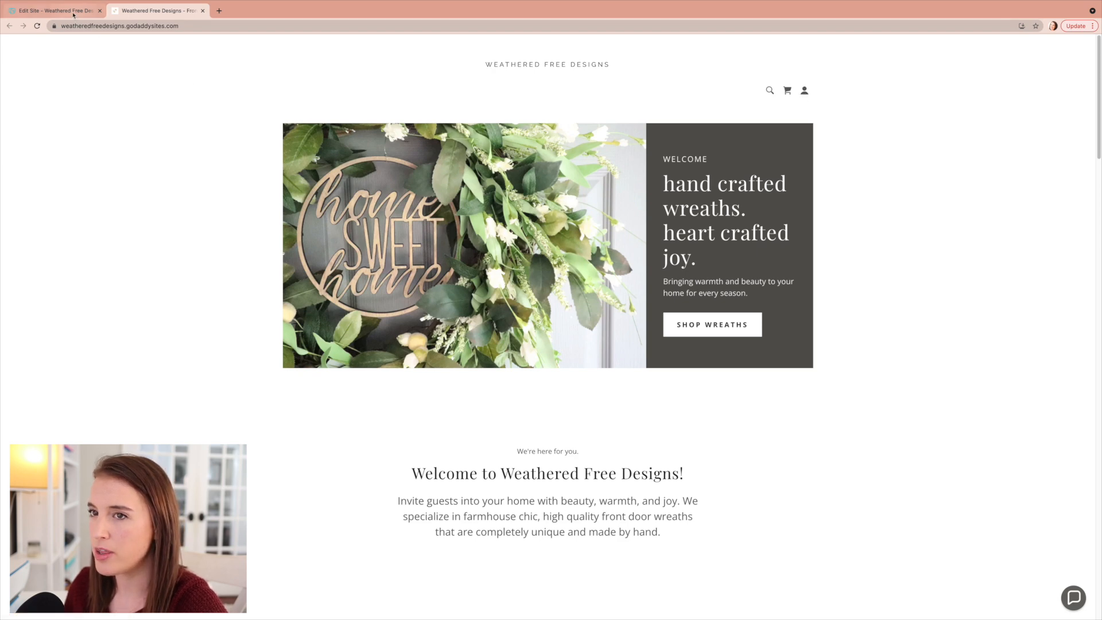
- Return to the editor and briefly select the 'hand crafted wreaths' headline
left_click(53, 10)
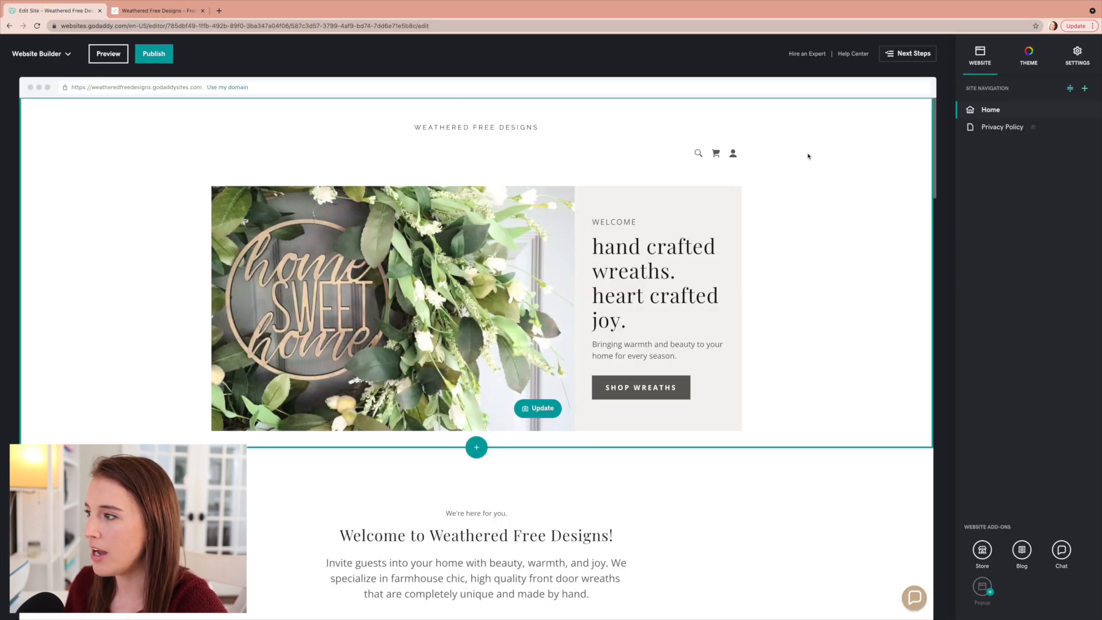
mouse_move(842, 162)
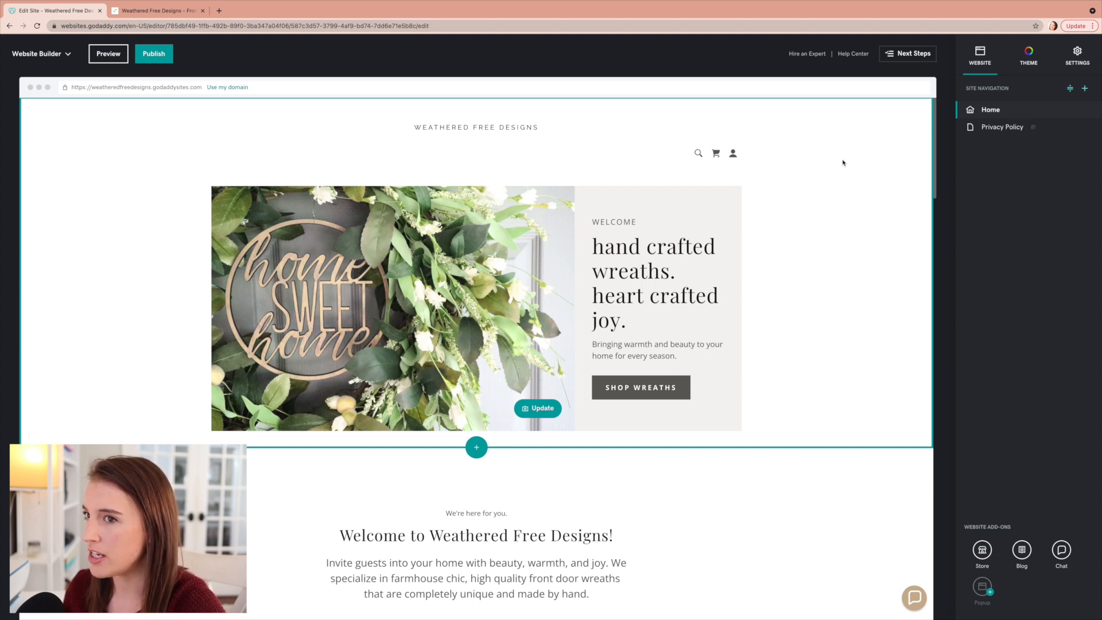
mouse_move(593, 102)
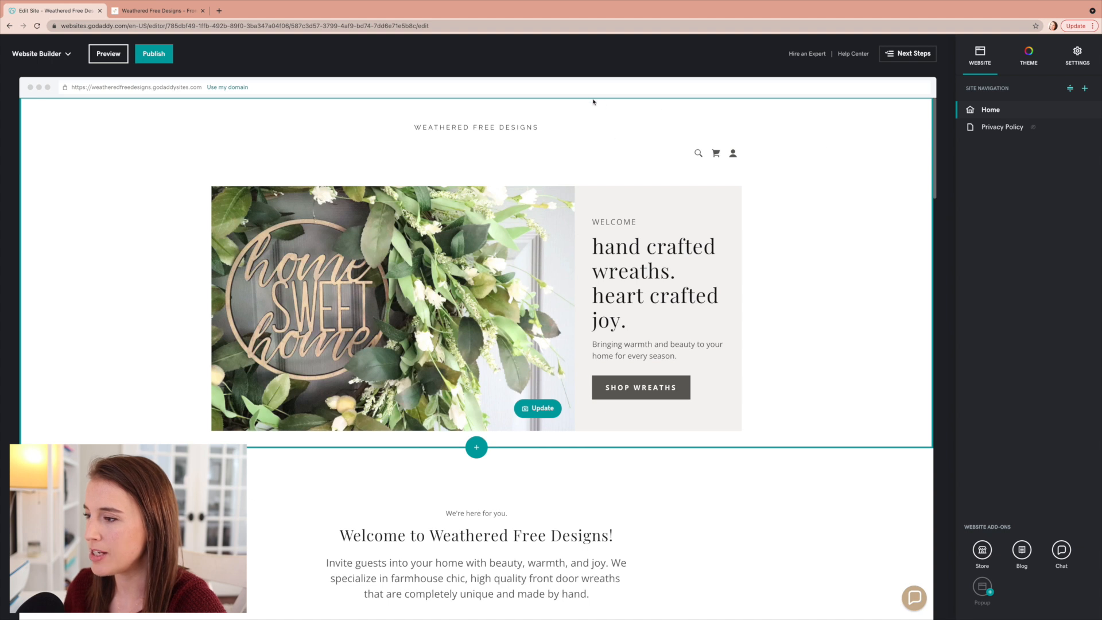
mouse_move(675, 130)
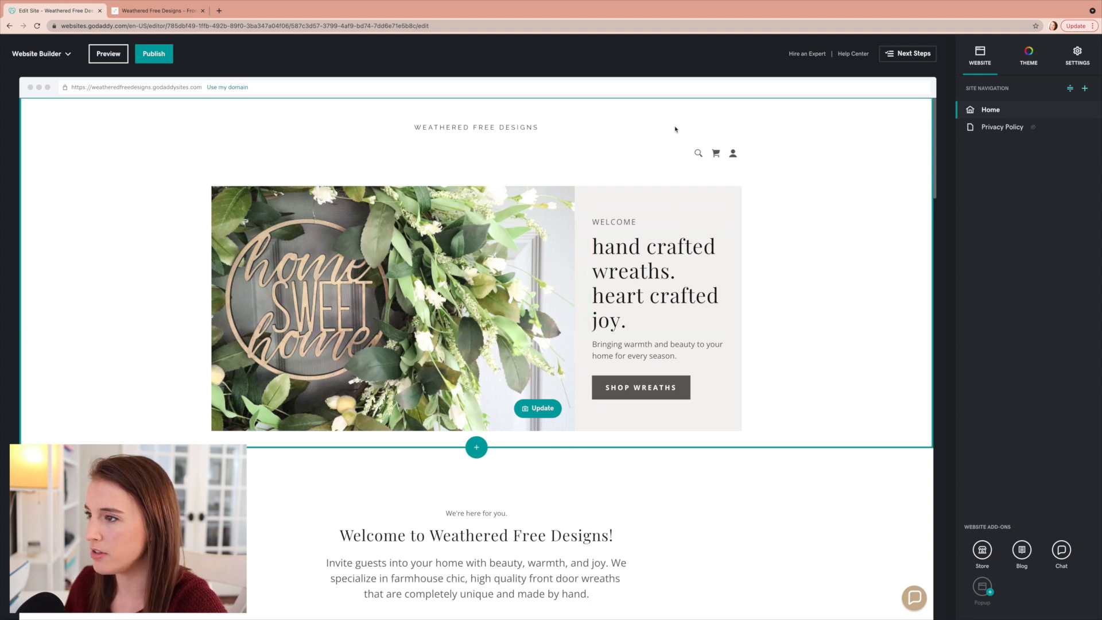
left_click(657, 283)
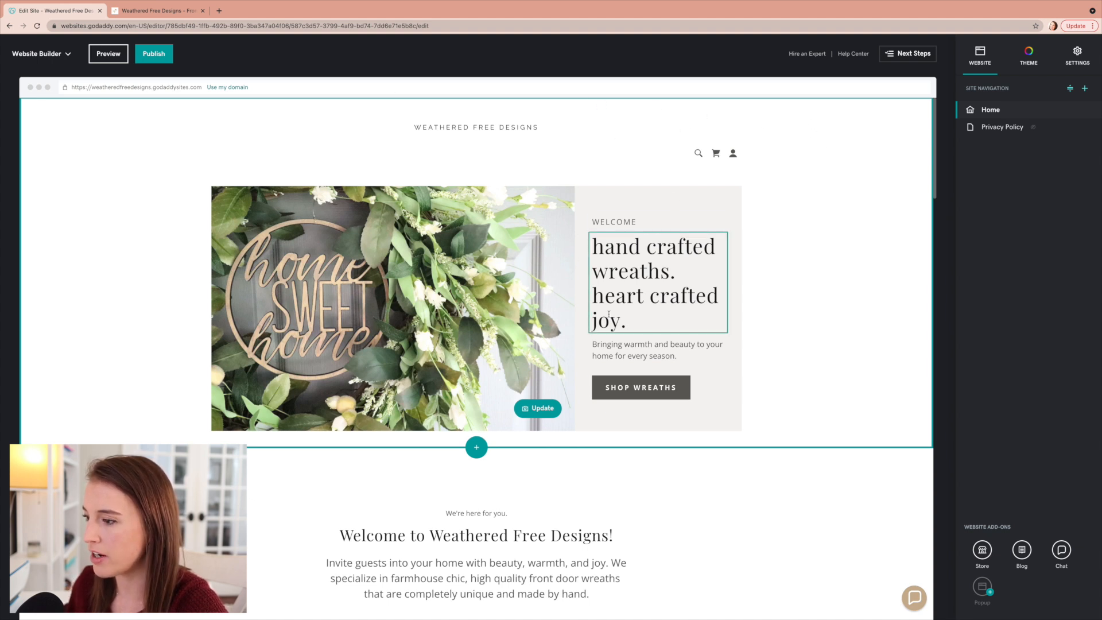
left_click(818, 196)
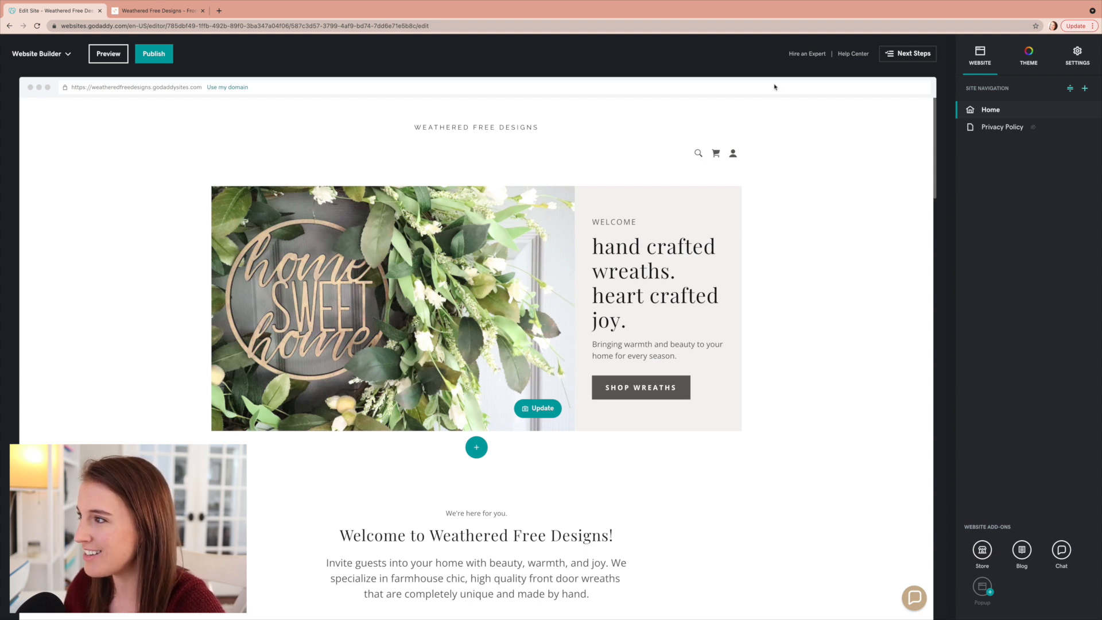
mouse_move(927, 58)
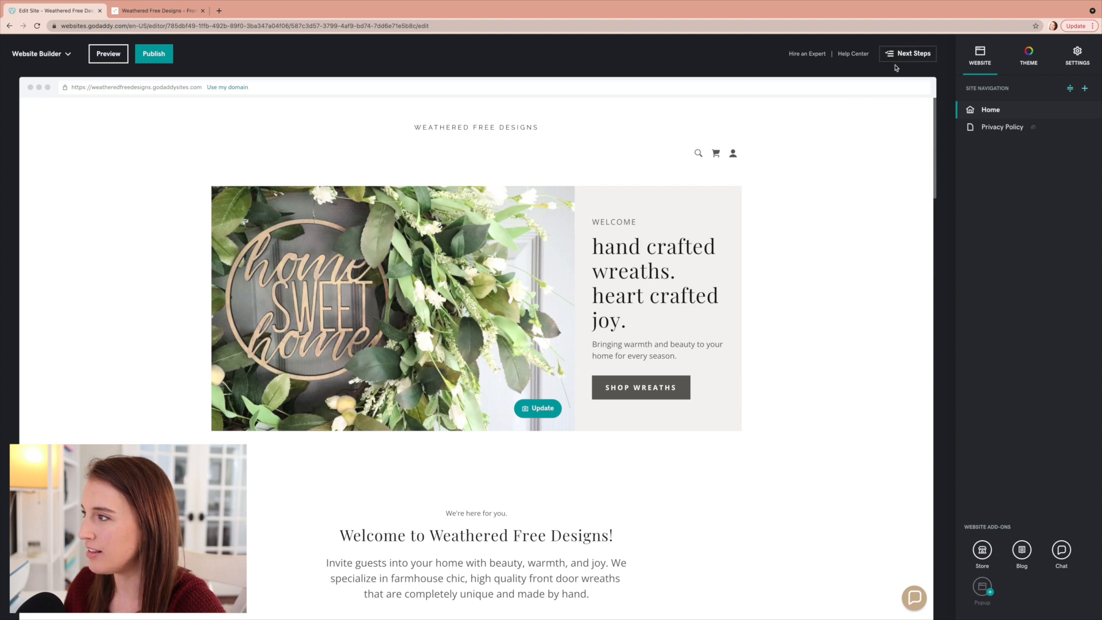
left_click(913, 54)
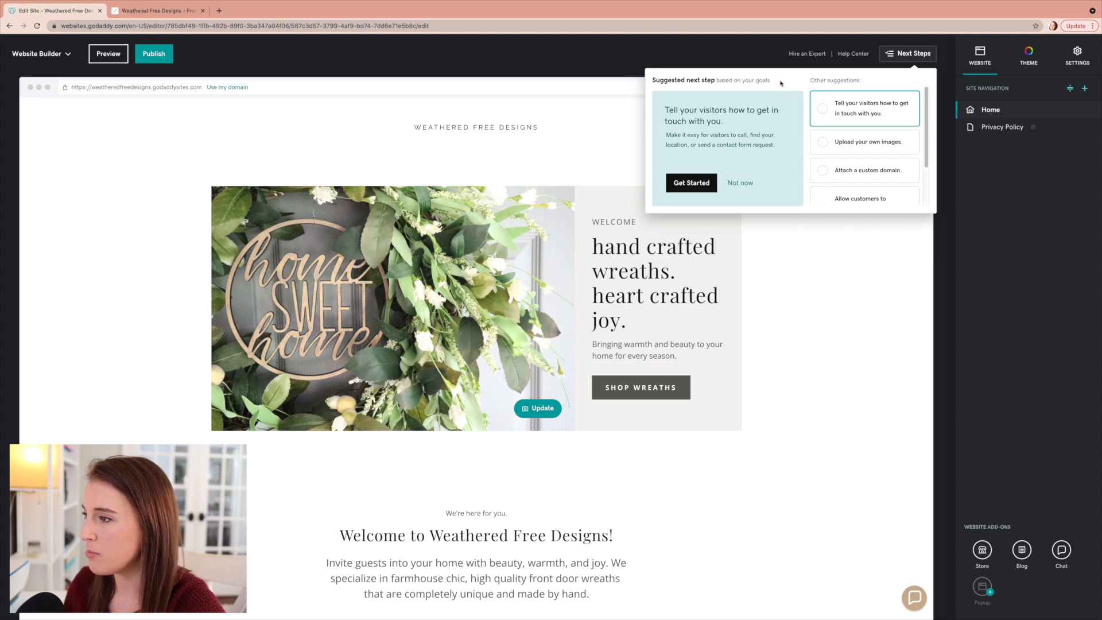
mouse_move(690, 183)
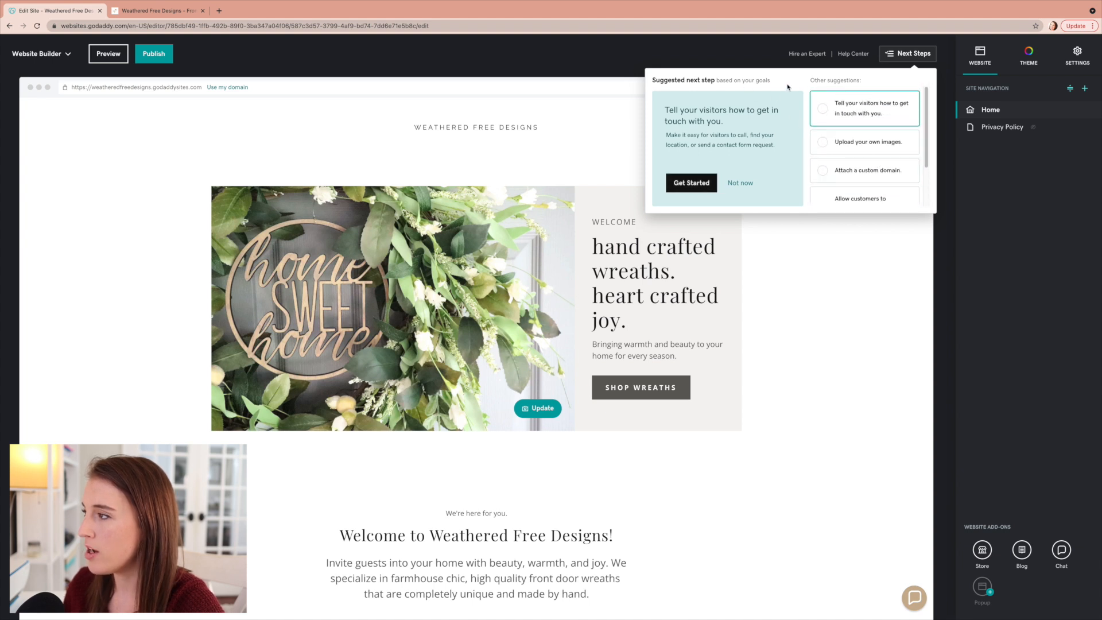
left_click(912, 53)
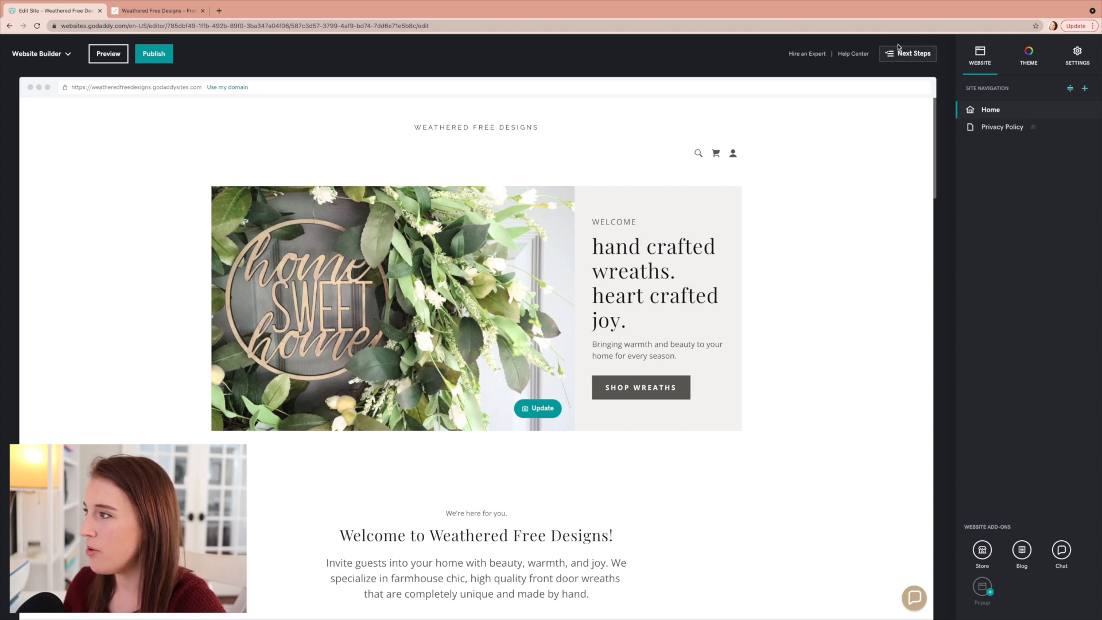
mouse_move(853, 54)
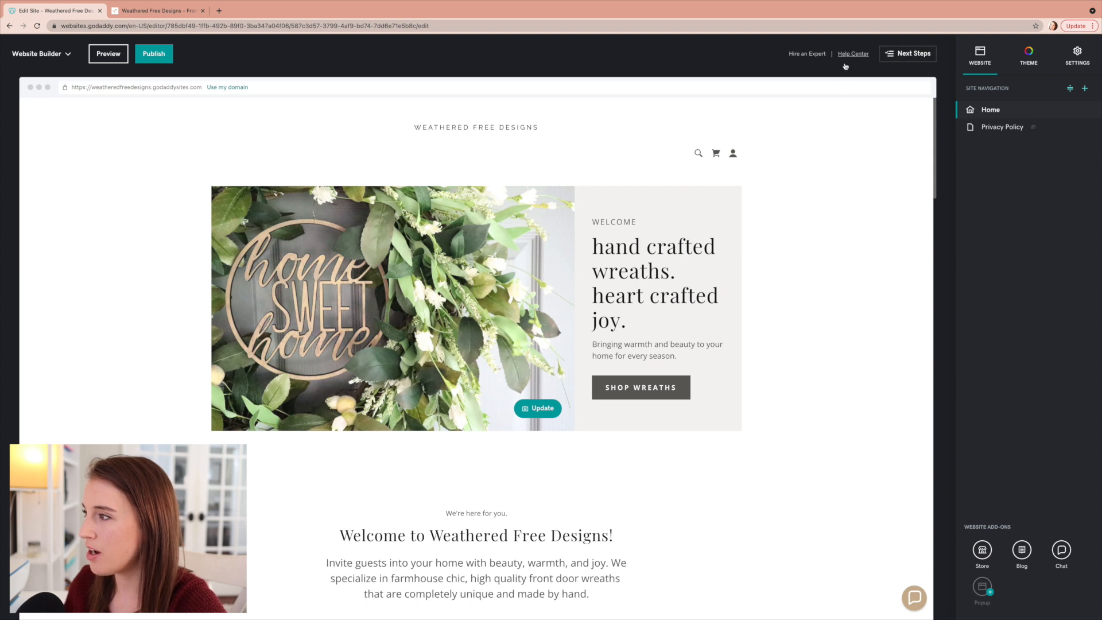
left_click(657, 281)
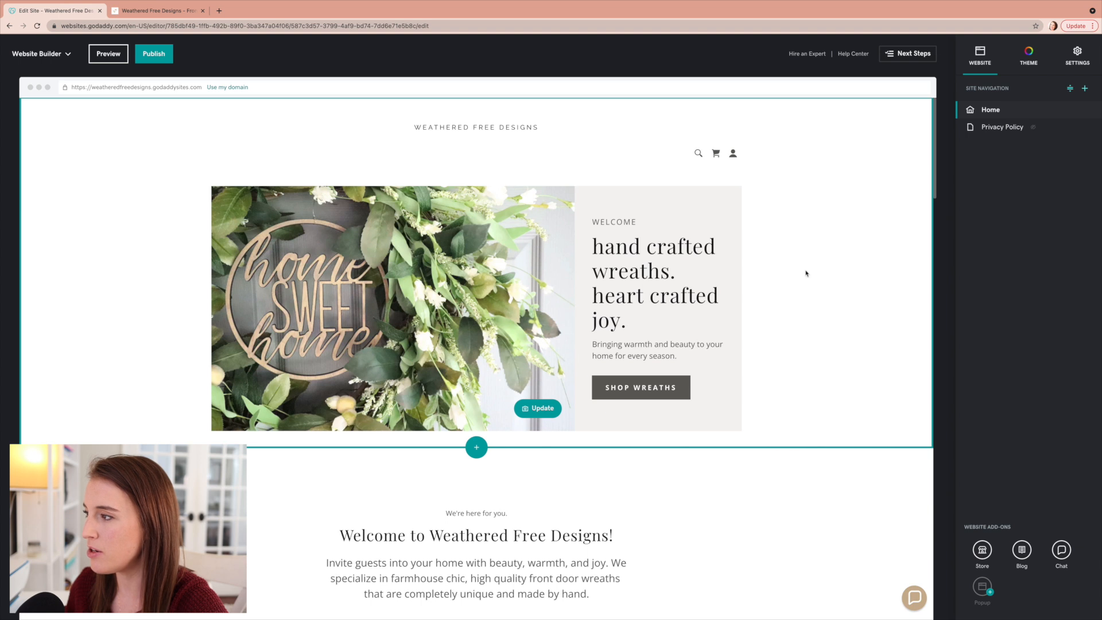
mouse_move(690, 102)
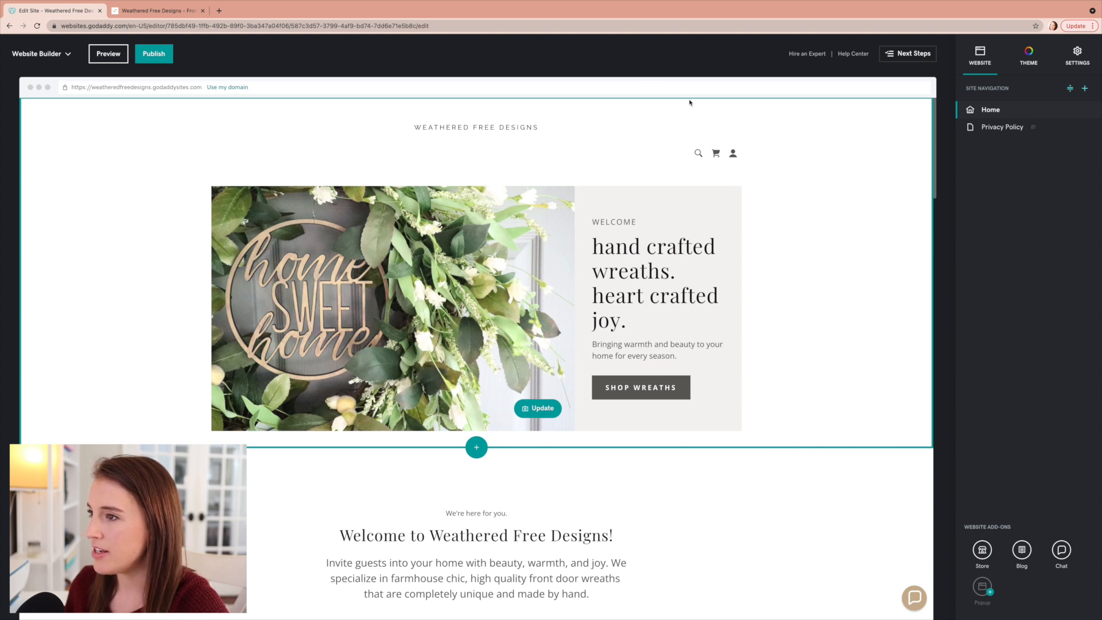
mouse_move(644, 178)
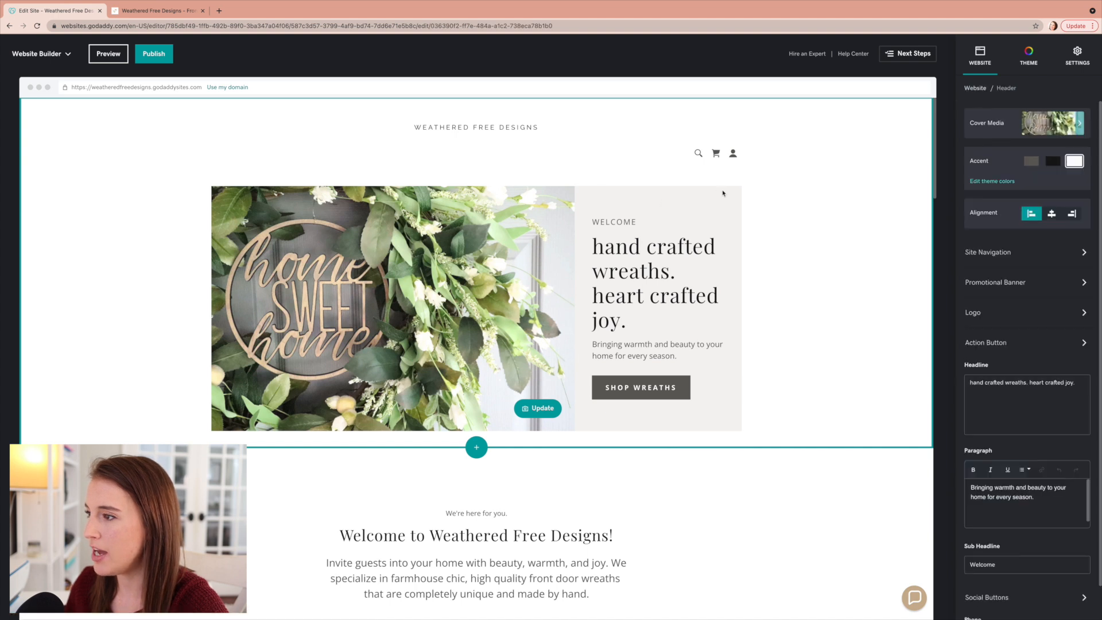
mouse_move(979, 83)
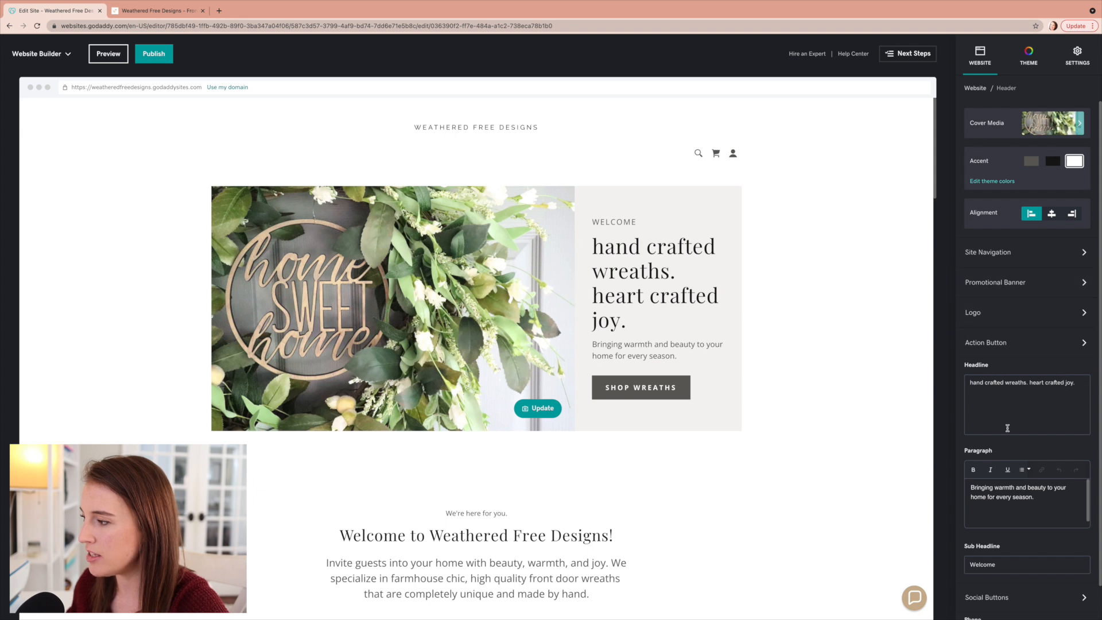
mouse_move(996, 140)
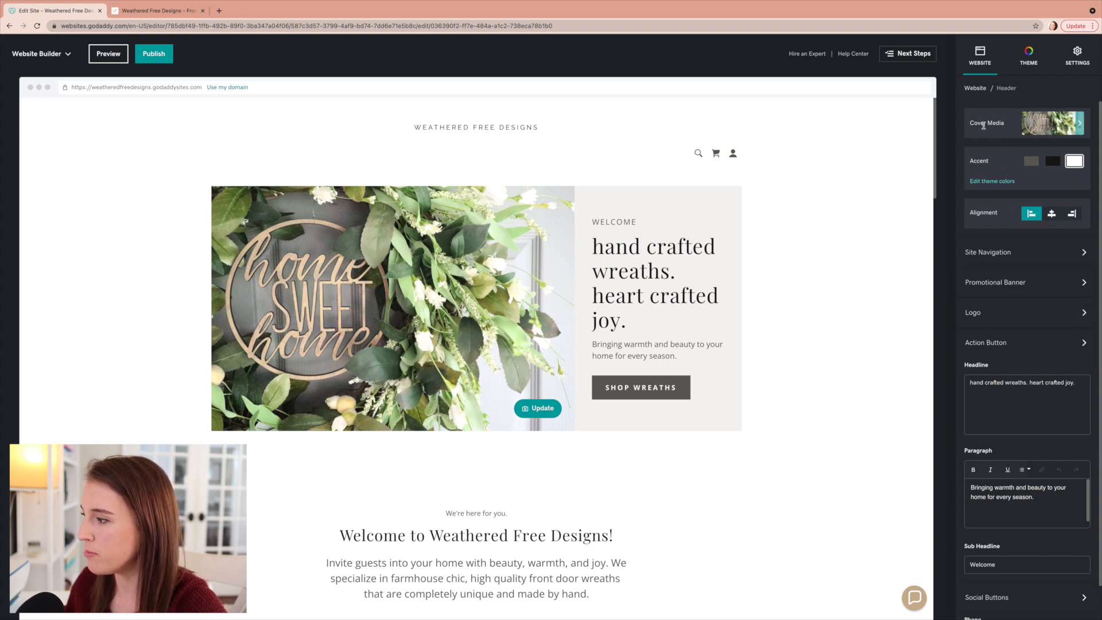
mouse_move(1023, 170)
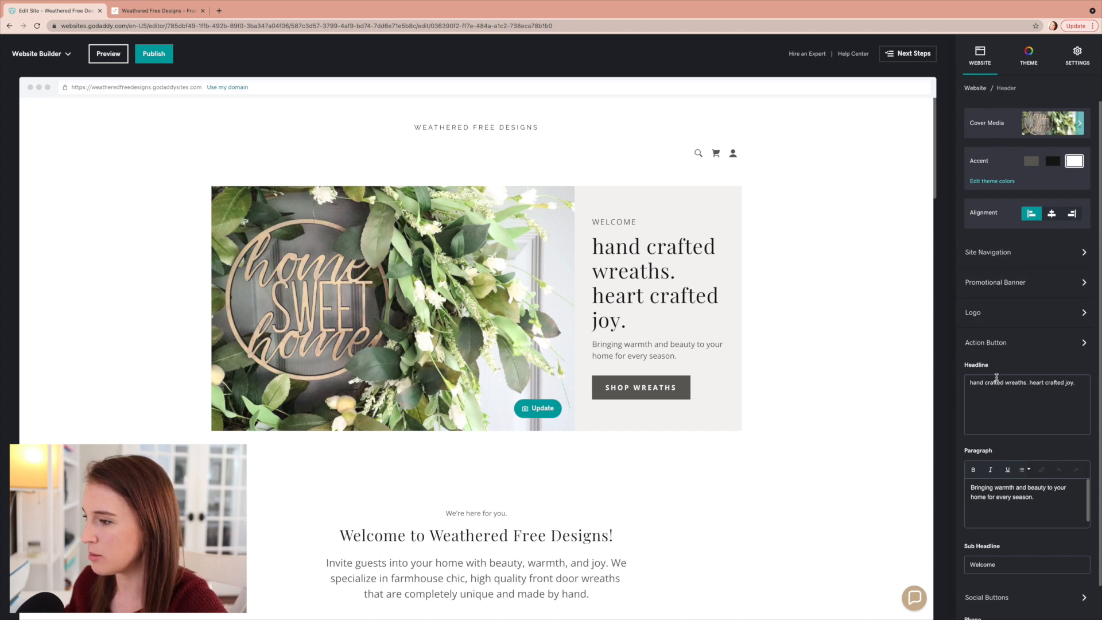
- Review the Photo Gallery and Online Store sections, then reach the Bisque theme settings
scroll("down", 3)
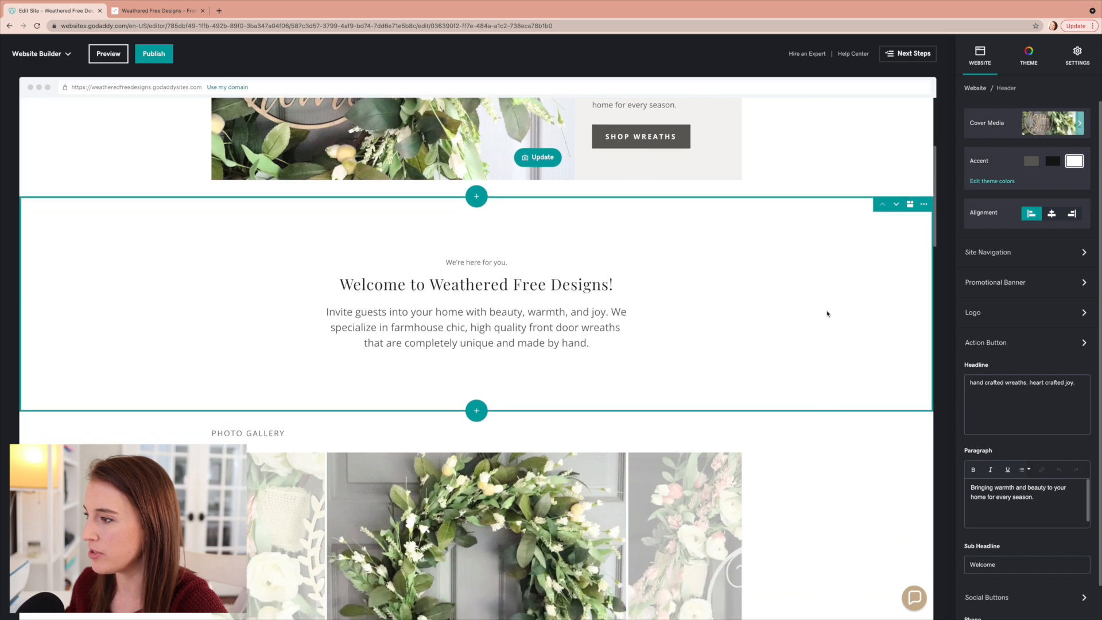
left_click(475, 309)
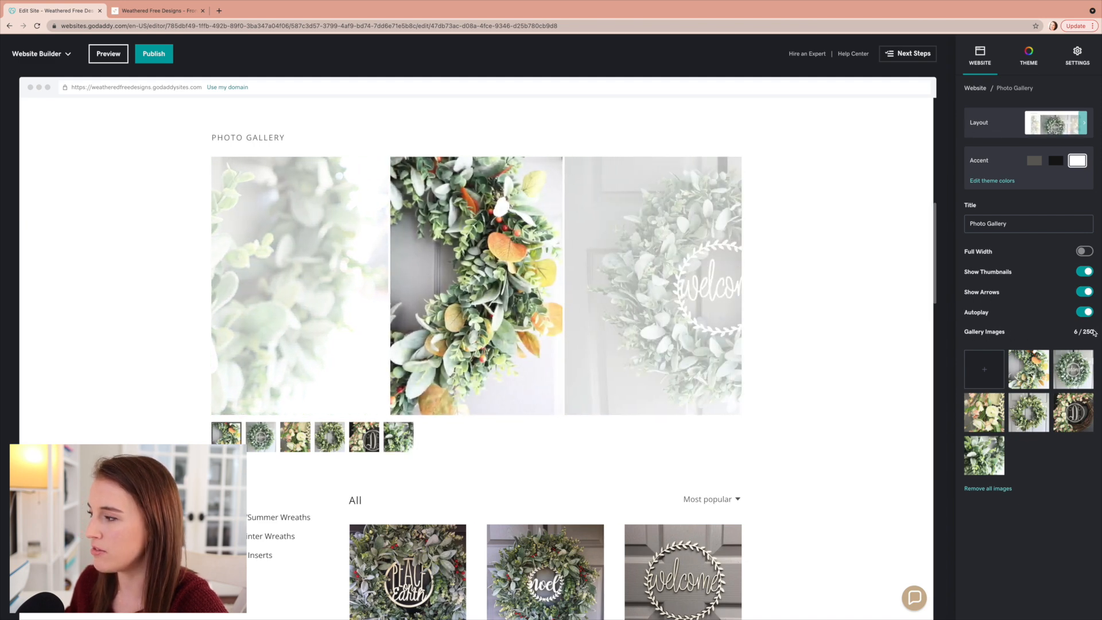
scroll("down", 3)
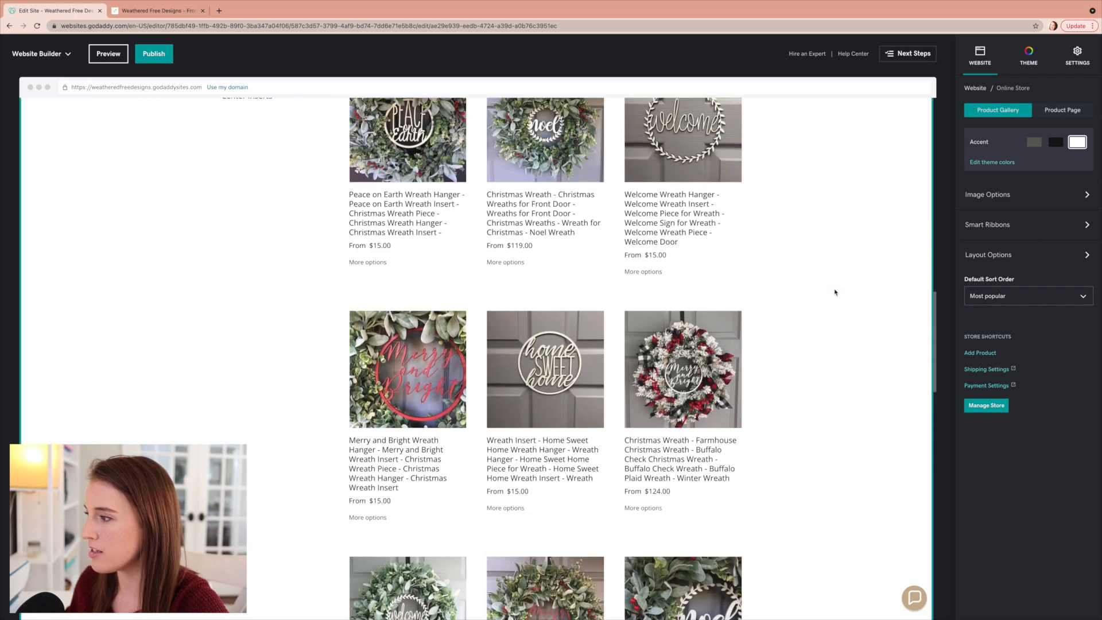
scroll("up", 3)
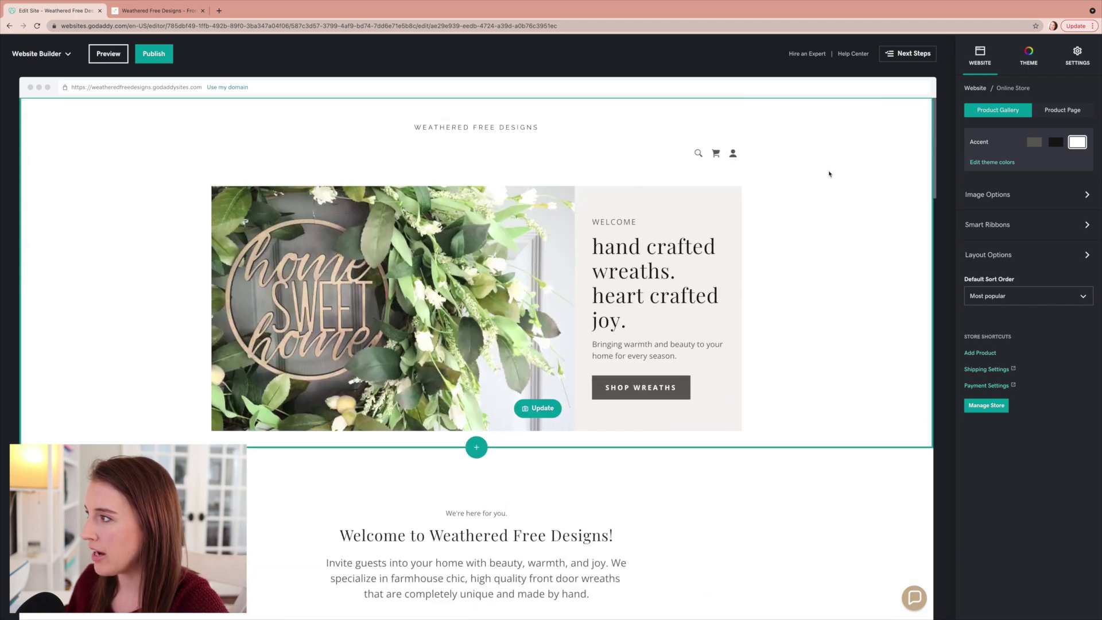
mouse_move(820, 84)
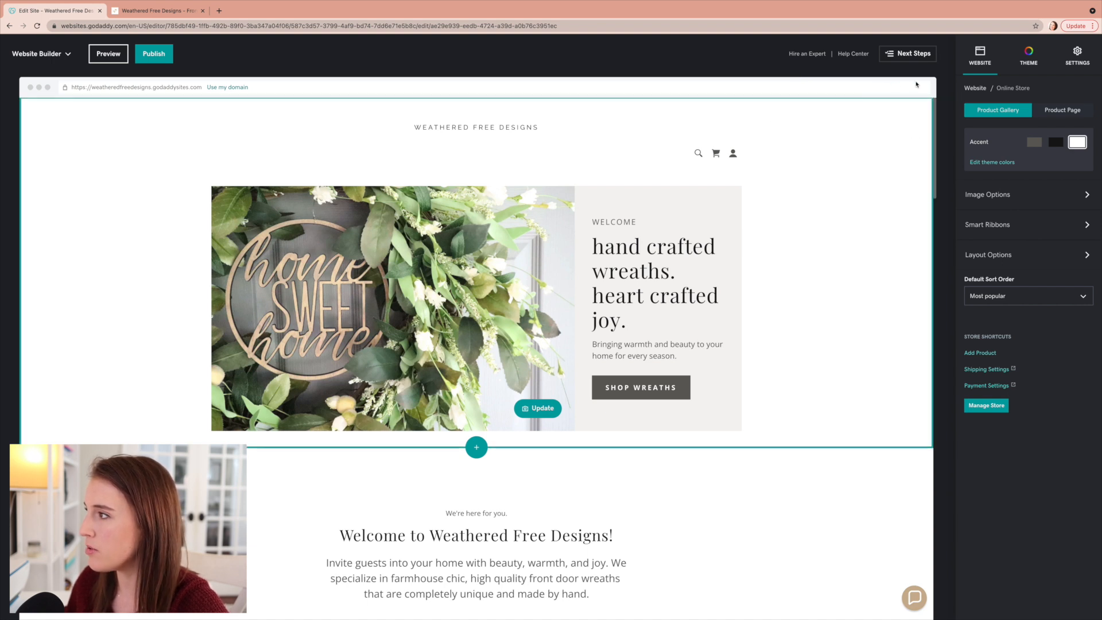
left_click(1029, 55)
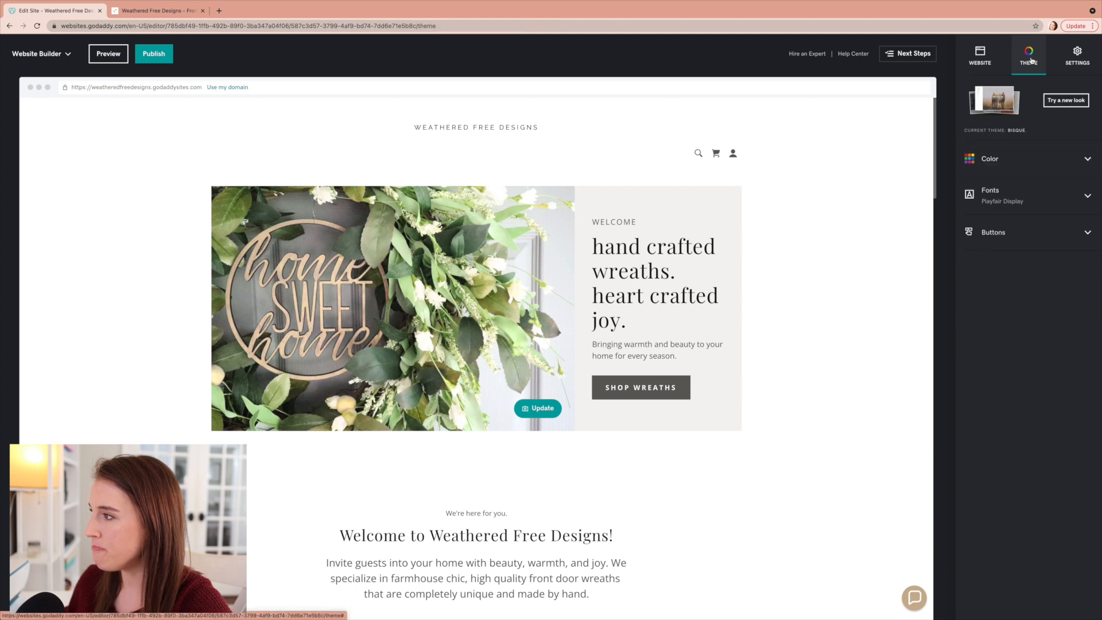
- Browse the theme gallery and apply the Luxe theme with the boxed headline
left_click(1065, 100)
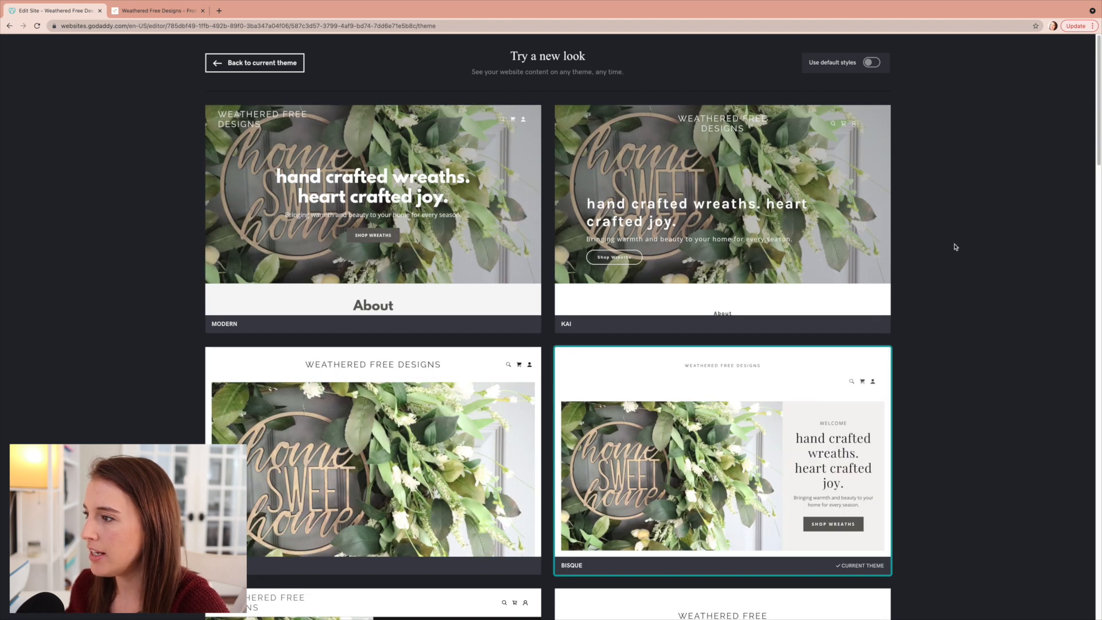
scroll("down", 3)
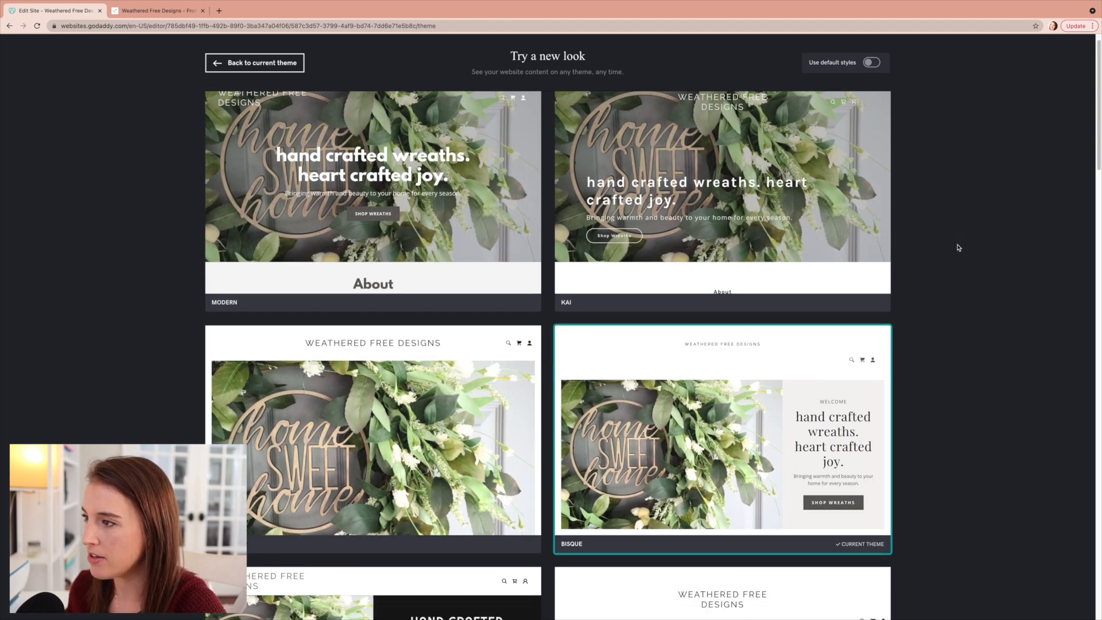
scroll("down", 3)
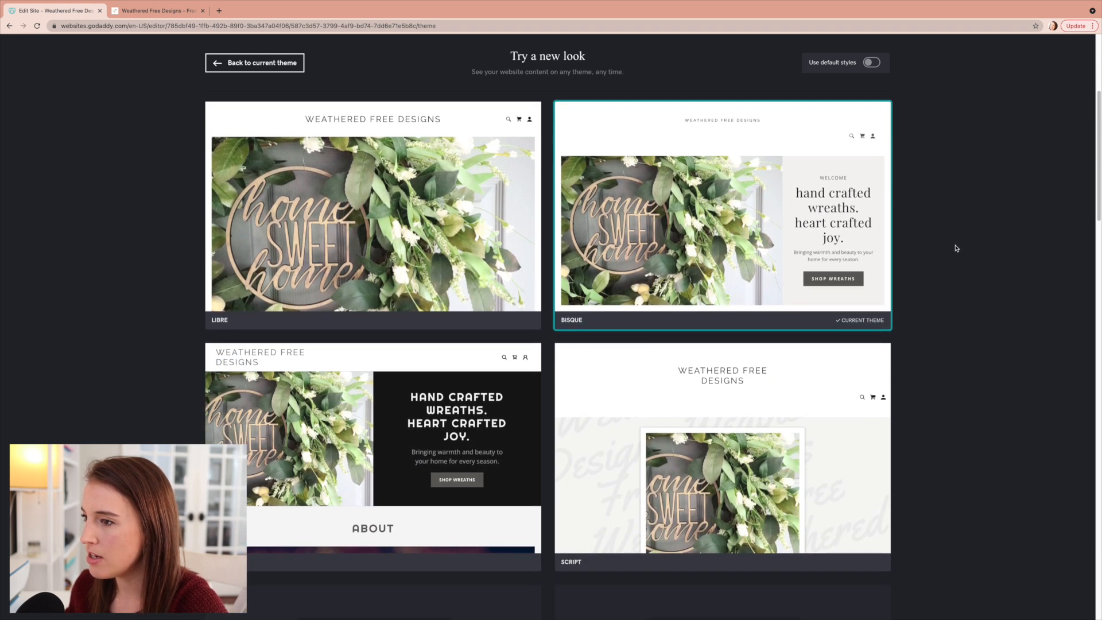
mouse_move(942, 300)
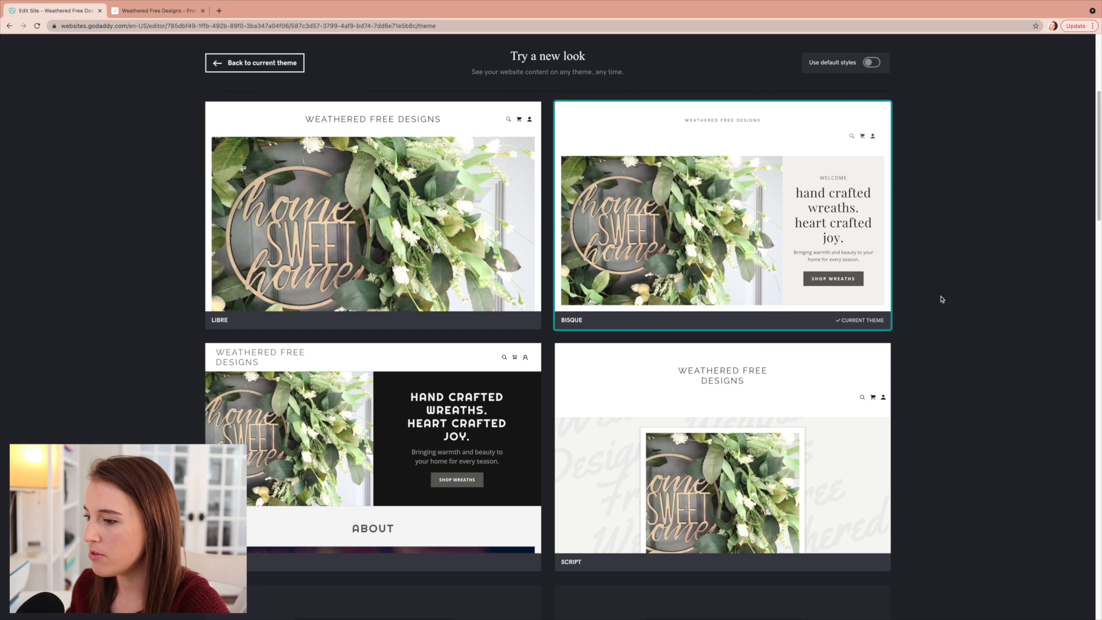
scroll("down", 3)
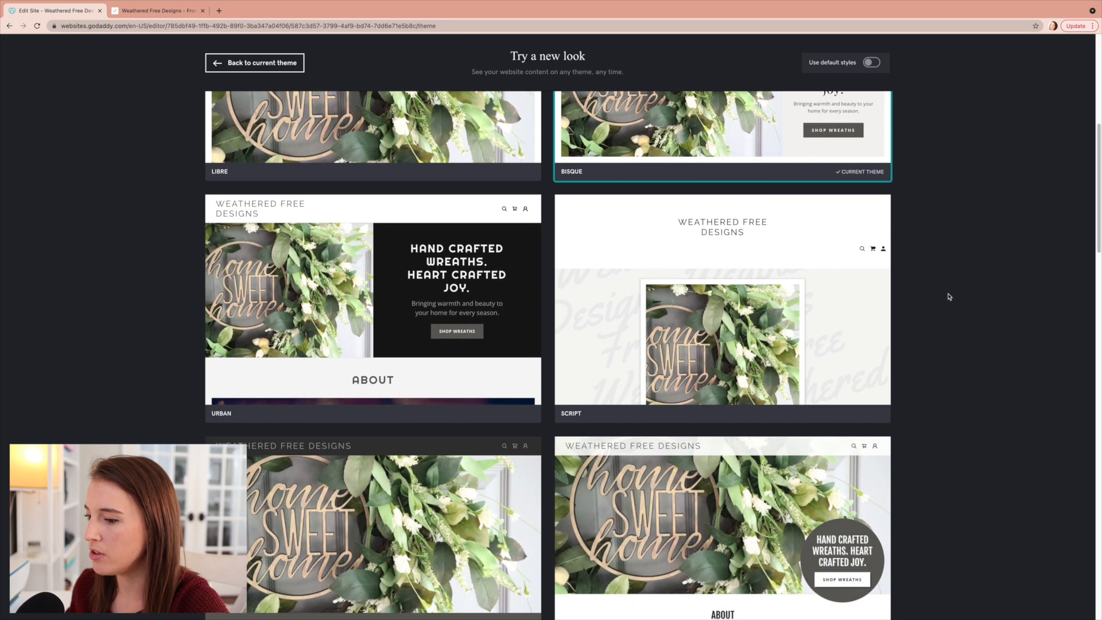
scroll("down", 3)
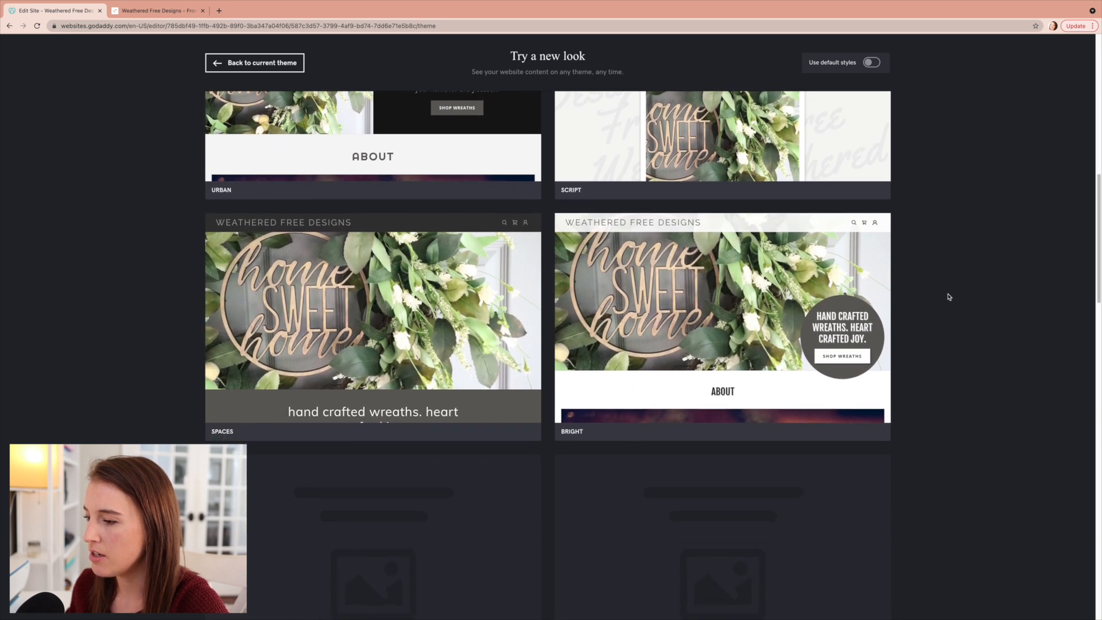
scroll("down", 3)
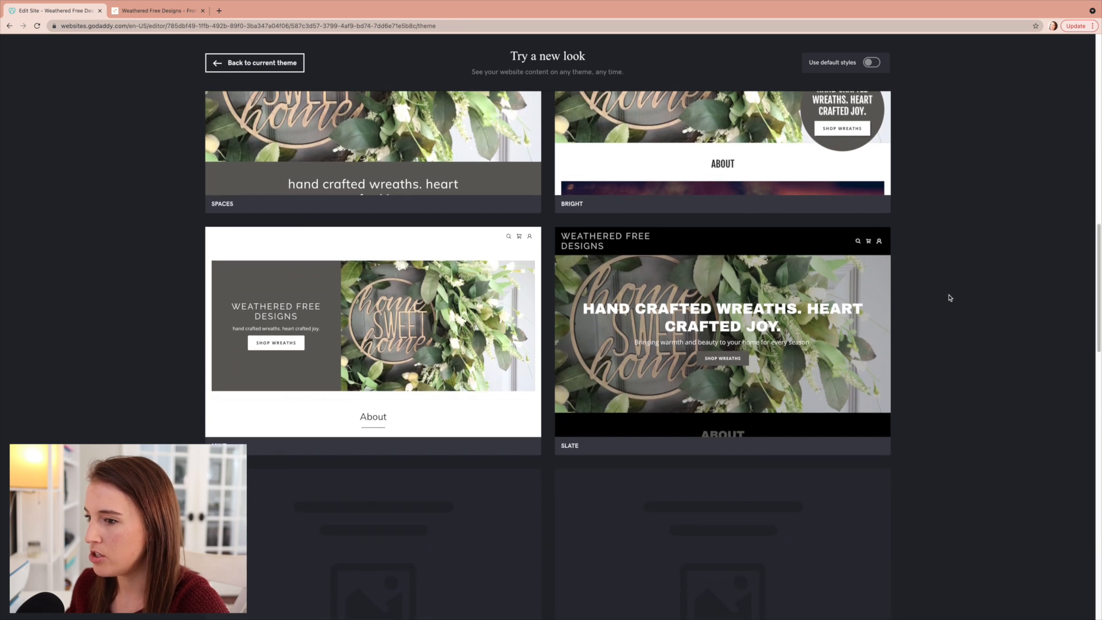
scroll("down", 3)
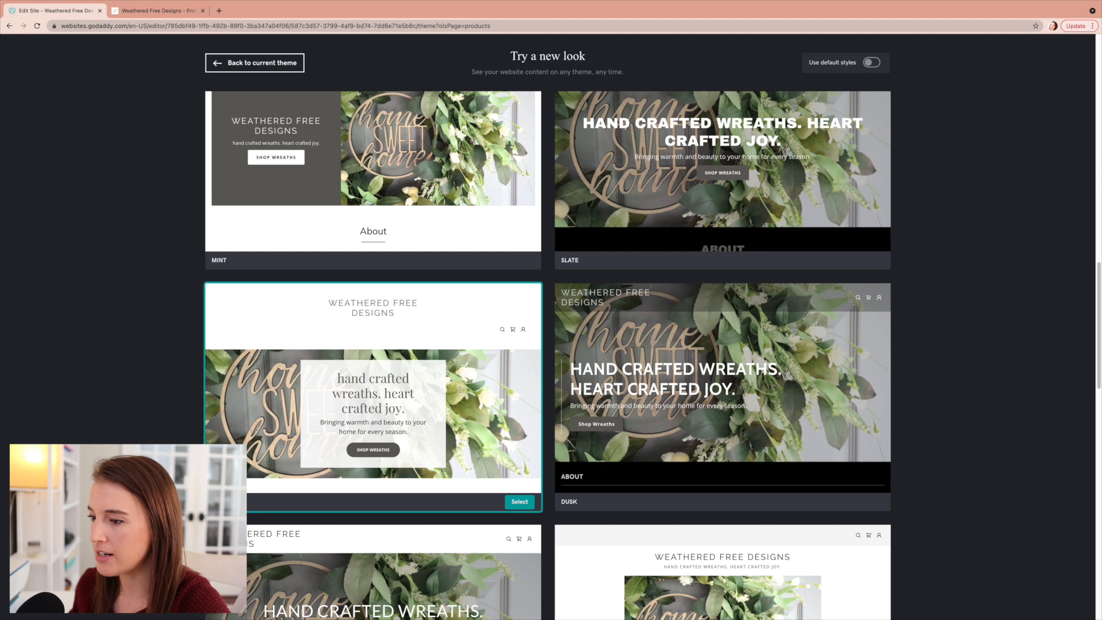
left_click(519, 502)
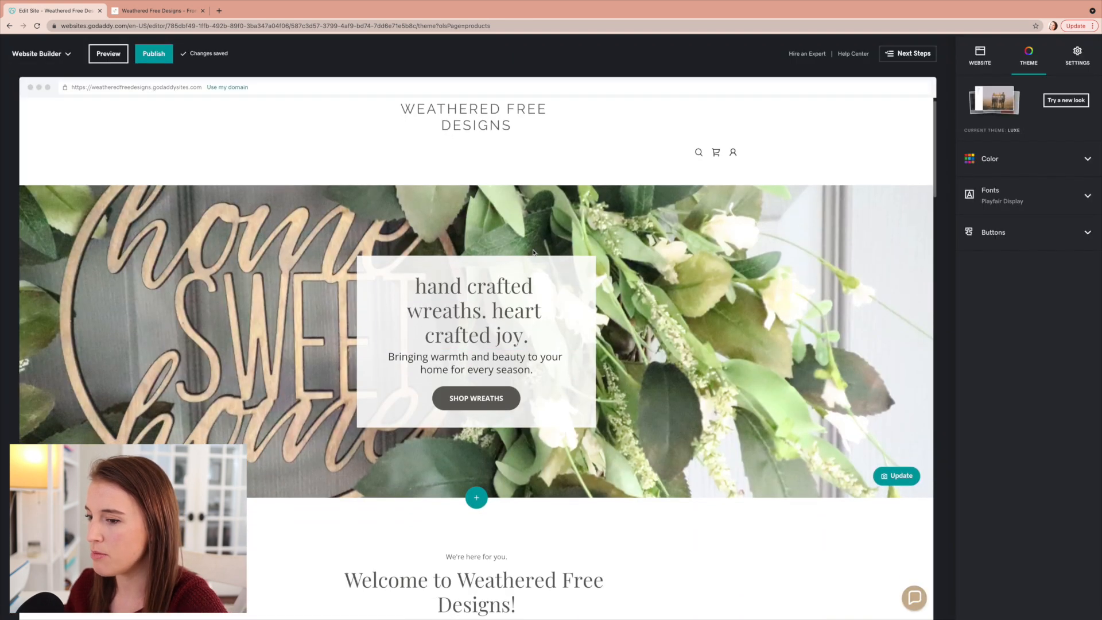
mouse_move(753, 256)
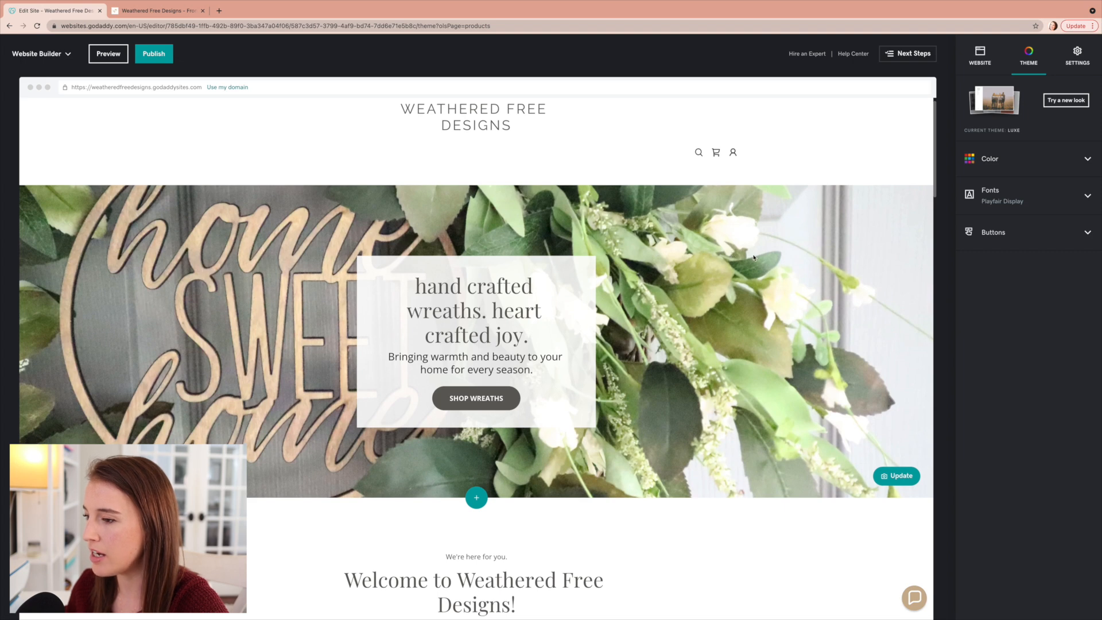
mouse_move(694, 251)
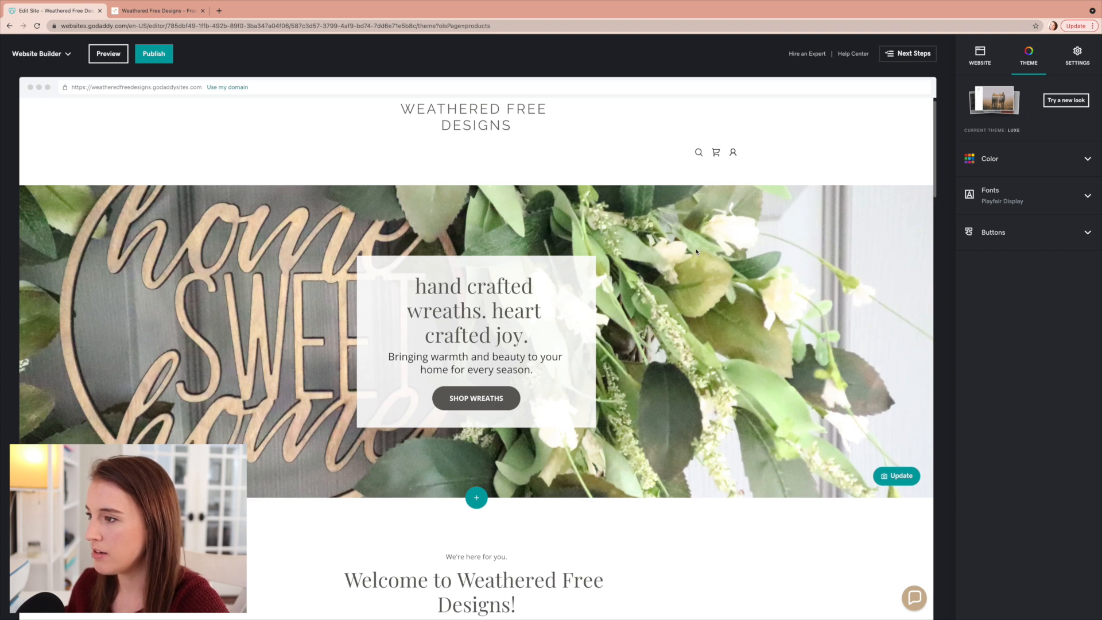
- Select the hero headline to show the Header section's cover media and text settings
left_click(473, 309)
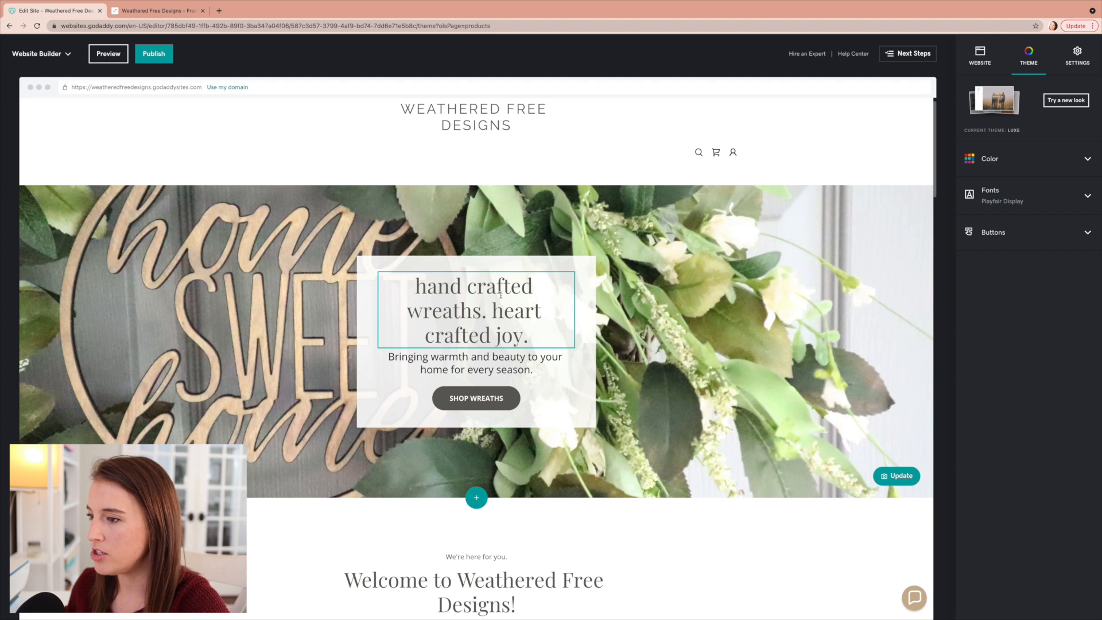
left_click(474, 309)
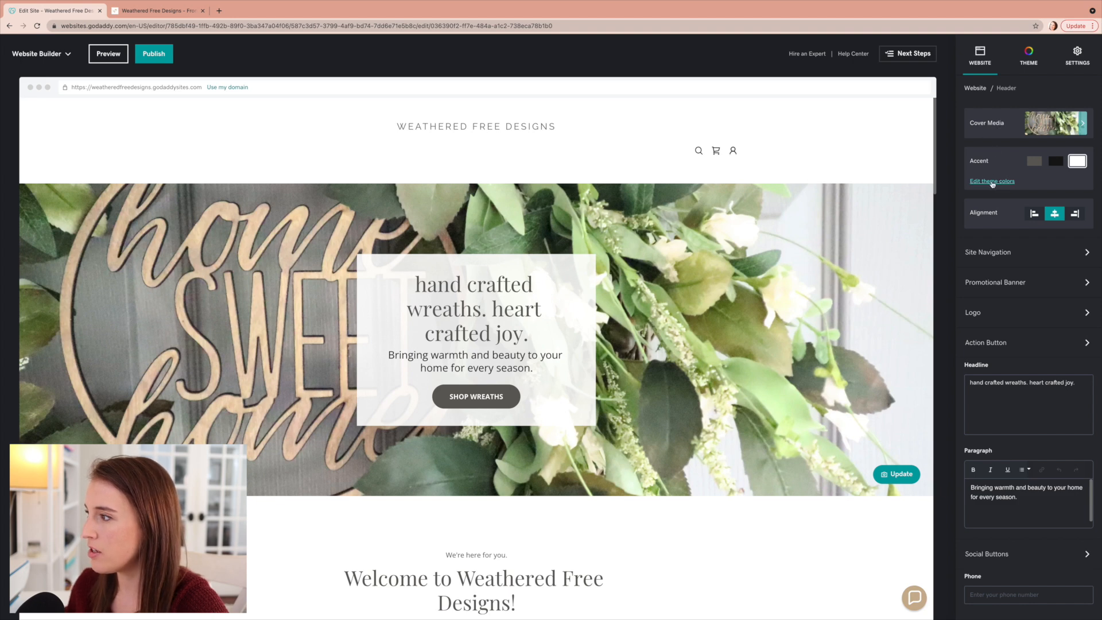
- Choose a warm brown theme colour for the site's headings and shop button
left_click(992, 182)
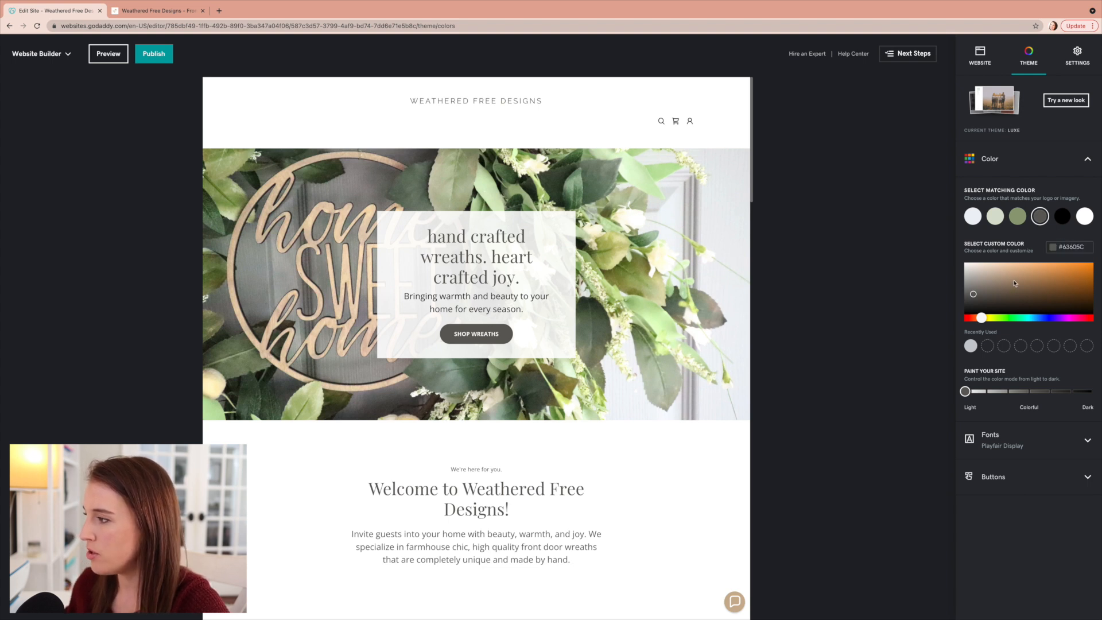
left_click(1000, 280)
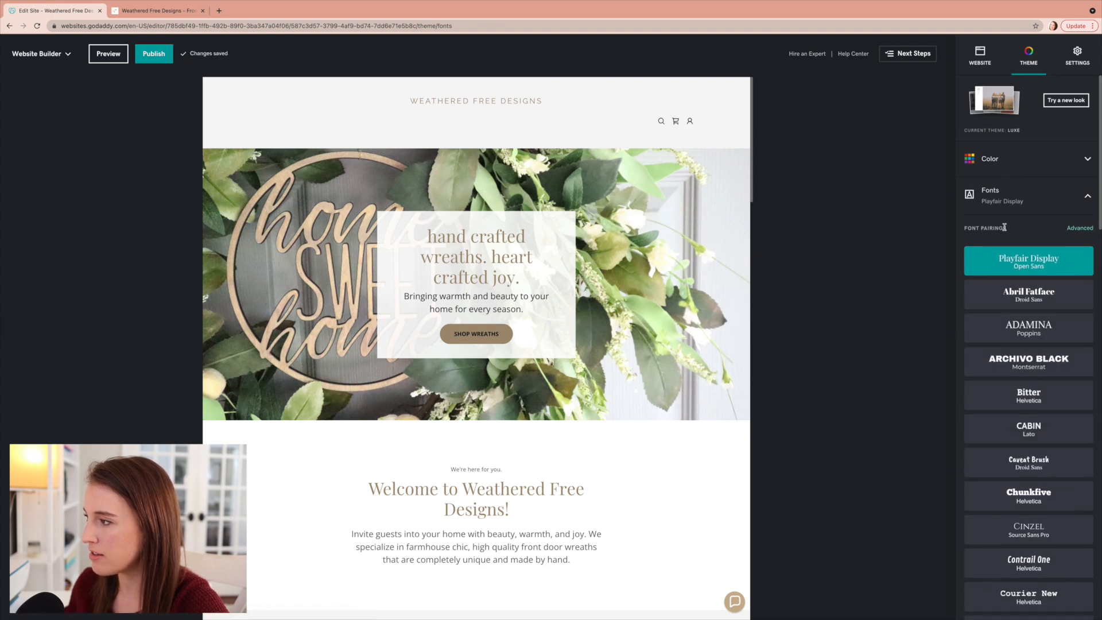
- Try the Dancing Script, Cabin and Cinzel font pairings before settling on Bitter
scroll("down", 3)
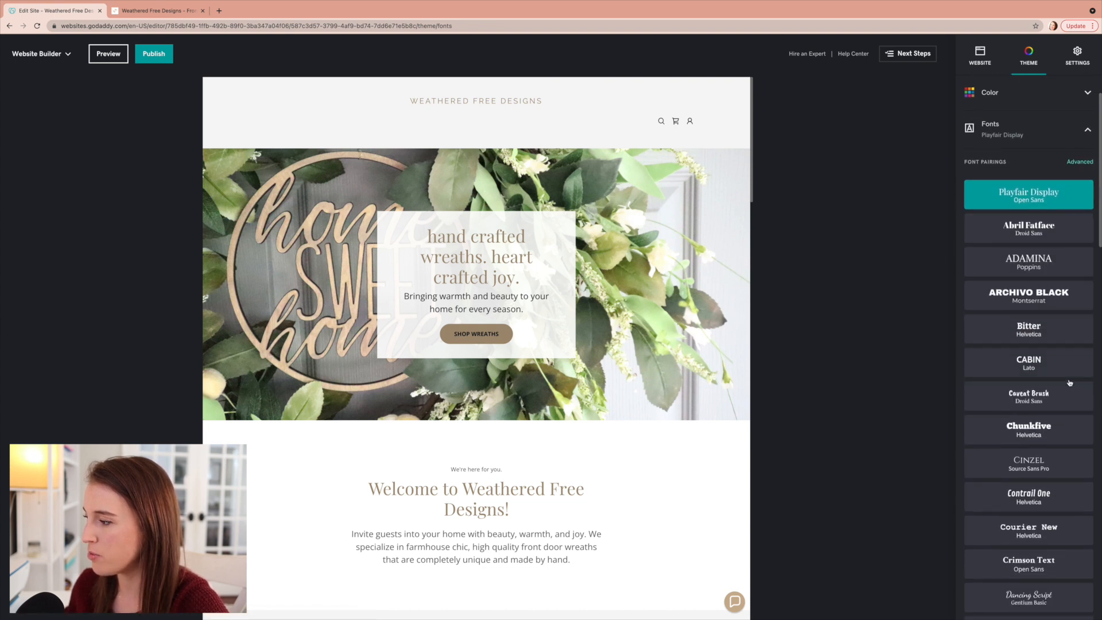
scroll("down", 3)
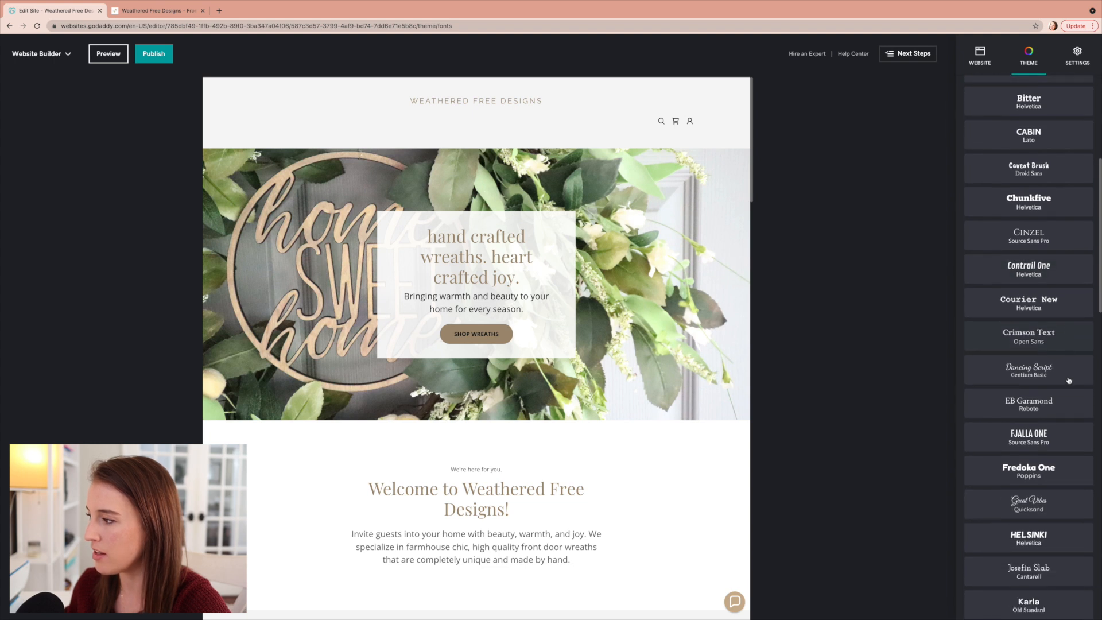
left_click(1027, 371)
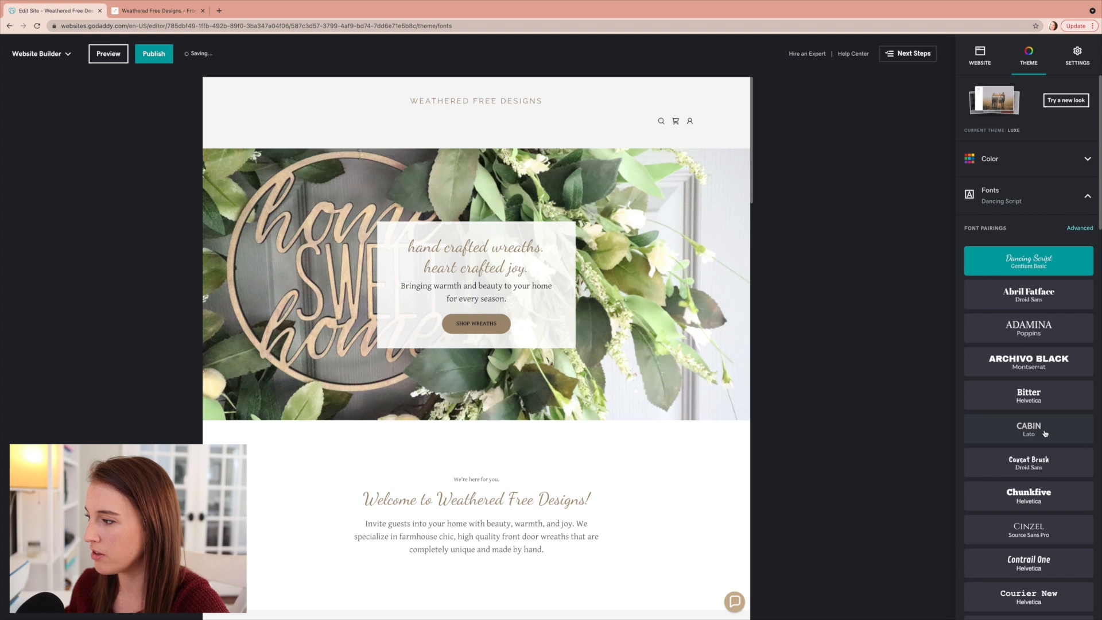
left_click(1028, 430)
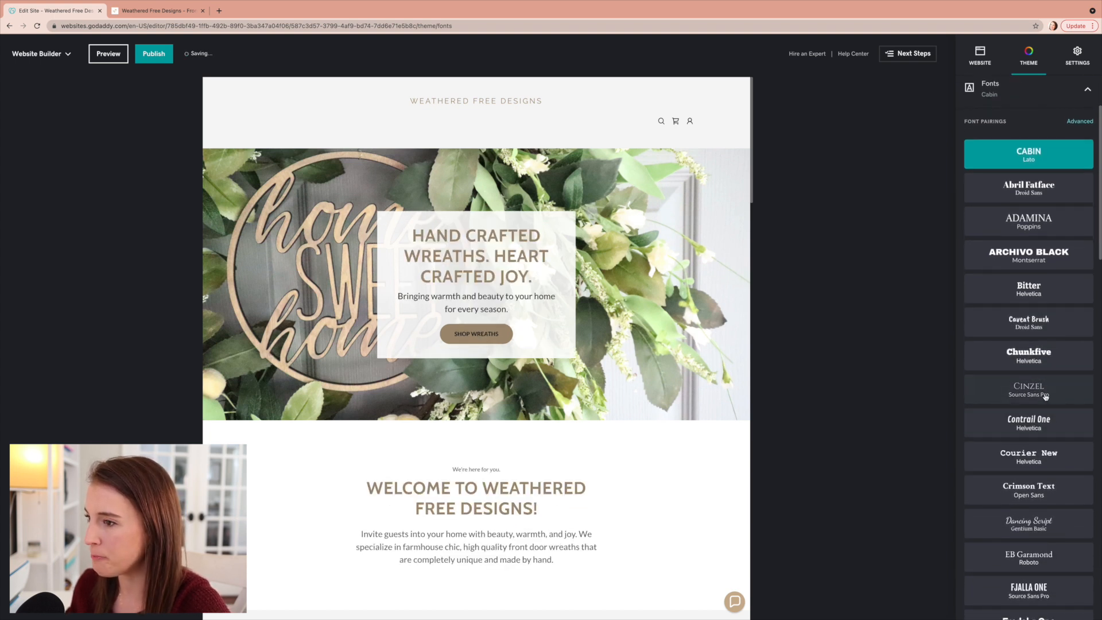
left_click(1028, 391)
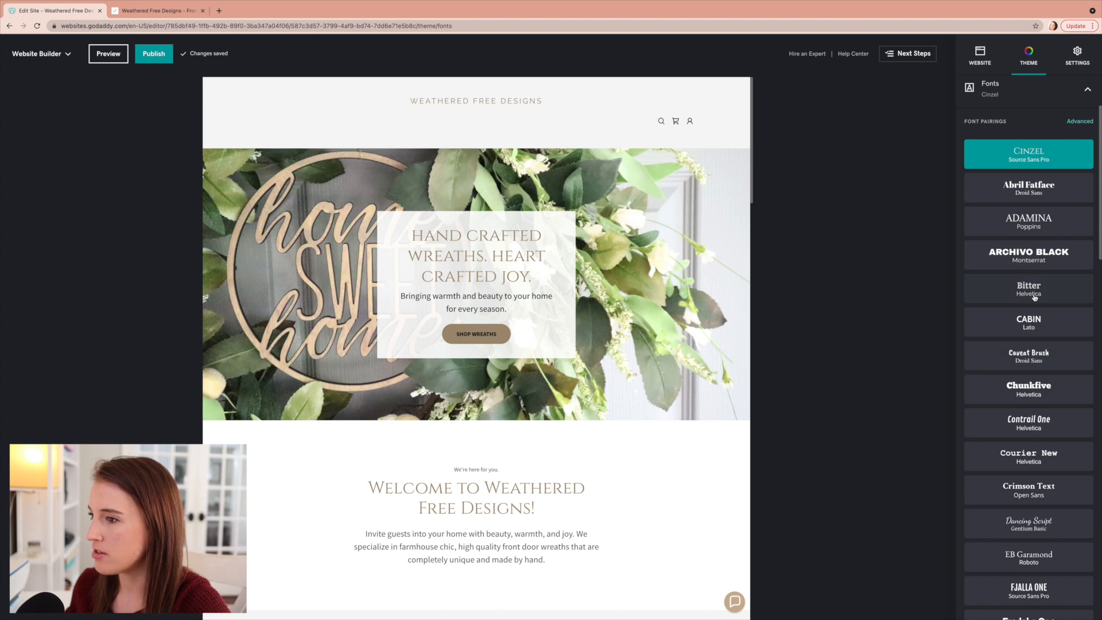
scroll("down", 3)
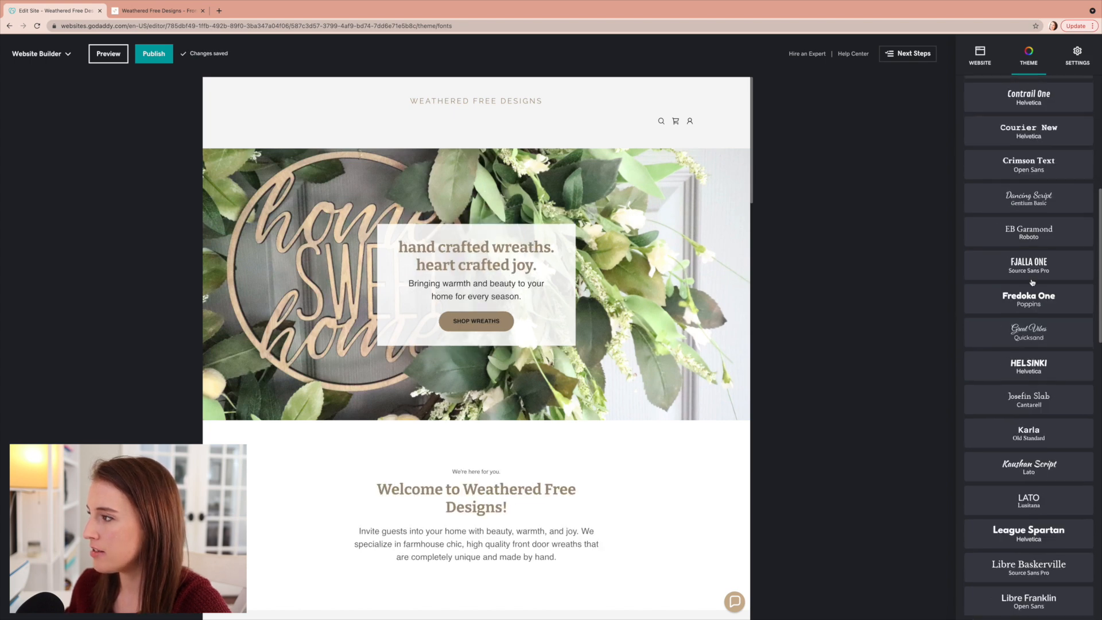
scroll("down", 3)
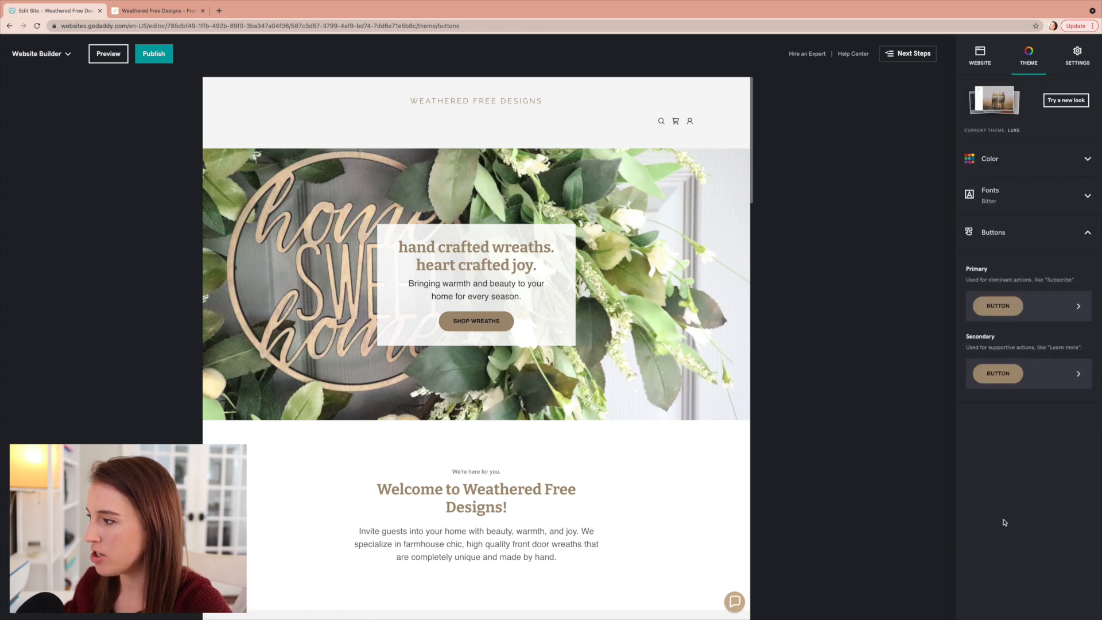
mouse_move(974, 354)
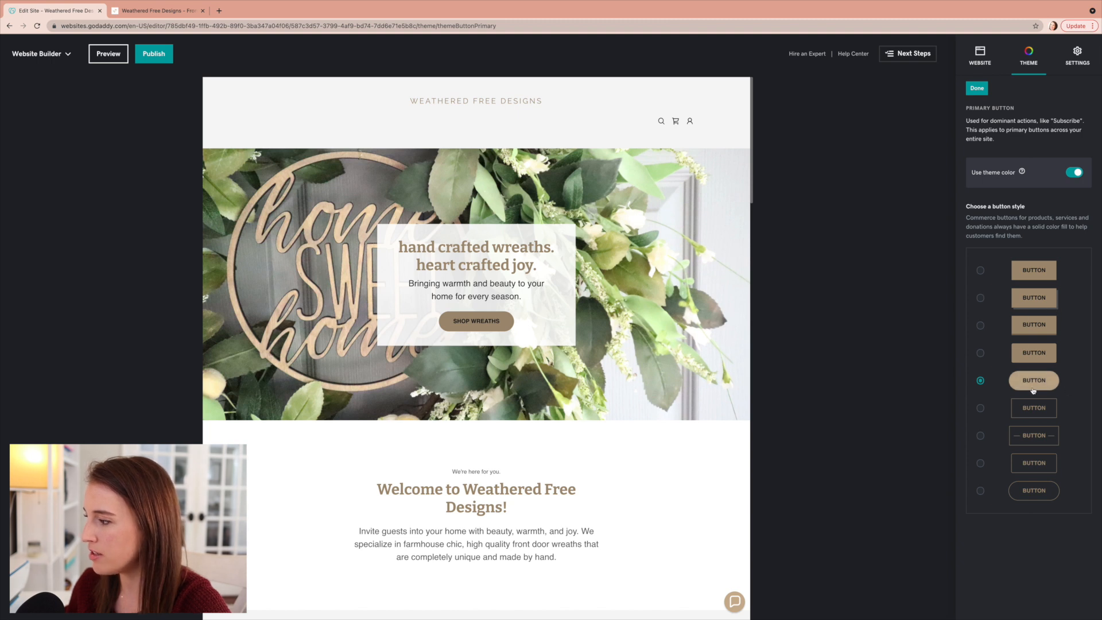
mouse_move(985, 429)
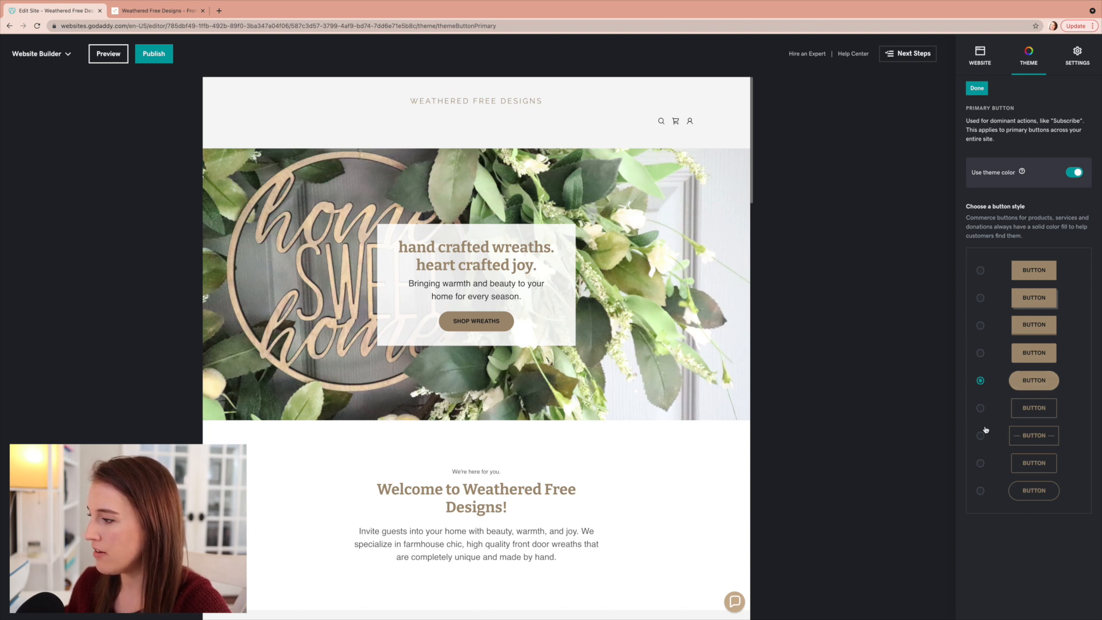
mouse_move(980, 353)
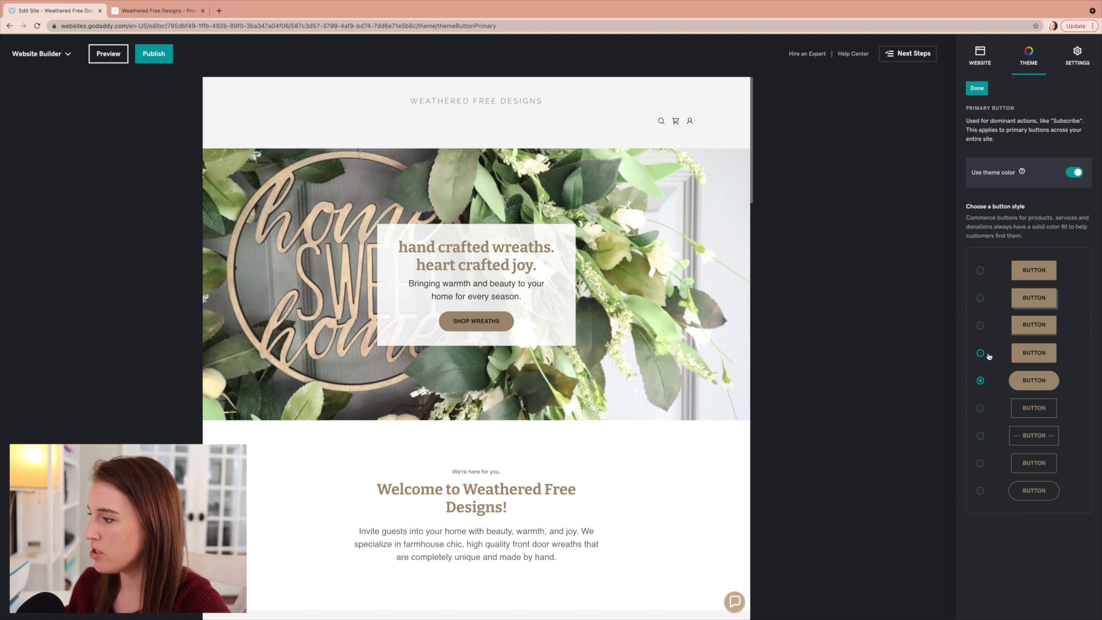
- Give primary buttons the square-cornered style and confirm it
left_click(980, 353)
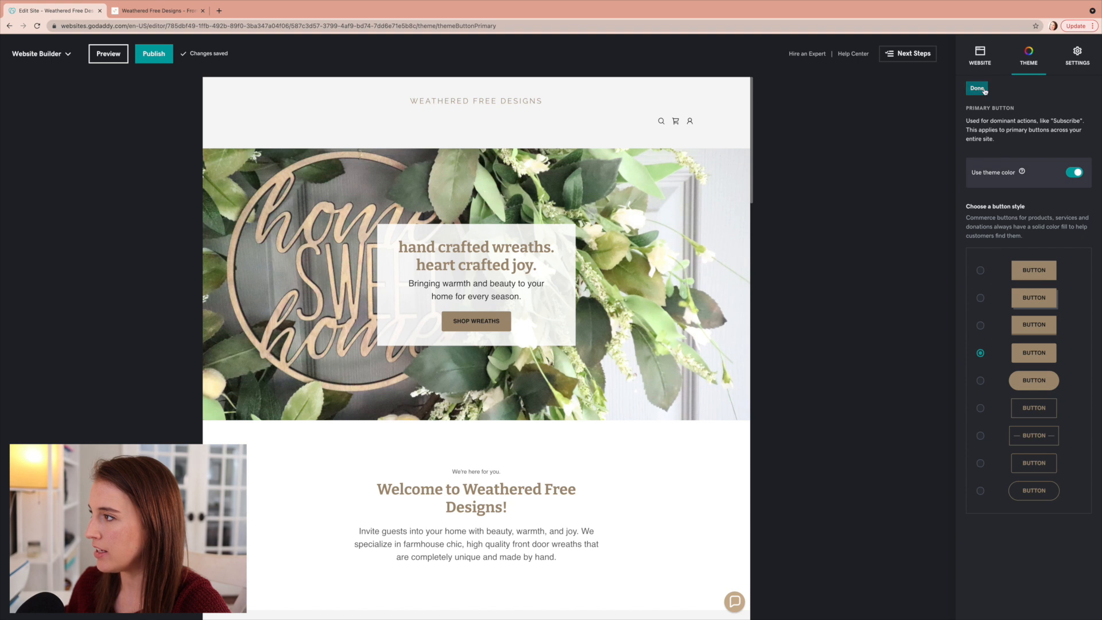
left_click(976, 89)
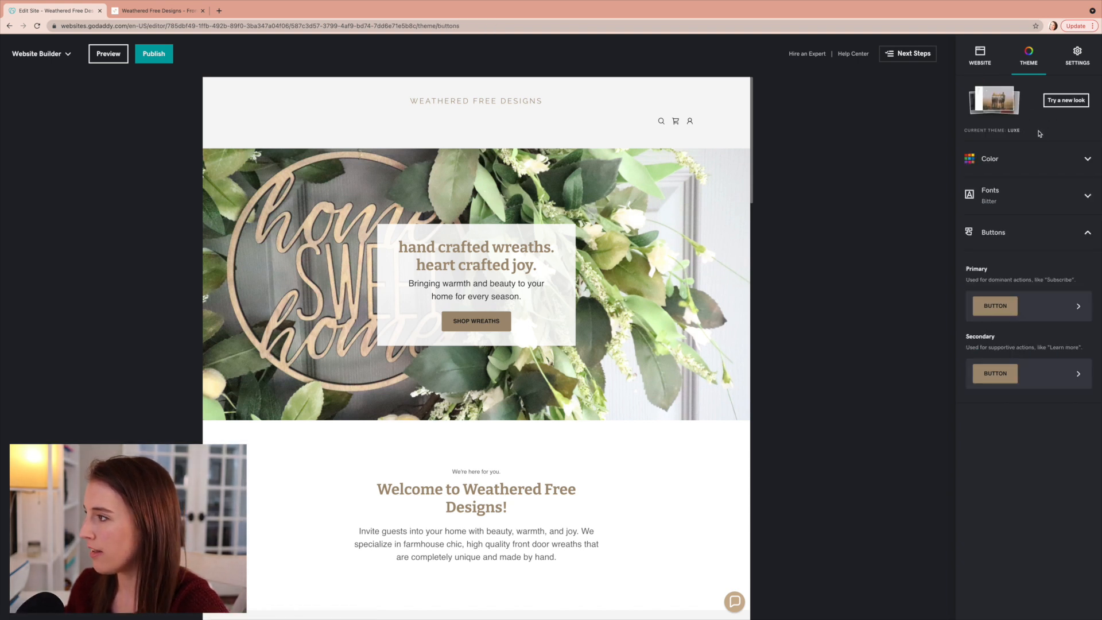
mouse_move(1029, 161)
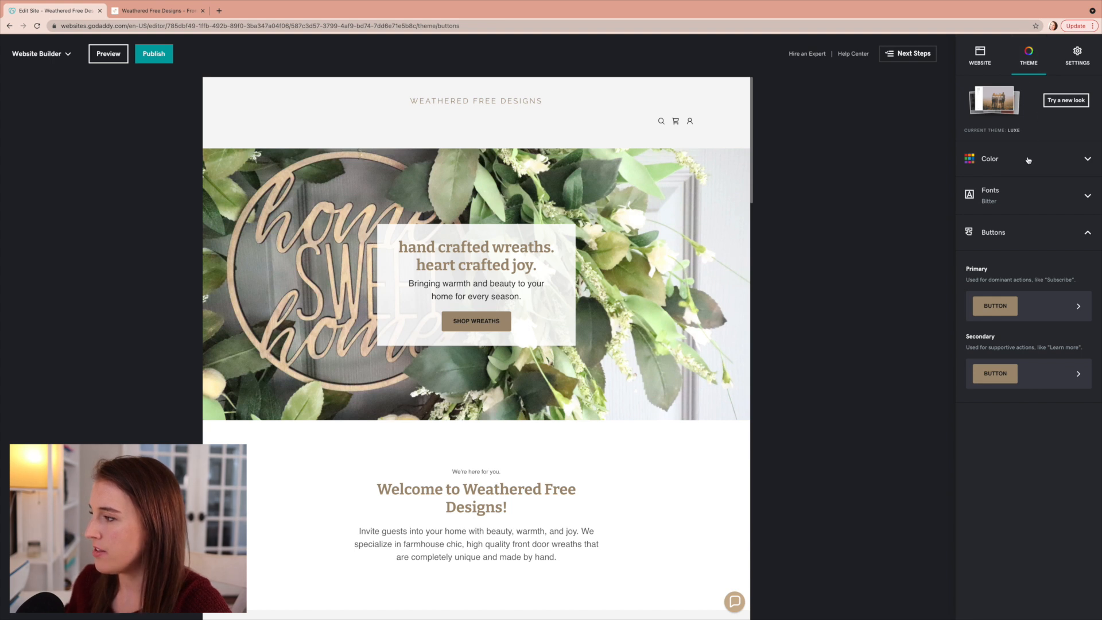
mouse_move(703, 195)
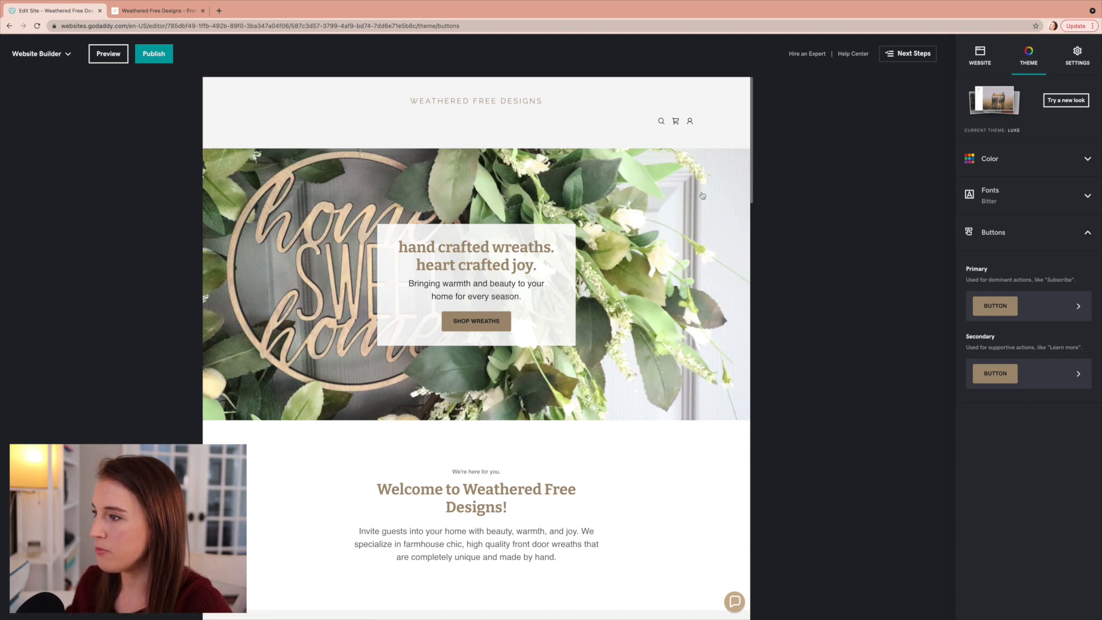
- Scroll the canvas past the Introduction and Photo Gallery to the Online Store listings
left_click(476, 281)
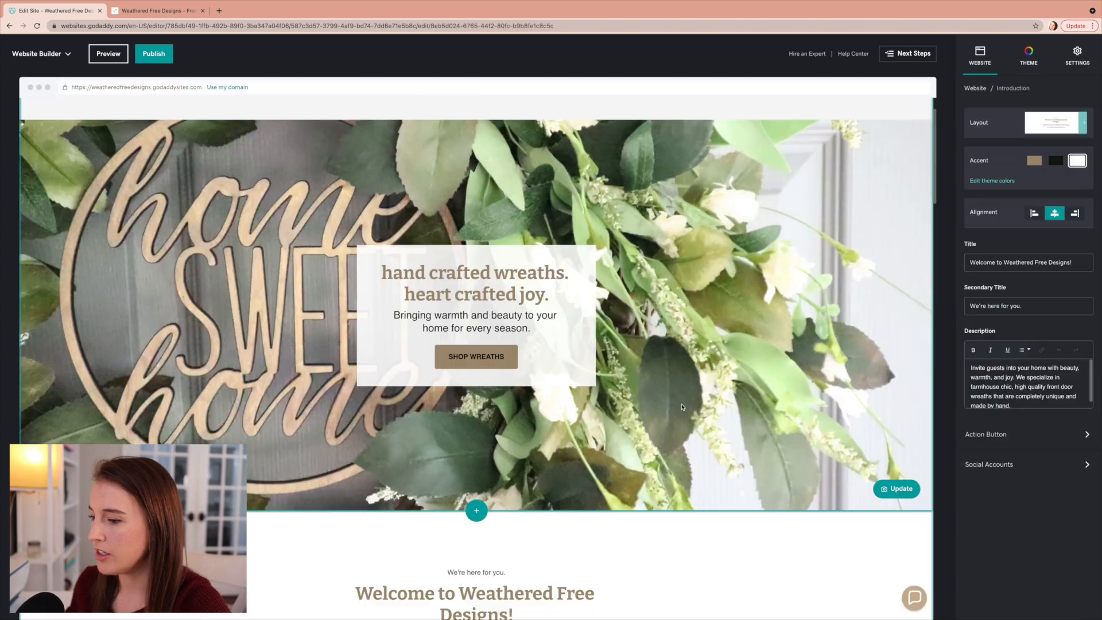
scroll("down", 3)
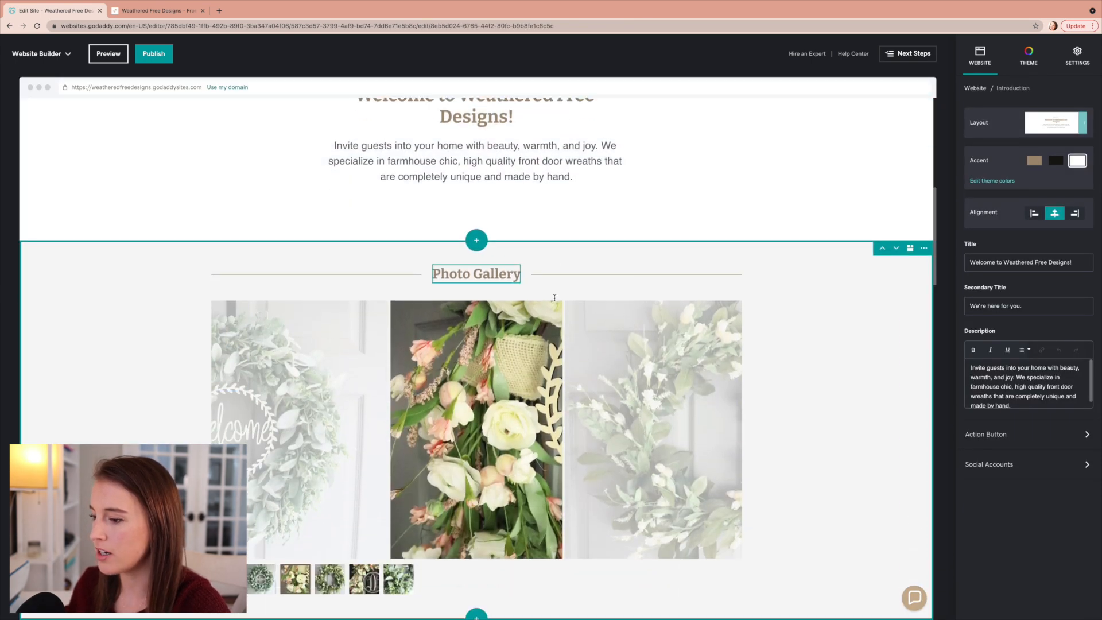
scroll("down", 3)
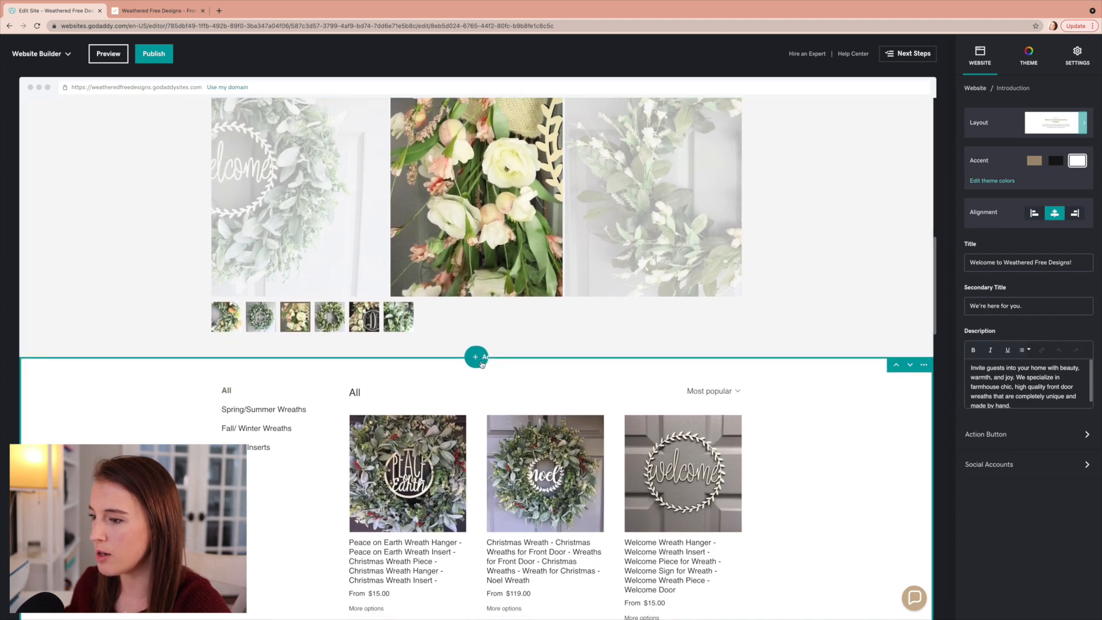
left_click(476, 357)
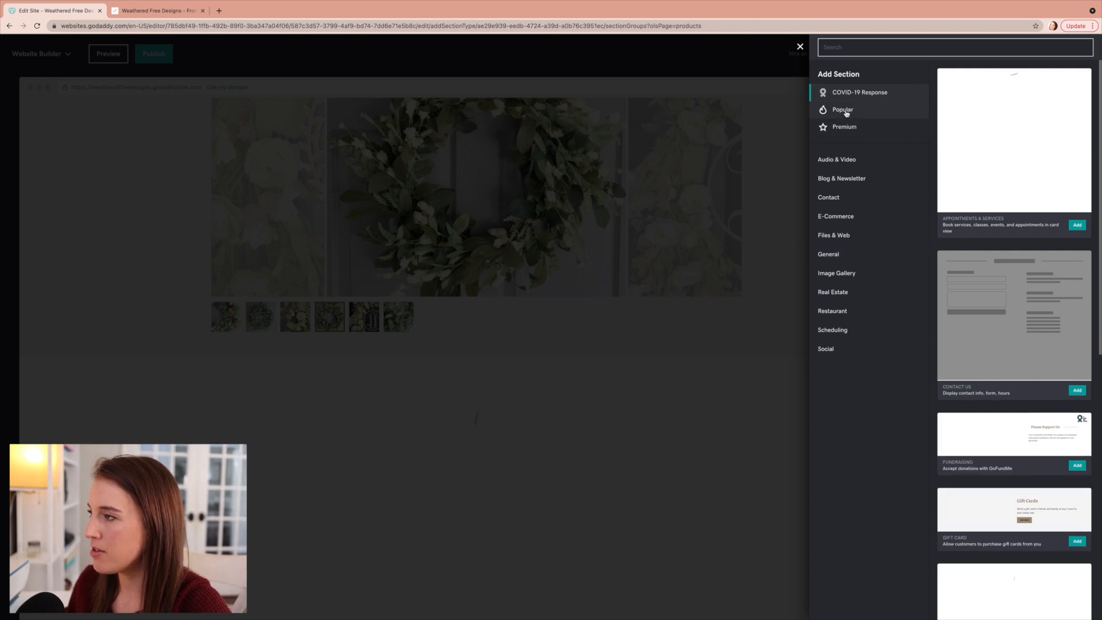
left_click(842, 110)
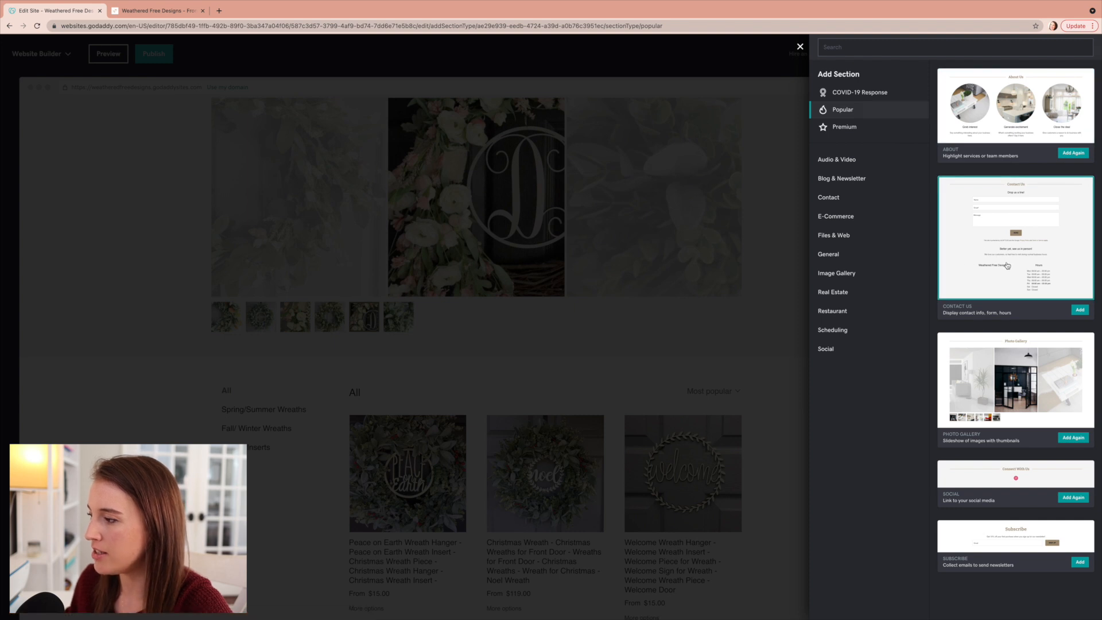
mouse_move(1034, 501)
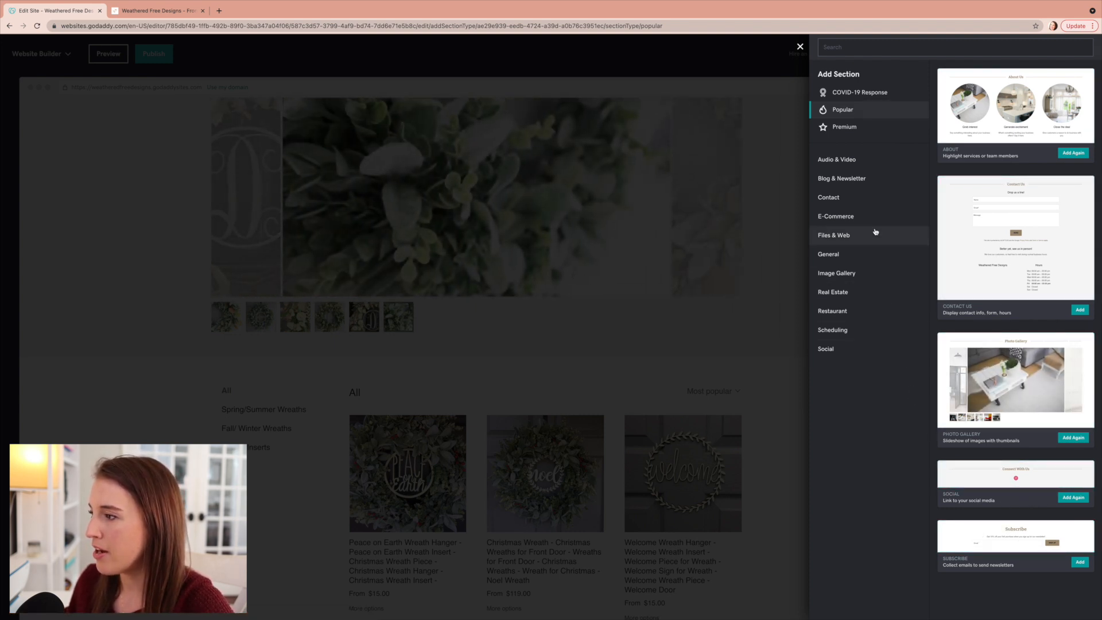
left_click(835, 216)
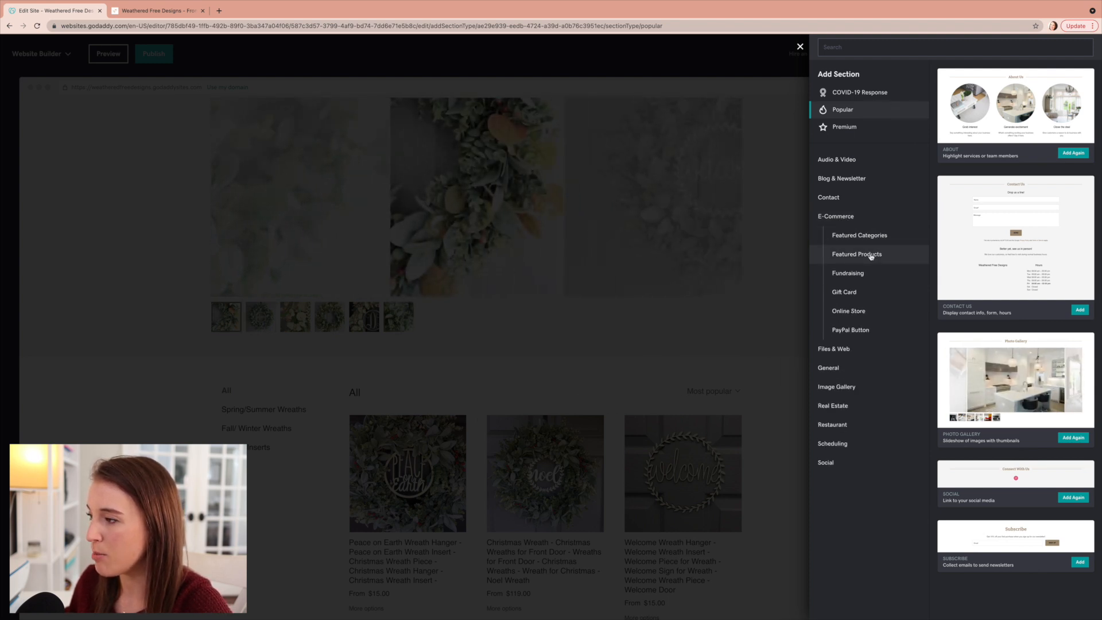
mouse_move(849, 312)
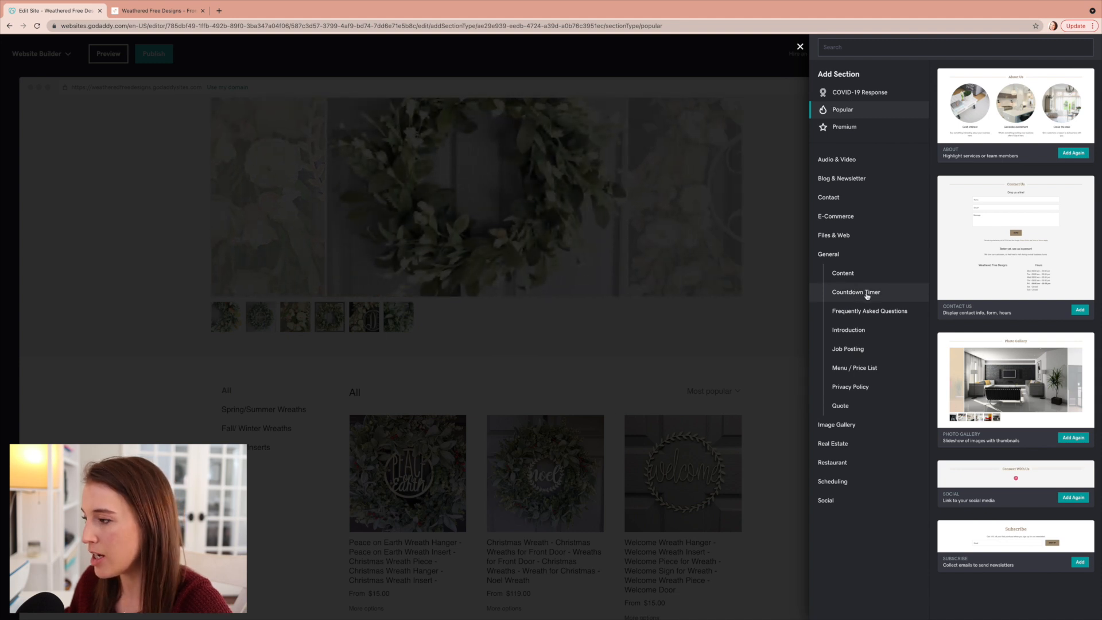
mouse_move(870, 311)
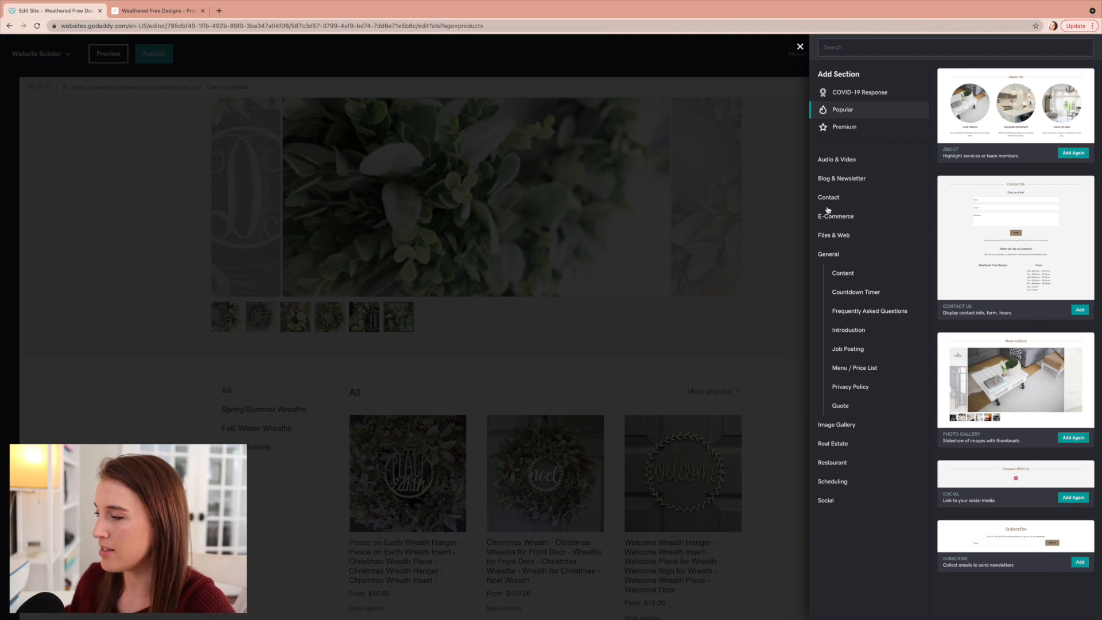
left_click(799, 46)
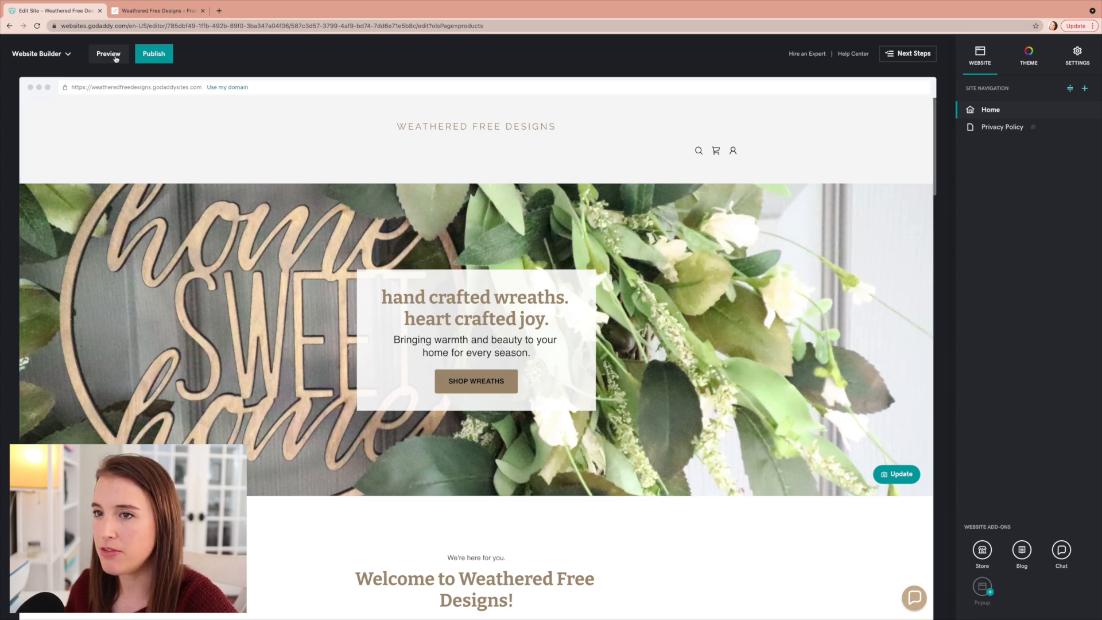
- Preview the site, scroll the phone view to the product listings, then resume editing
left_click(108, 54)
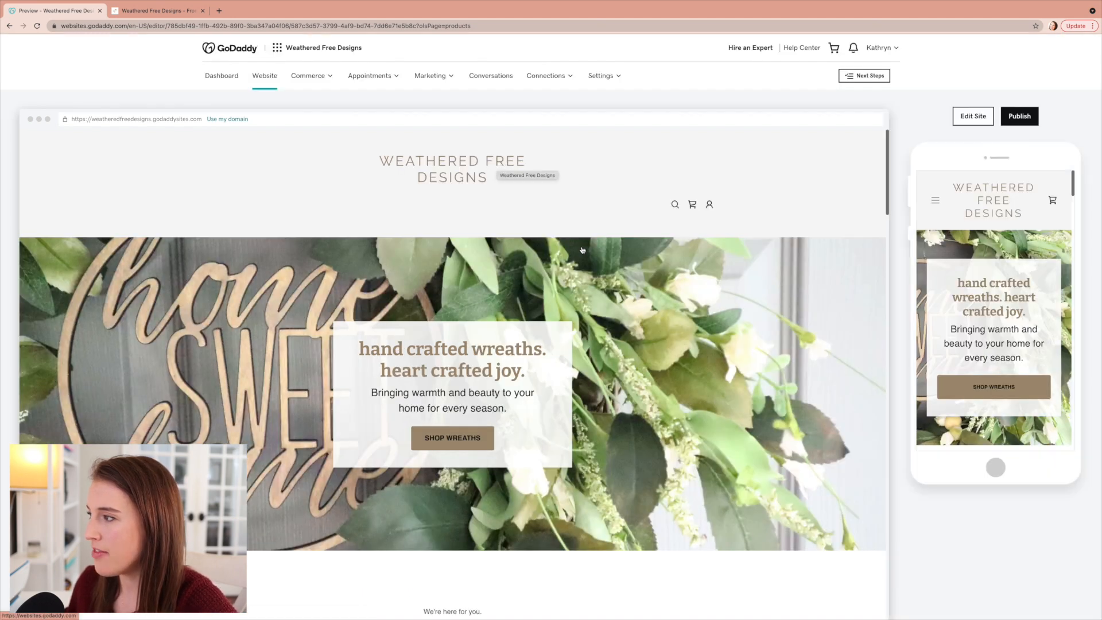
scroll("down", 3)
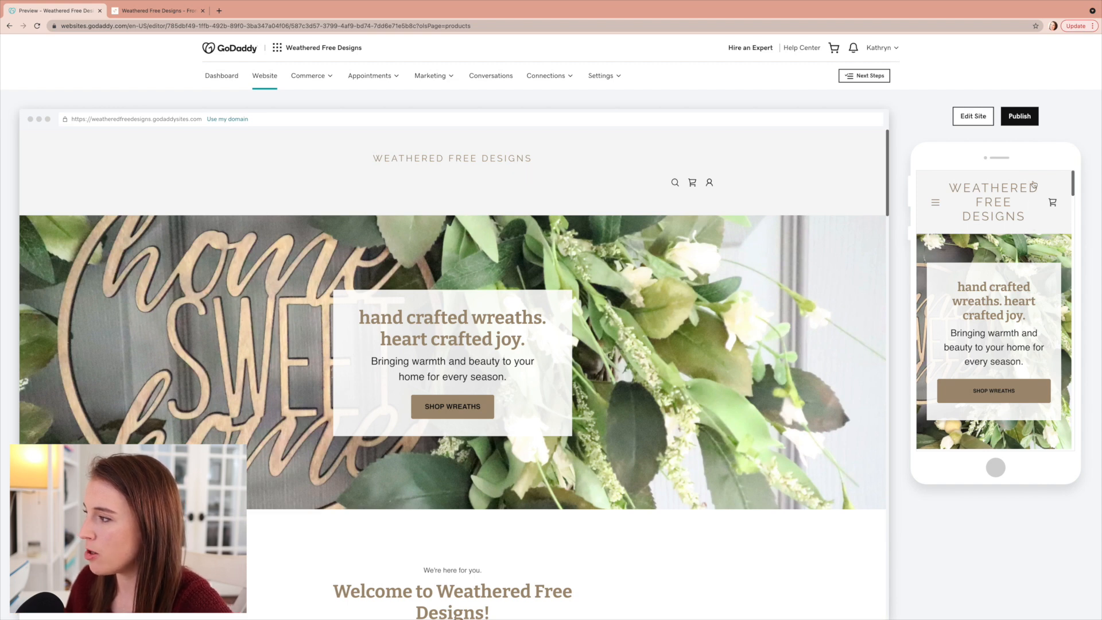
scroll("down", 3)
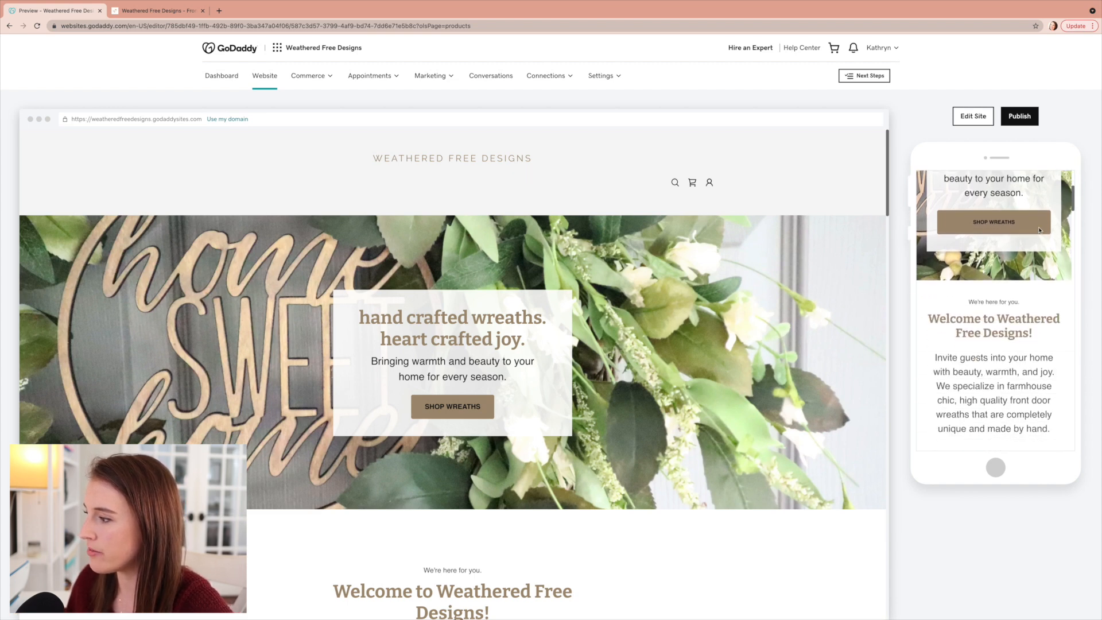
scroll("down", 3)
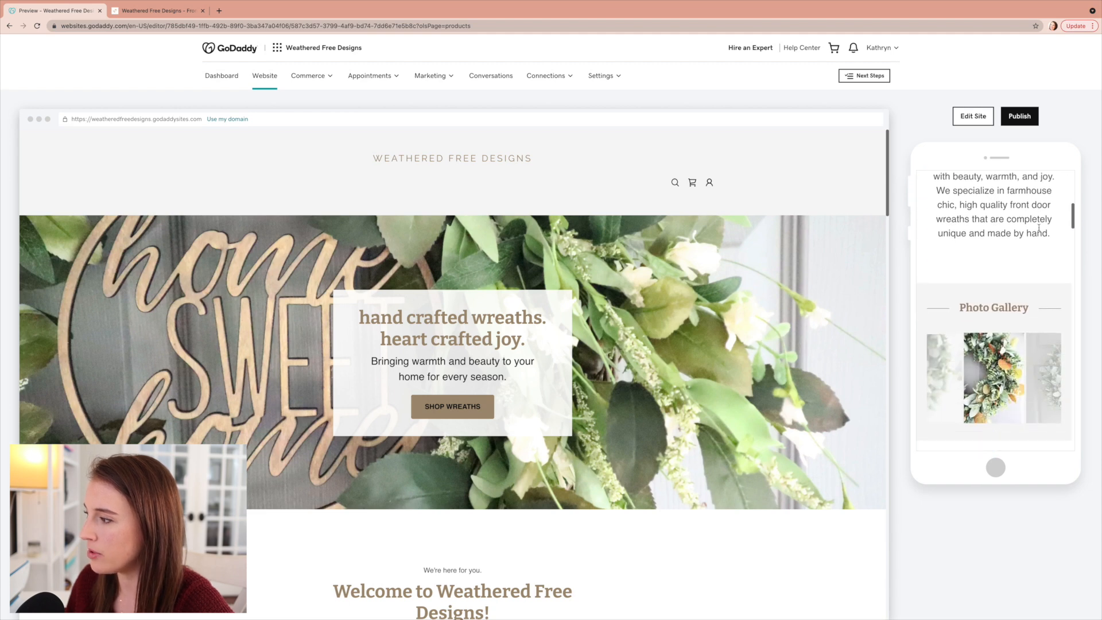
scroll("down", 3)
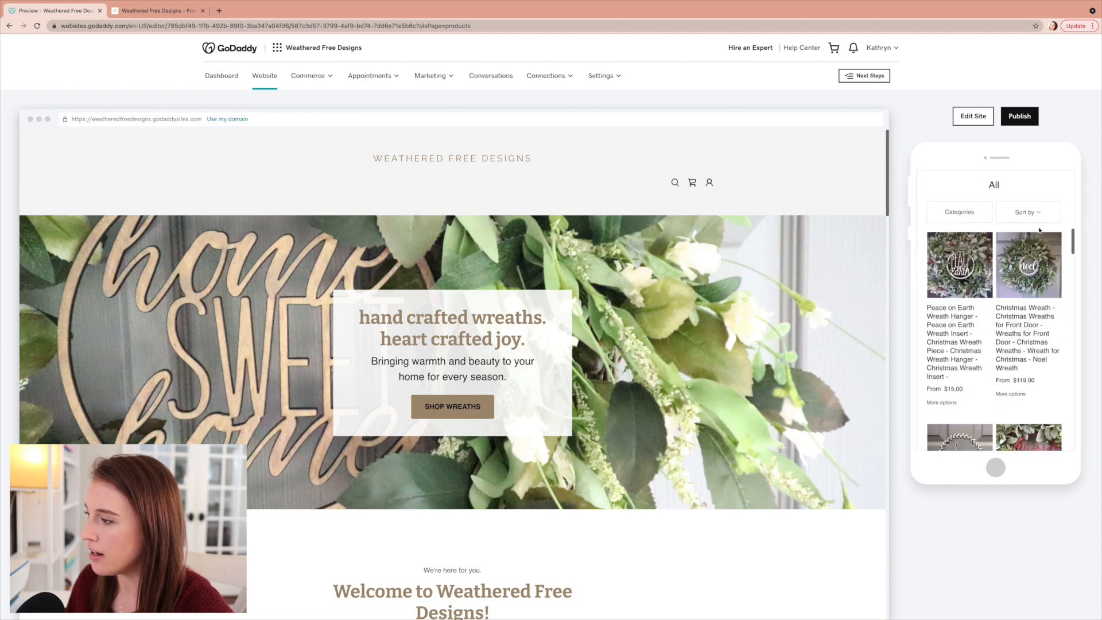
scroll("down", 3)
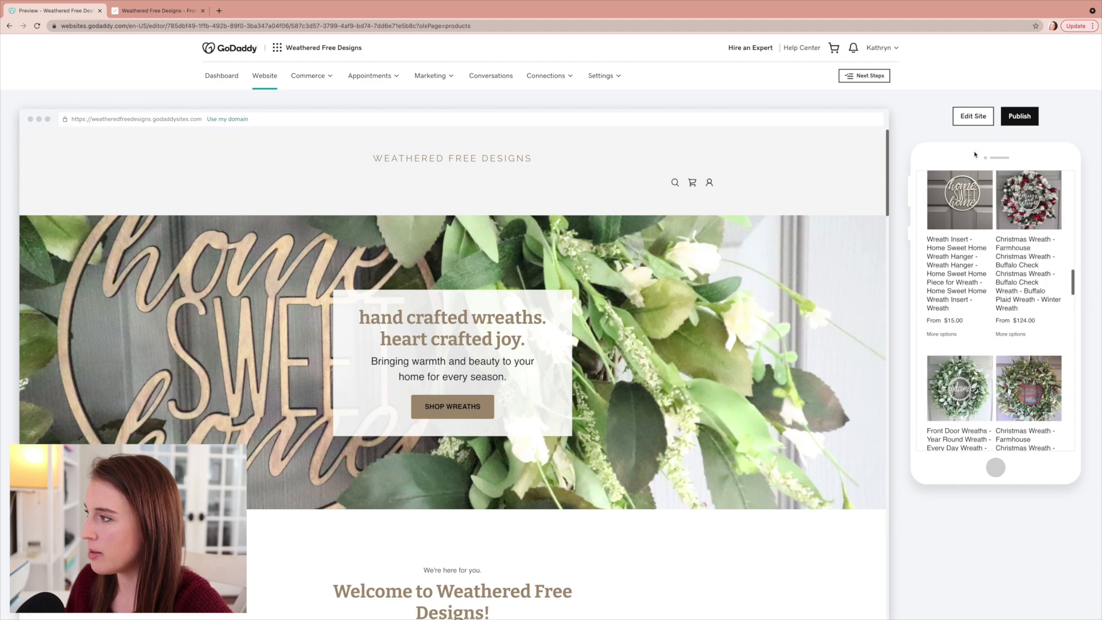
left_click(973, 116)
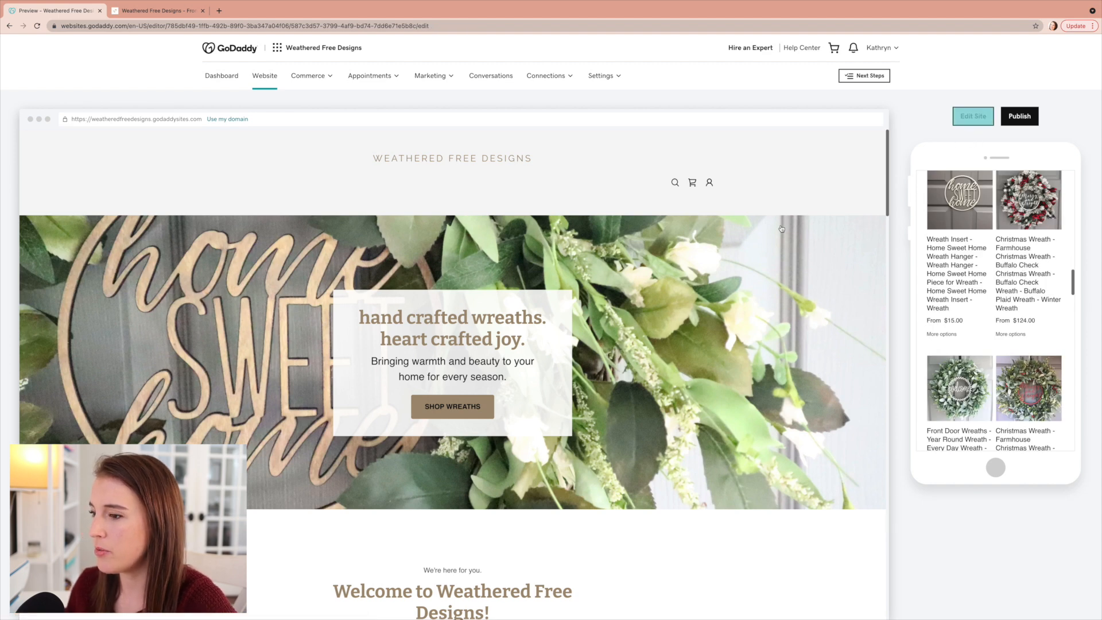
- Return to editing and view the site's favicon in the Settings panel
left_click(972, 116)
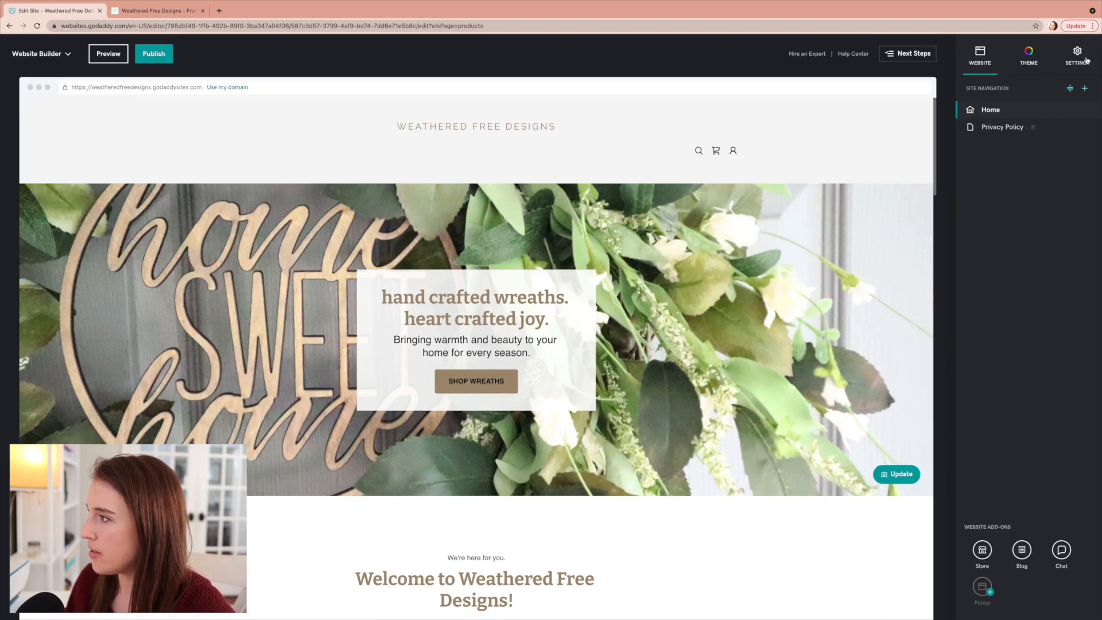
left_click(1077, 54)
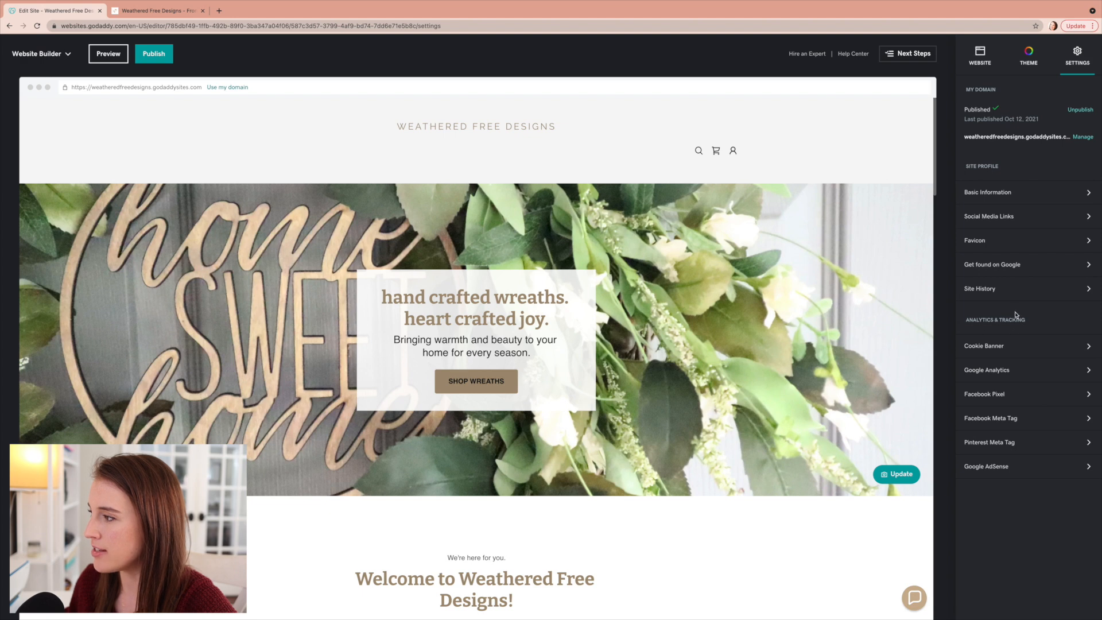
mouse_move(1008, 153)
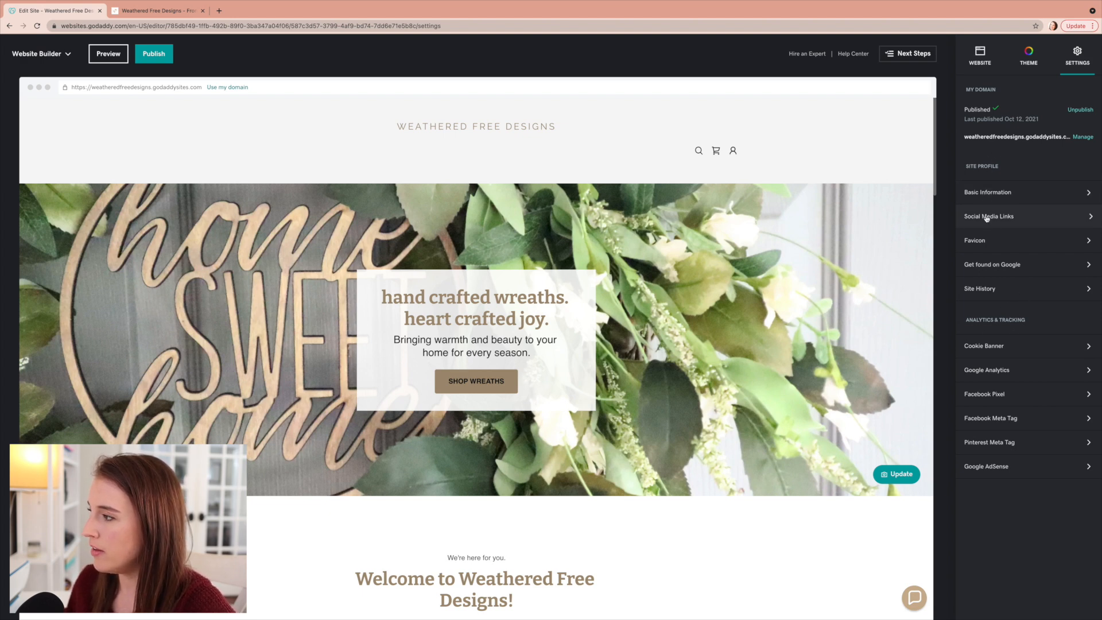
mouse_move(987, 192)
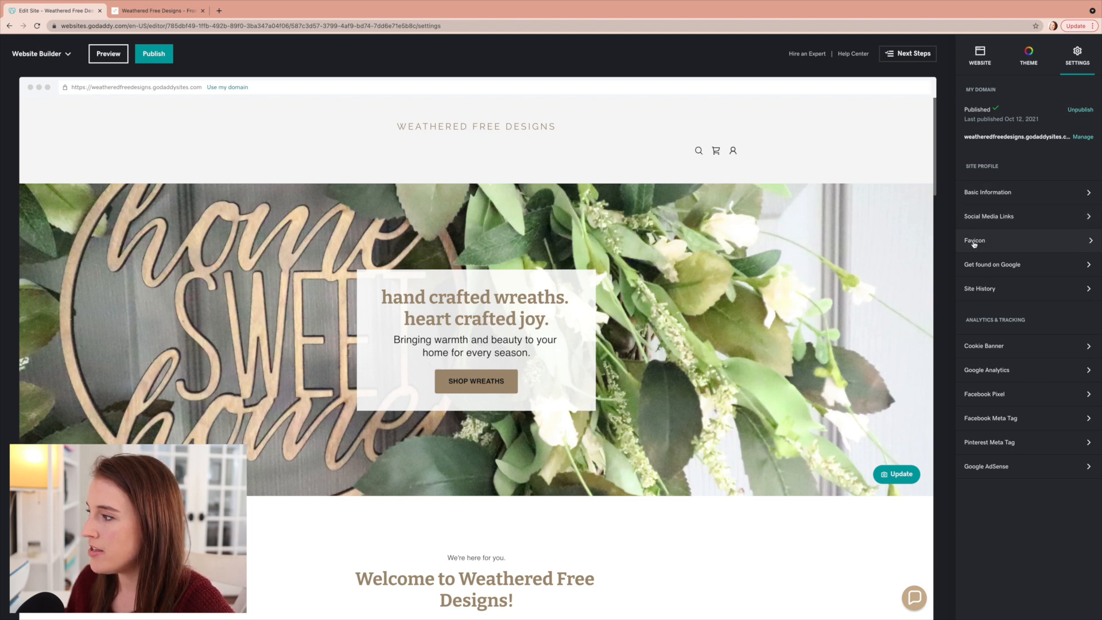
left_click(976, 240)
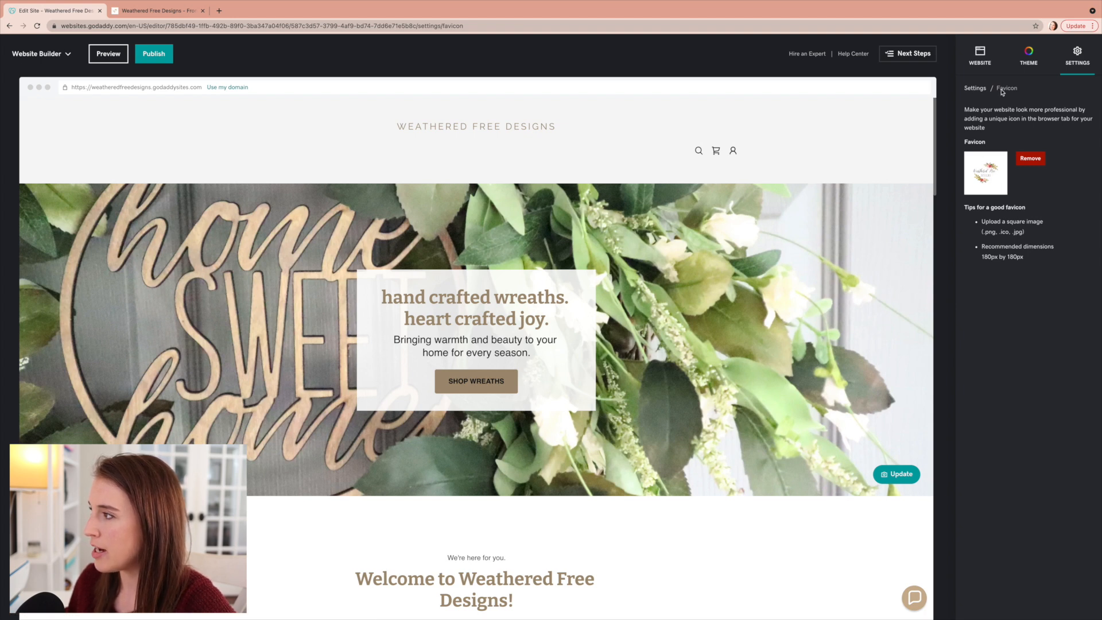
left_click(975, 88)
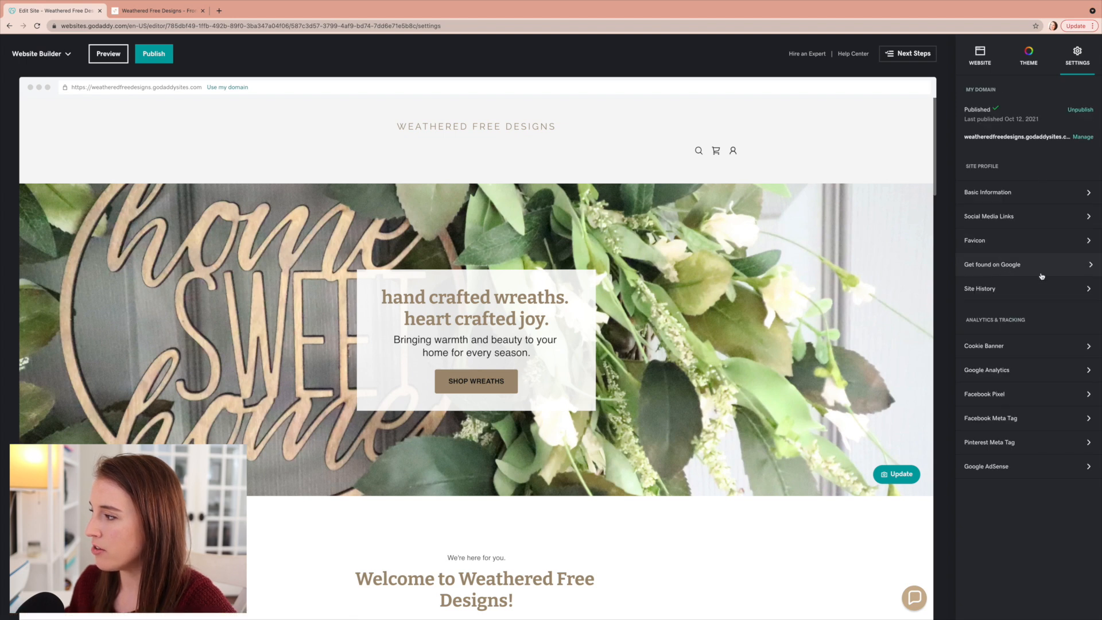
- Review the Get found on Google settings, then go back to the Website panel
left_click(992, 264)
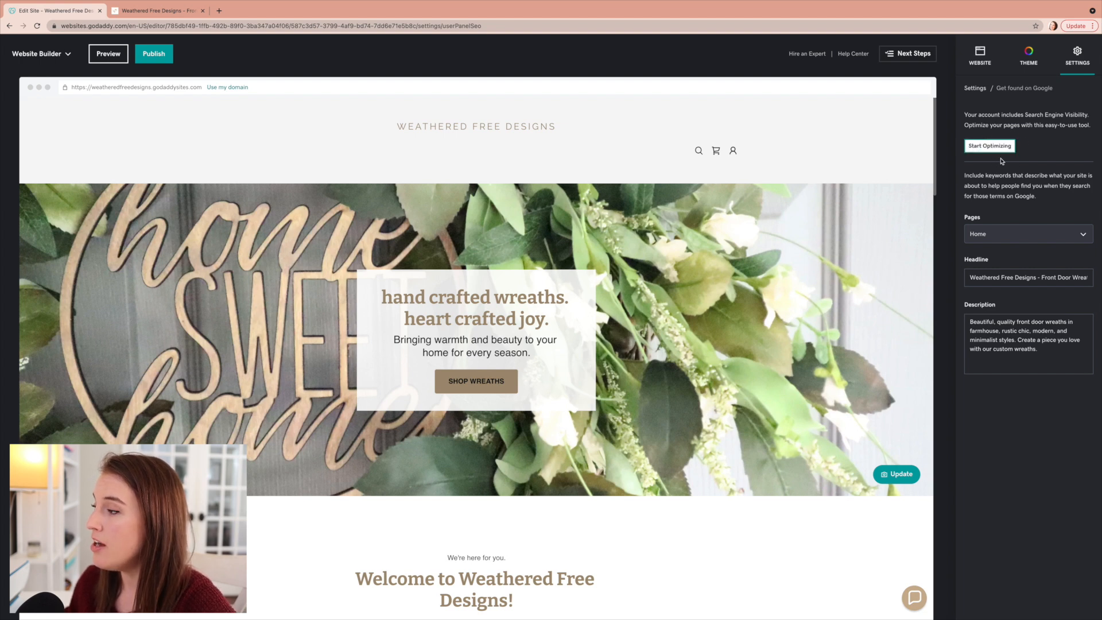
mouse_move(1000, 163)
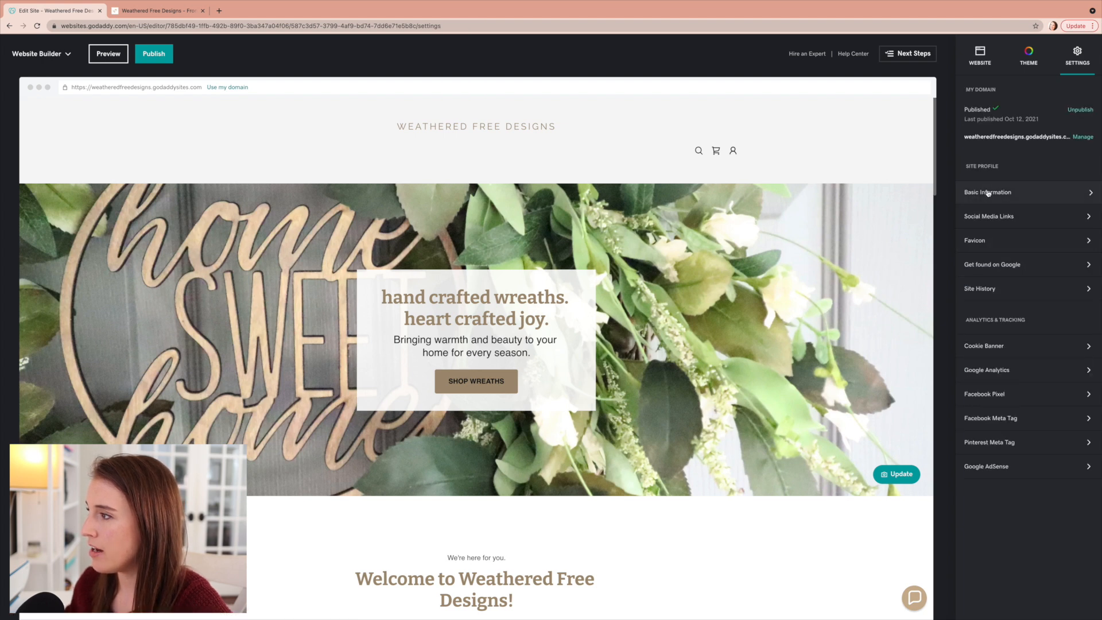
left_click(978, 55)
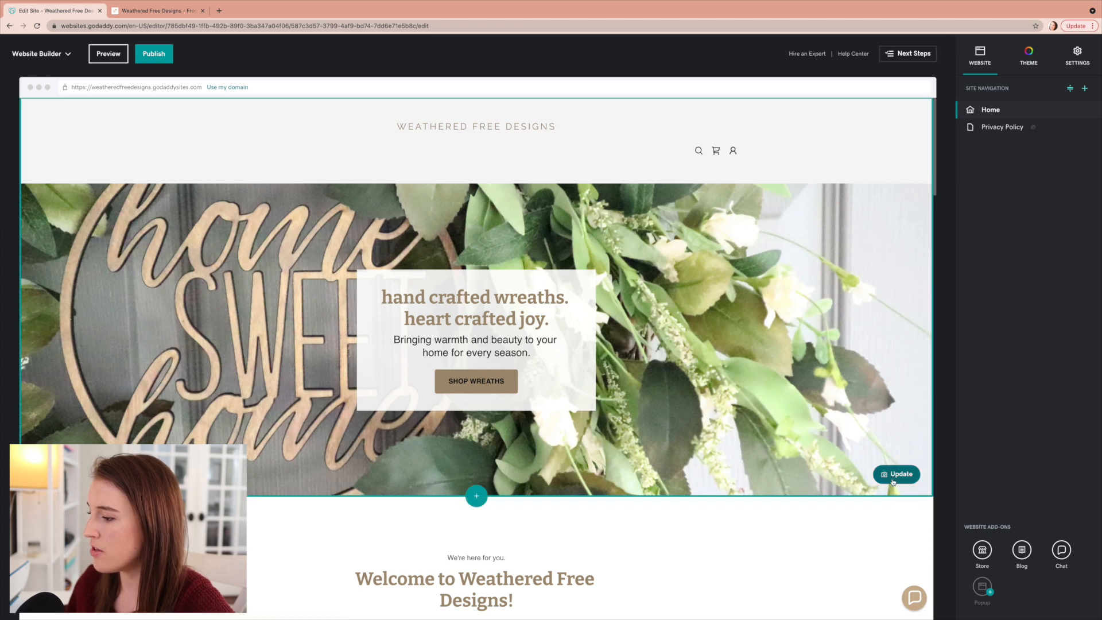
- Review the chat greeting message in the preview window and expand the Chatbots options
left_click(1061, 551)
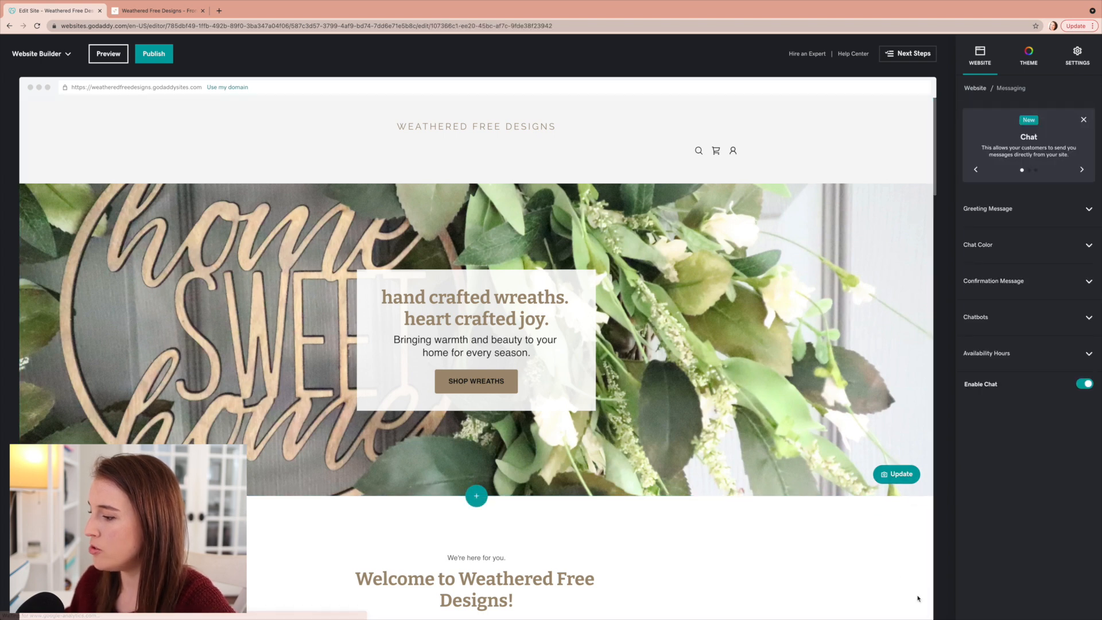
left_click(897, 474)
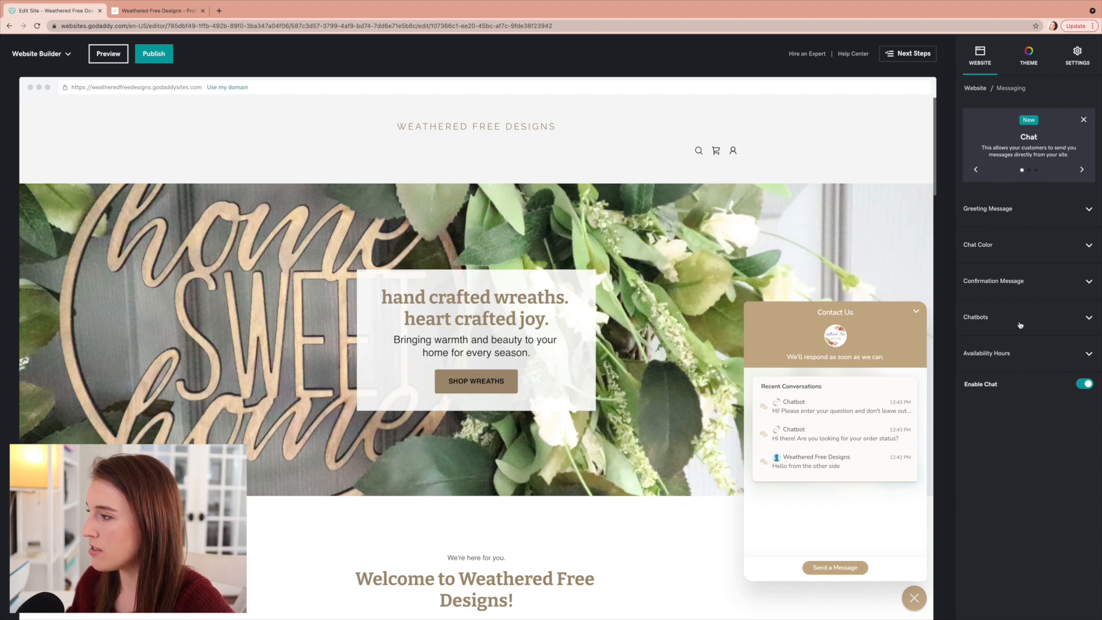
left_click(1026, 208)
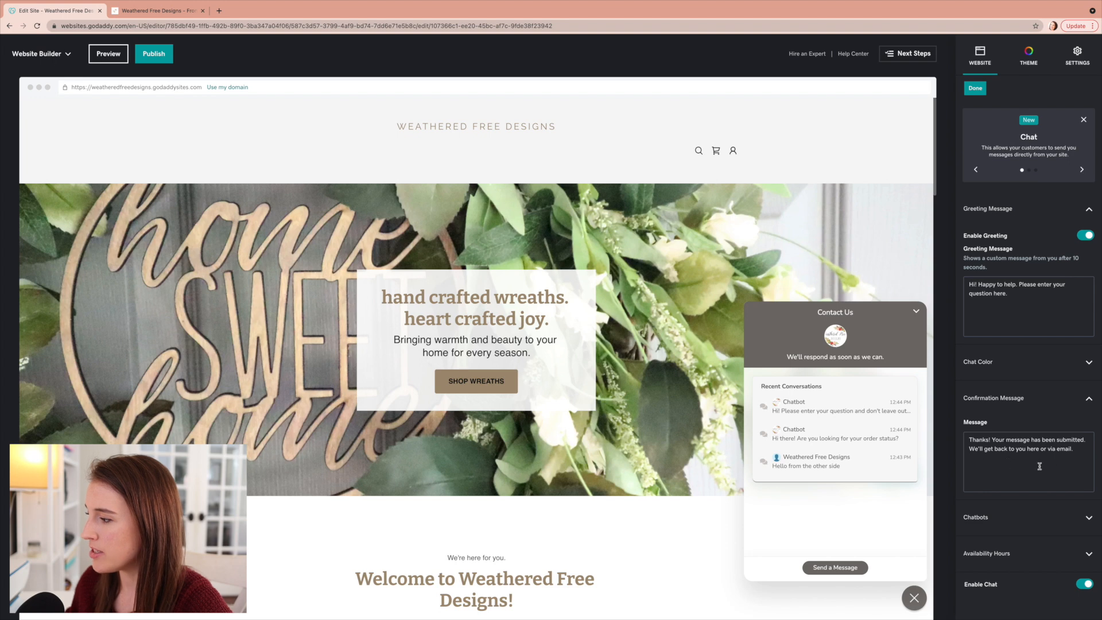
mouse_move(1035, 416)
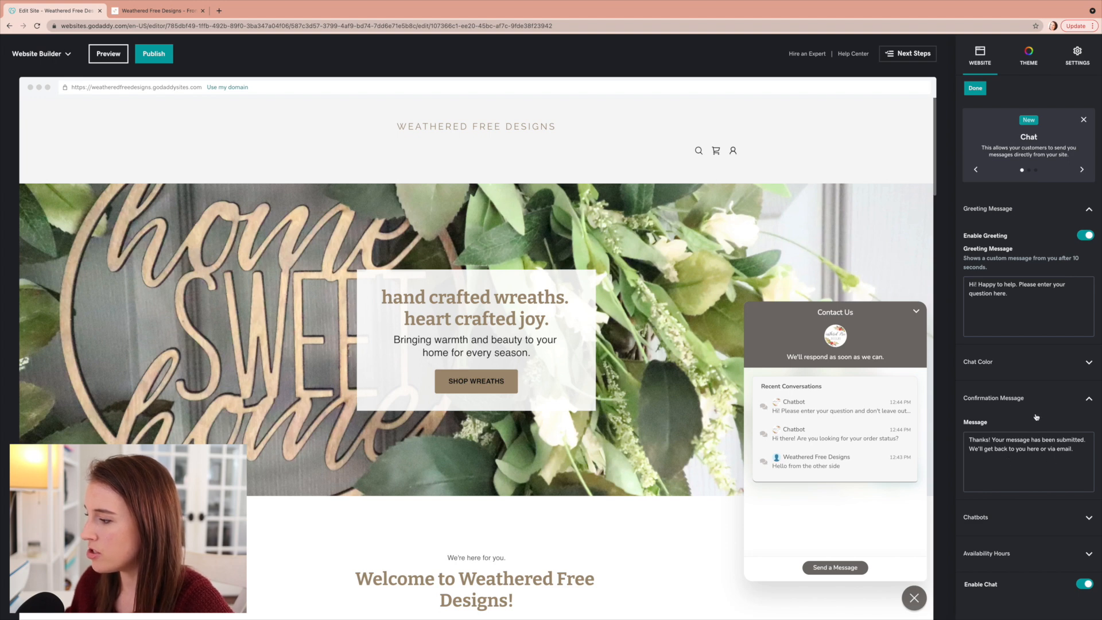
left_click(1091, 398)
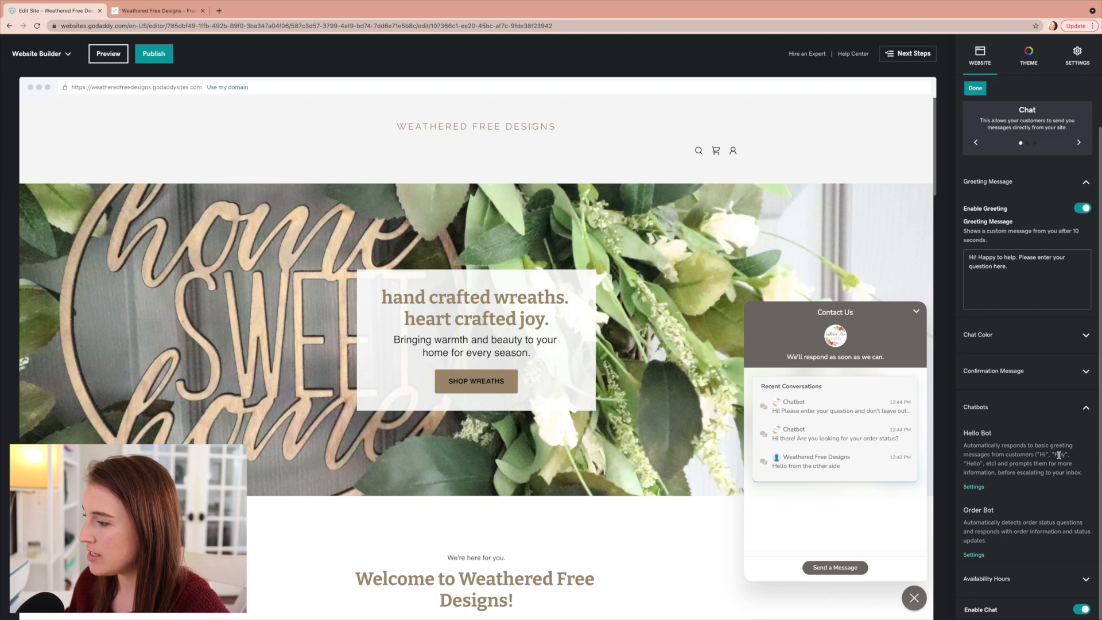
mouse_move(1020, 443)
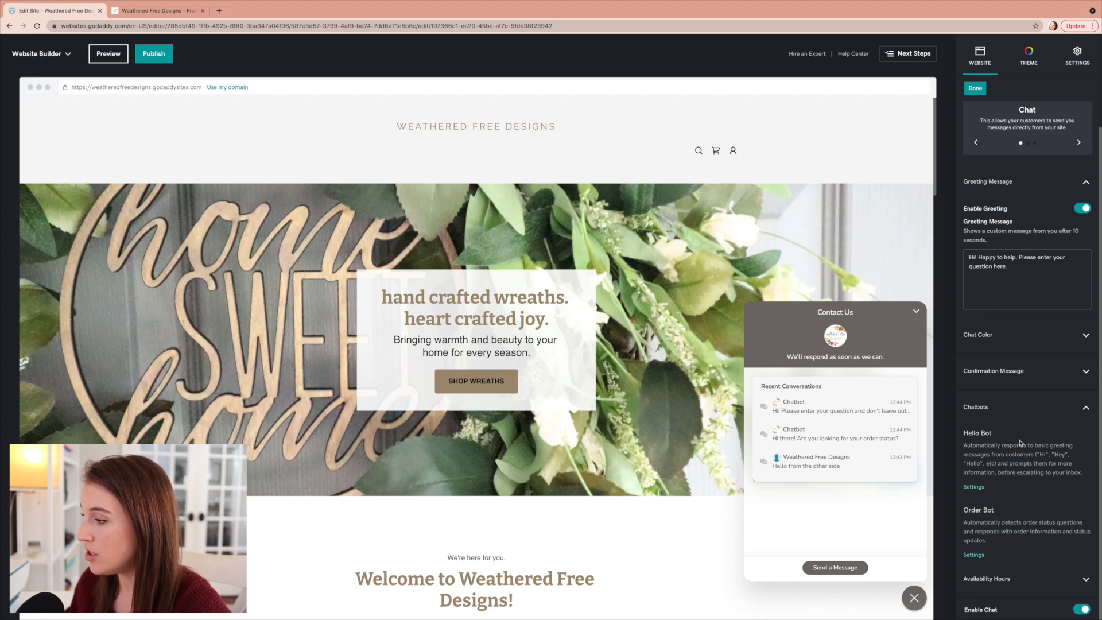
mouse_move(1019, 443)
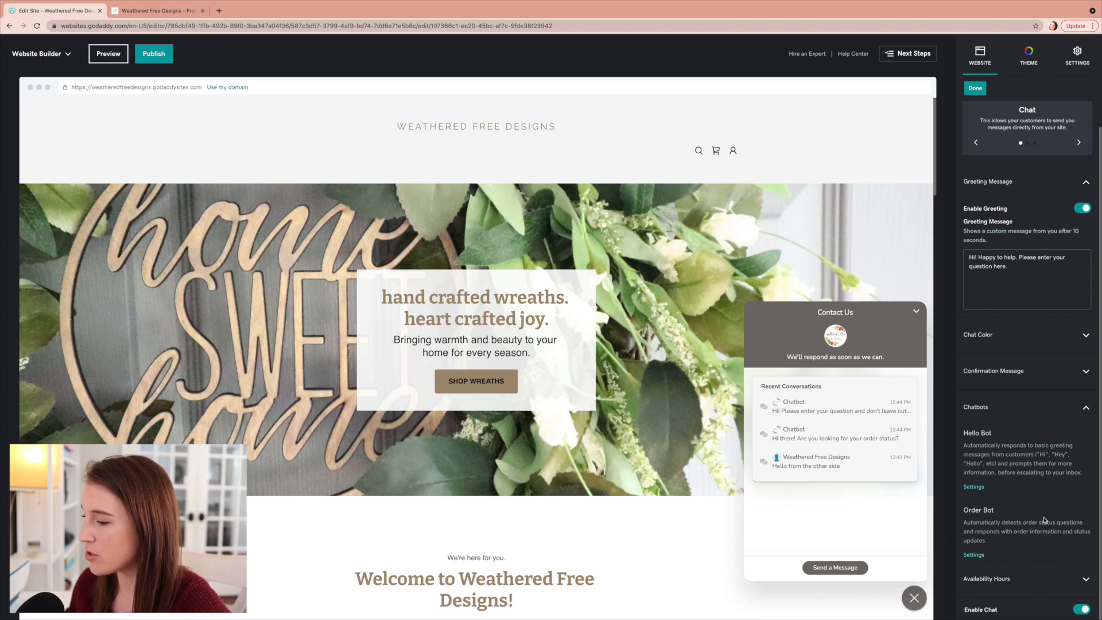
mouse_move(1031, 513)
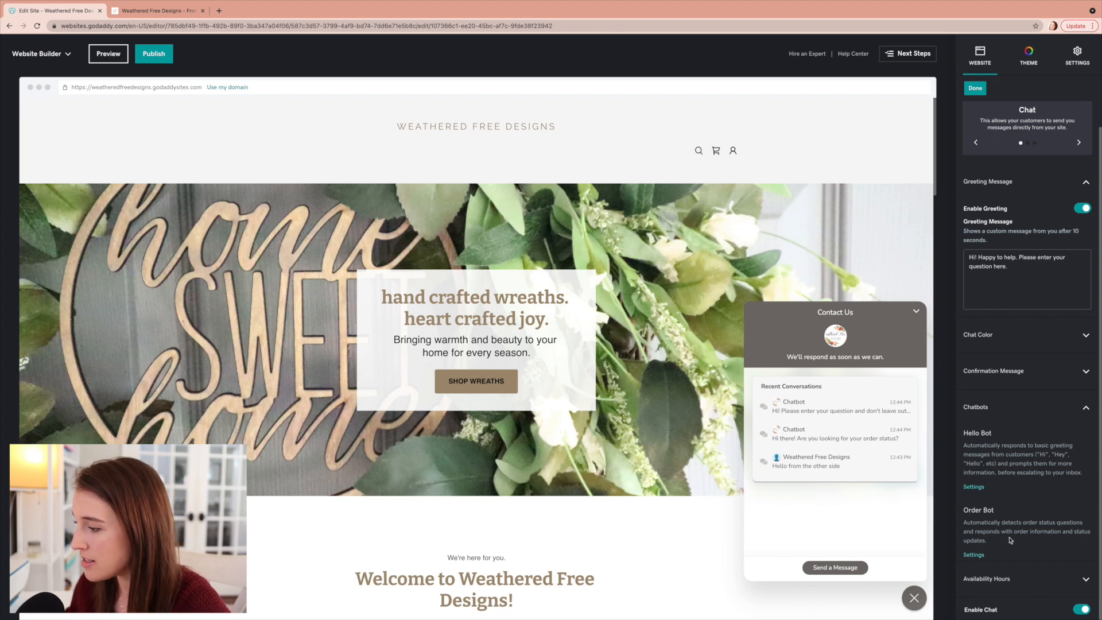
mouse_move(1044, 519)
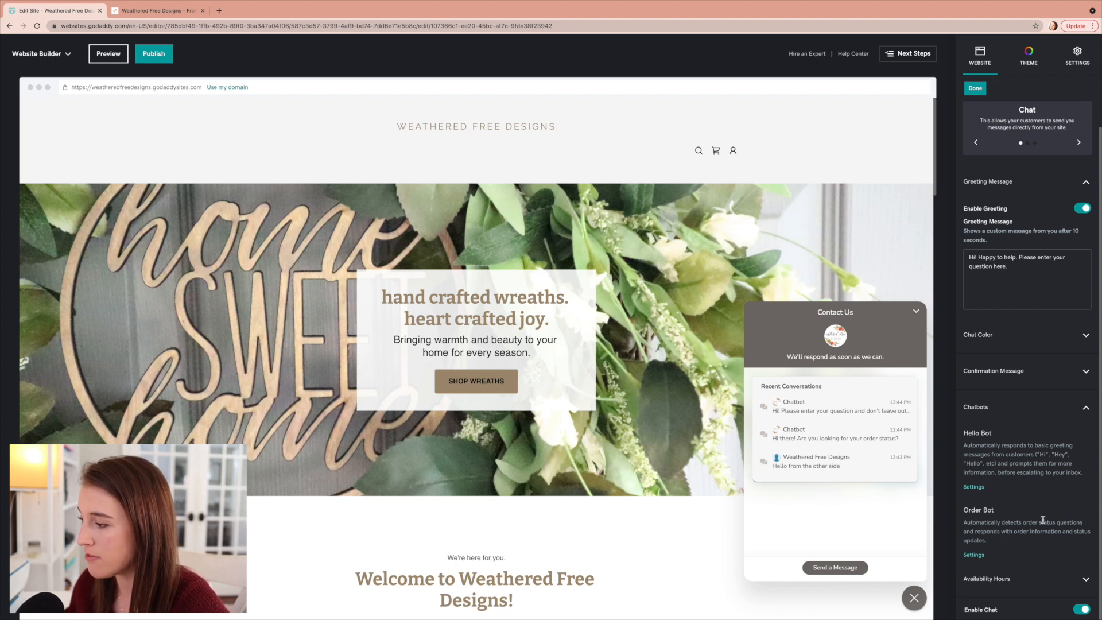
mouse_move(1014, 517)
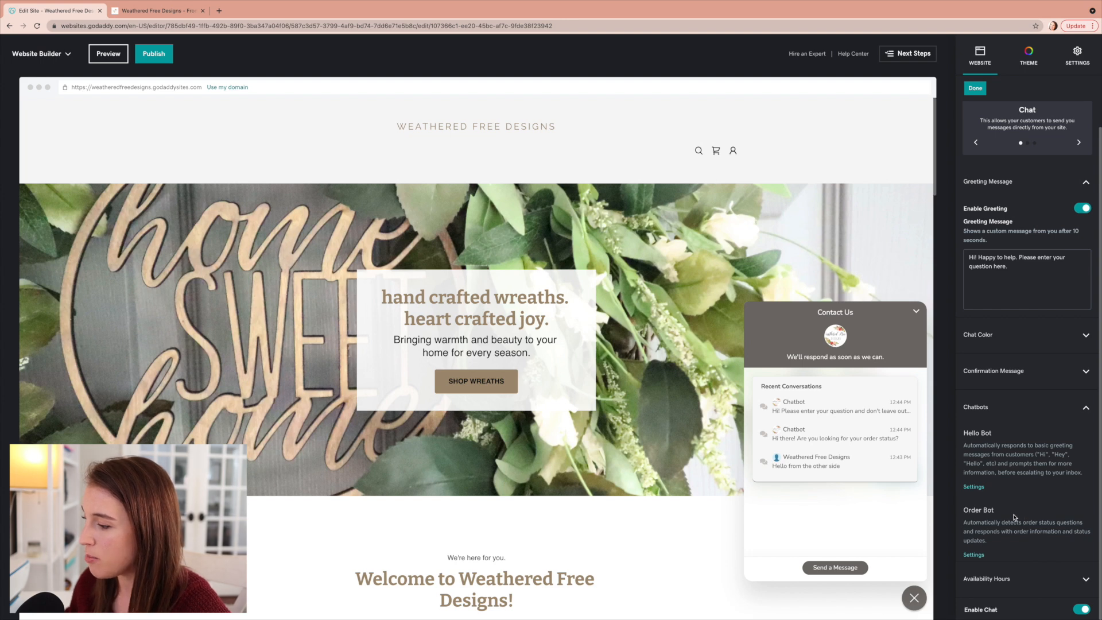
mouse_move(1006, 541)
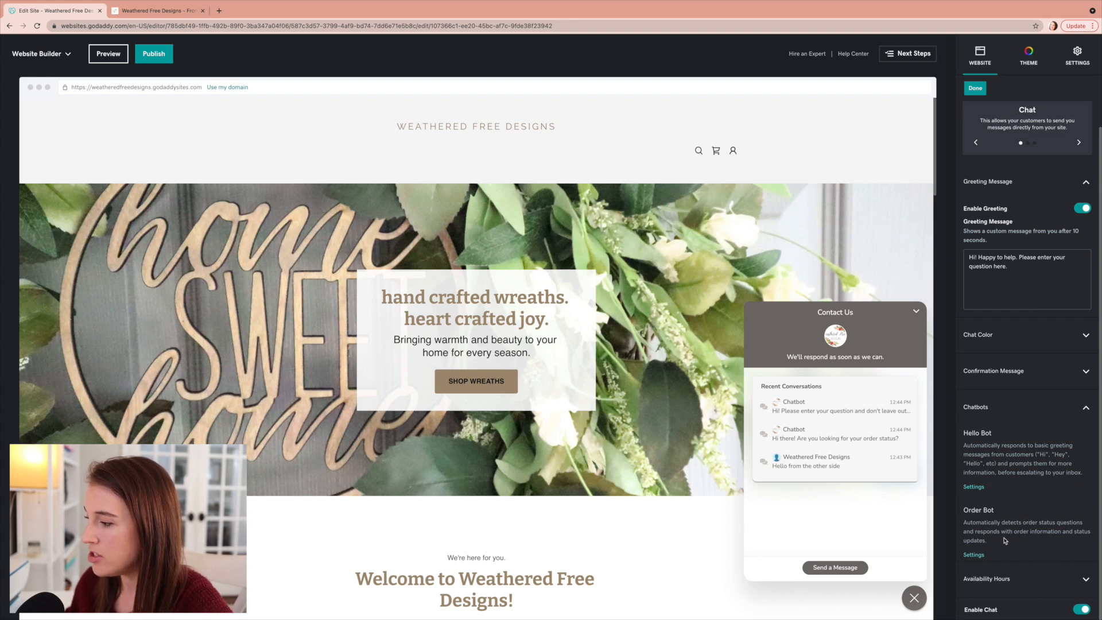
mouse_move(1007, 472)
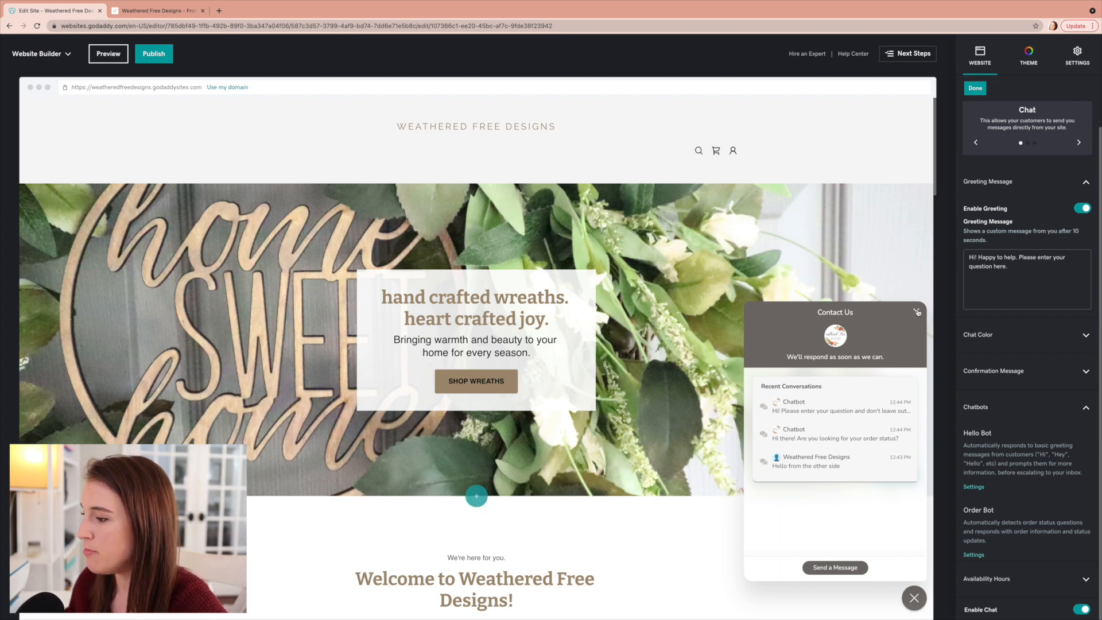
- Close the Contact Us chat preview and finish the chat settings with Done
left_click(914, 598)
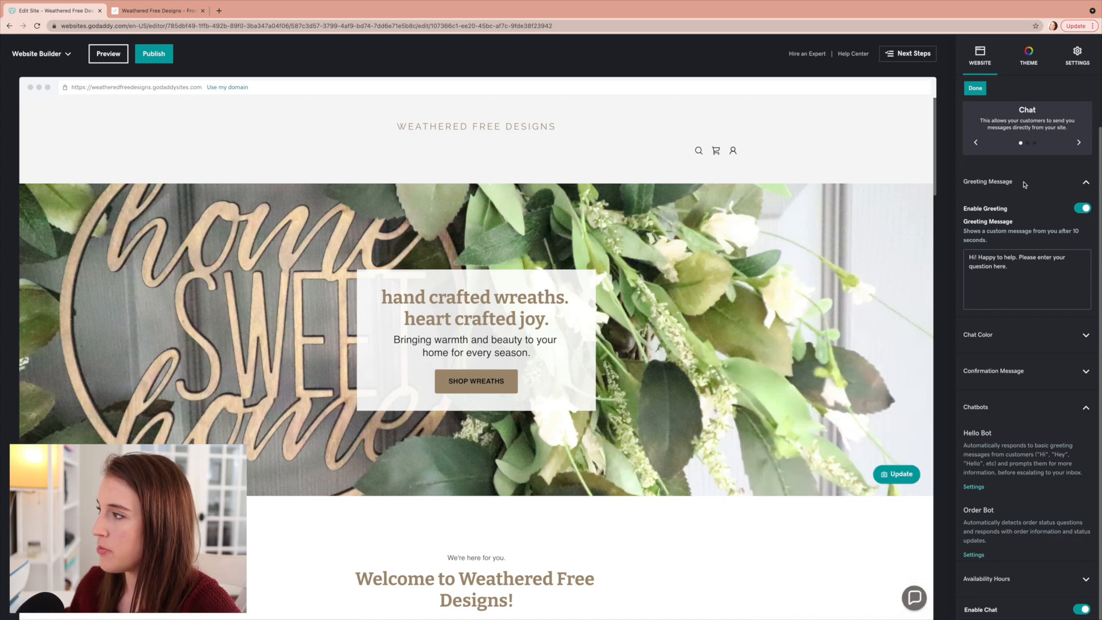
left_click(975, 88)
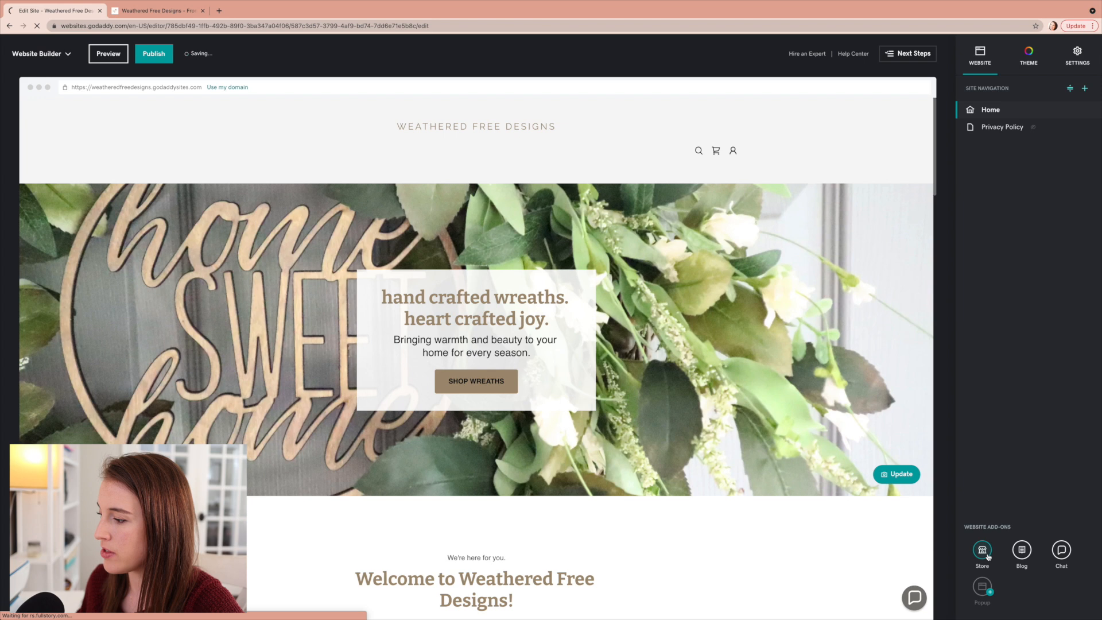
- Open the My Online Store dashboard and choose Marketplaces & Social from the Commerce menu
left_click(982, 550)
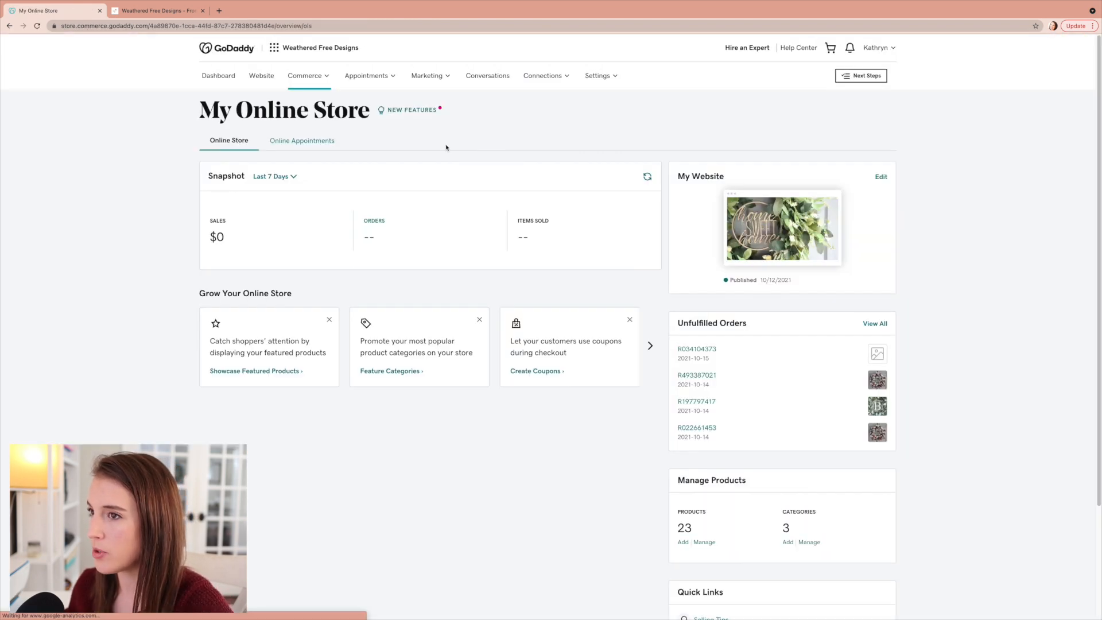
left_click(306, 76)
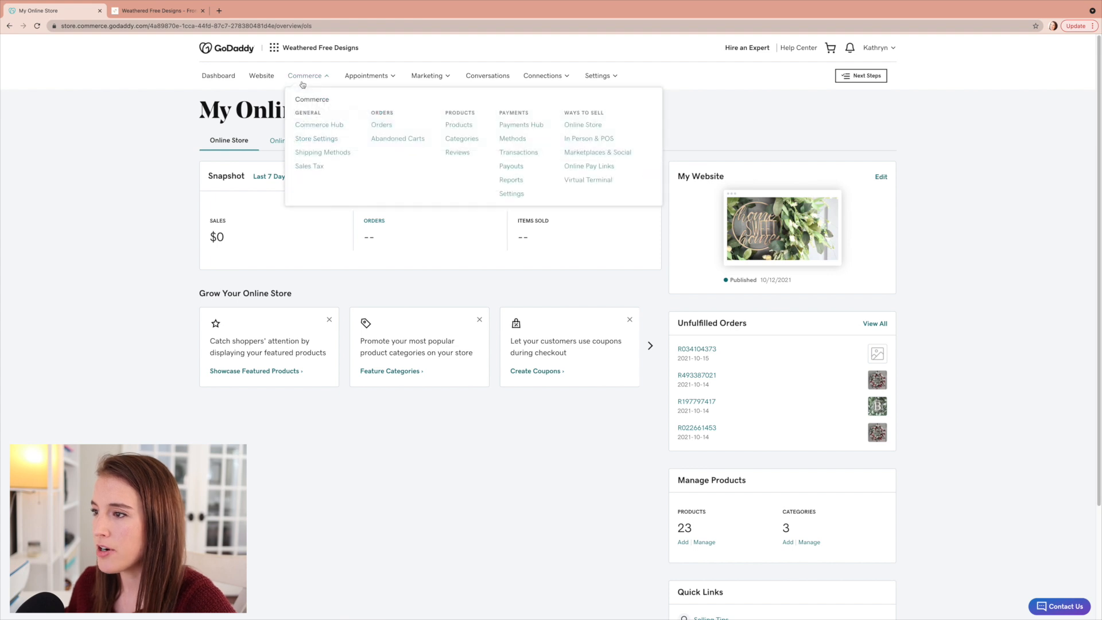
left_click(597, 152)
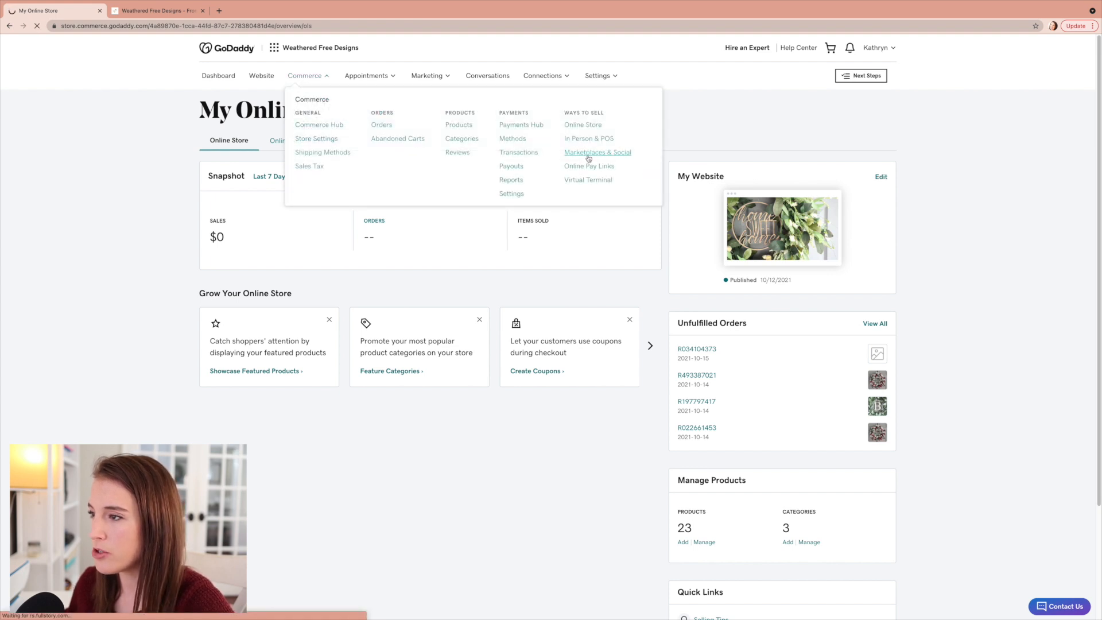
- Load the Sales Channels page showing Etsy connected and Amazon, eBay, Walmart, Google available
left_click(597, 151)
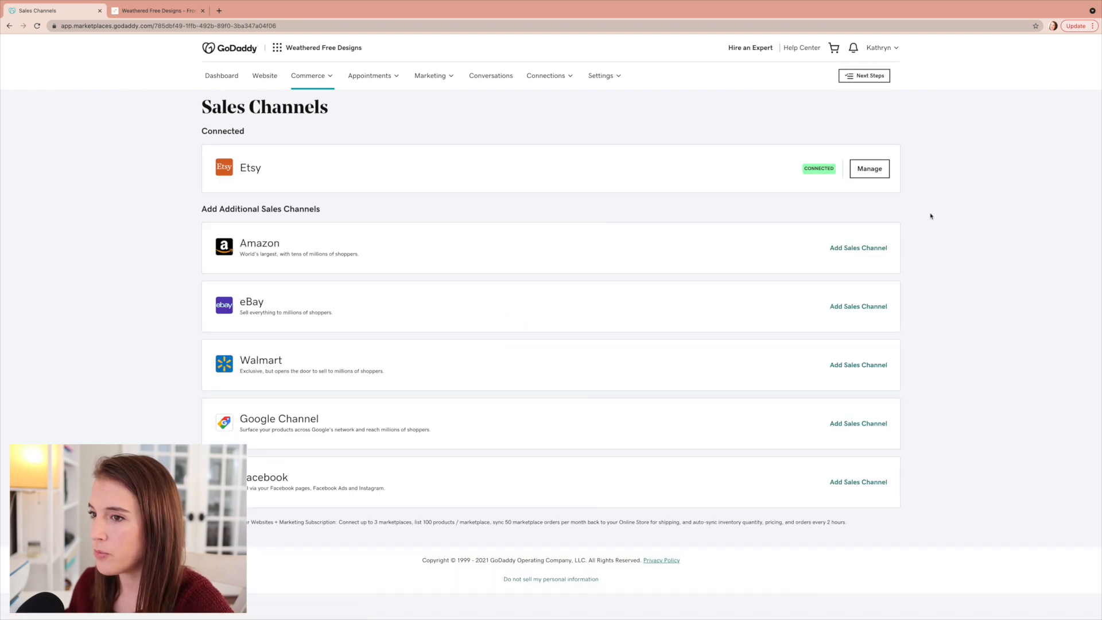
mouse_move(264, 184)
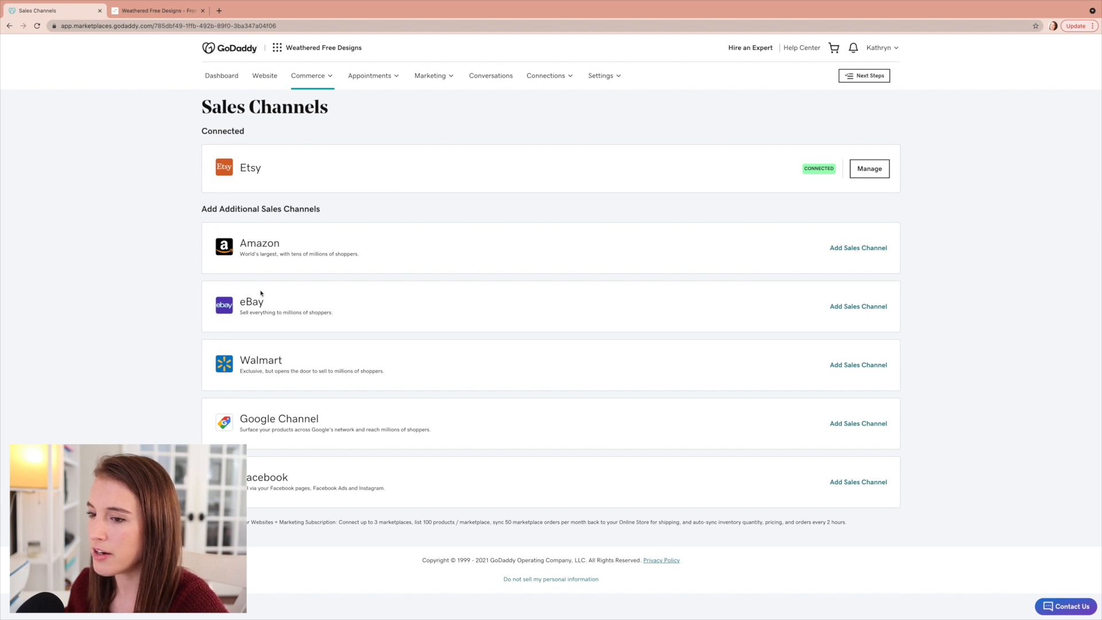
mouse_move(348, 486)
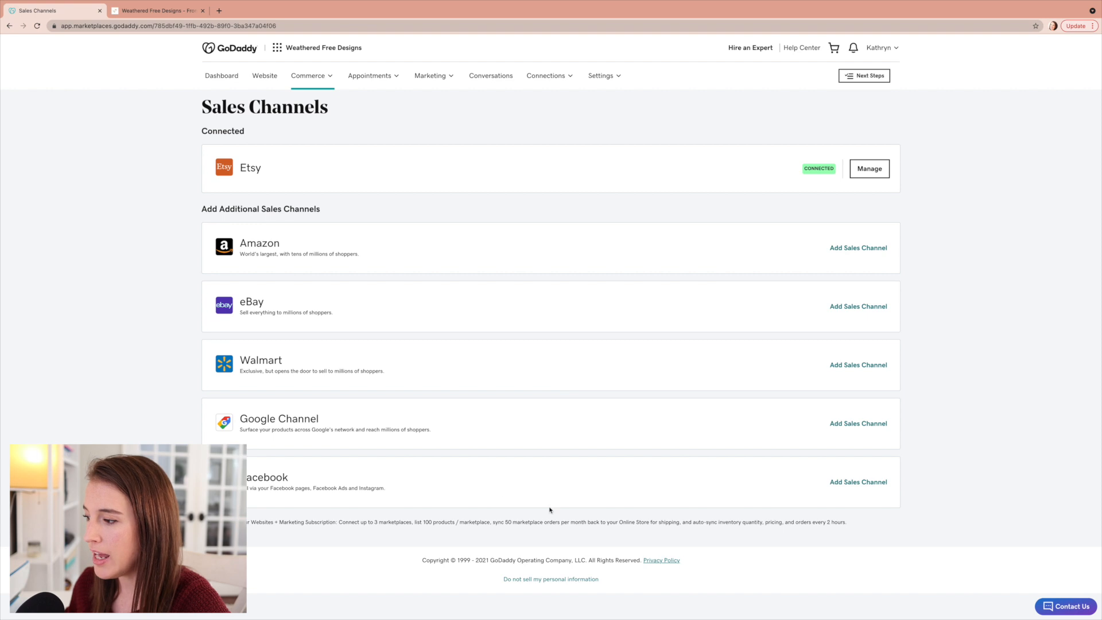
mouse_move(910, 191)
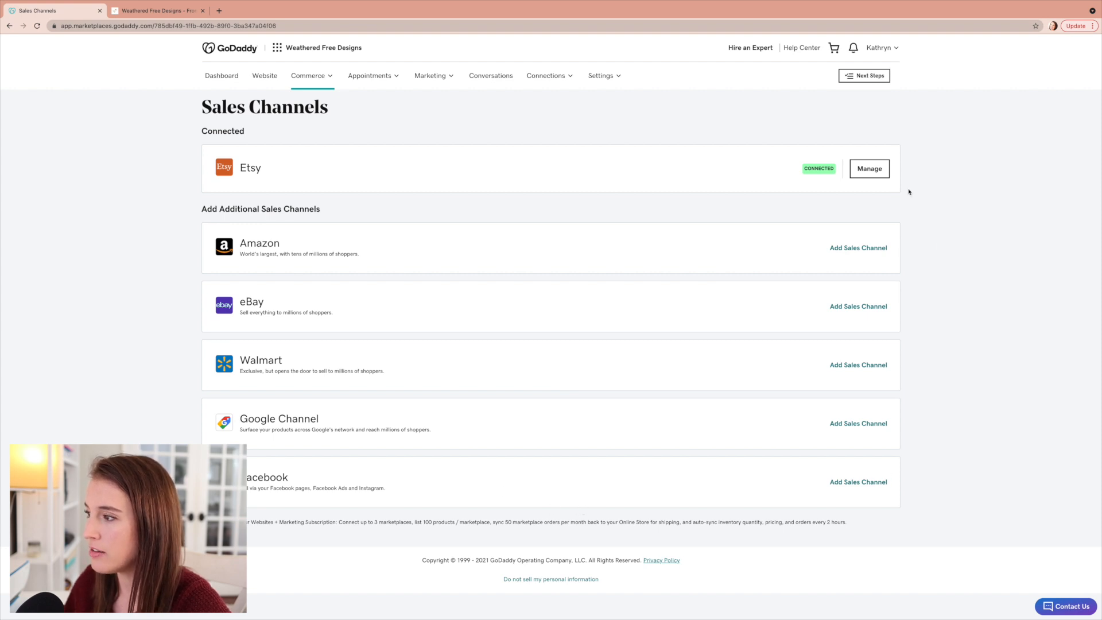
mouse_move(890, 275)
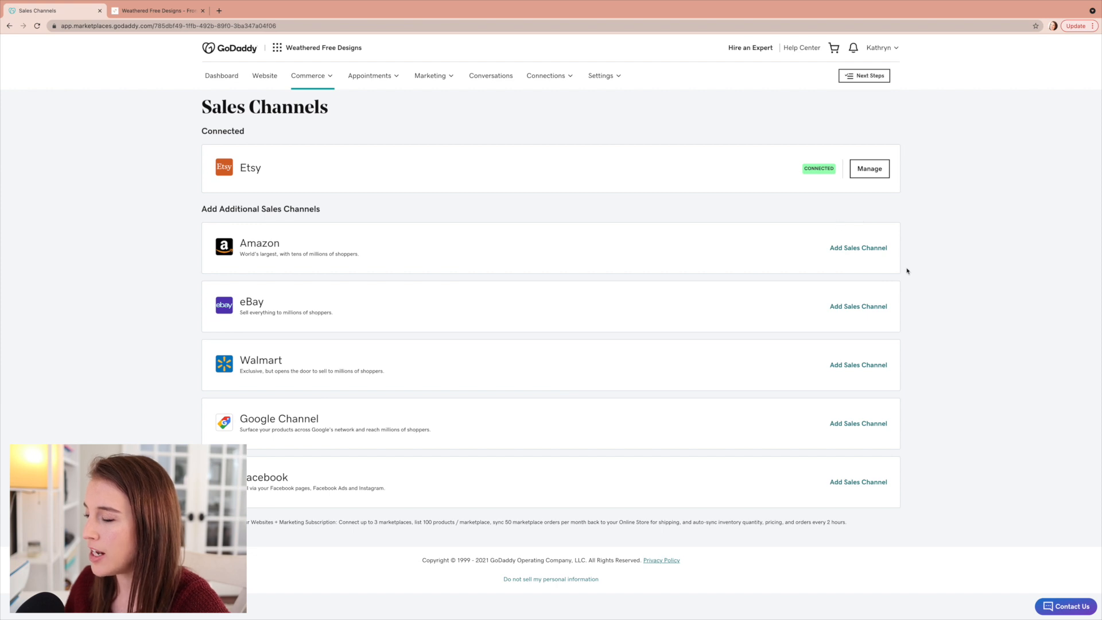
mouse_move(938, 275)
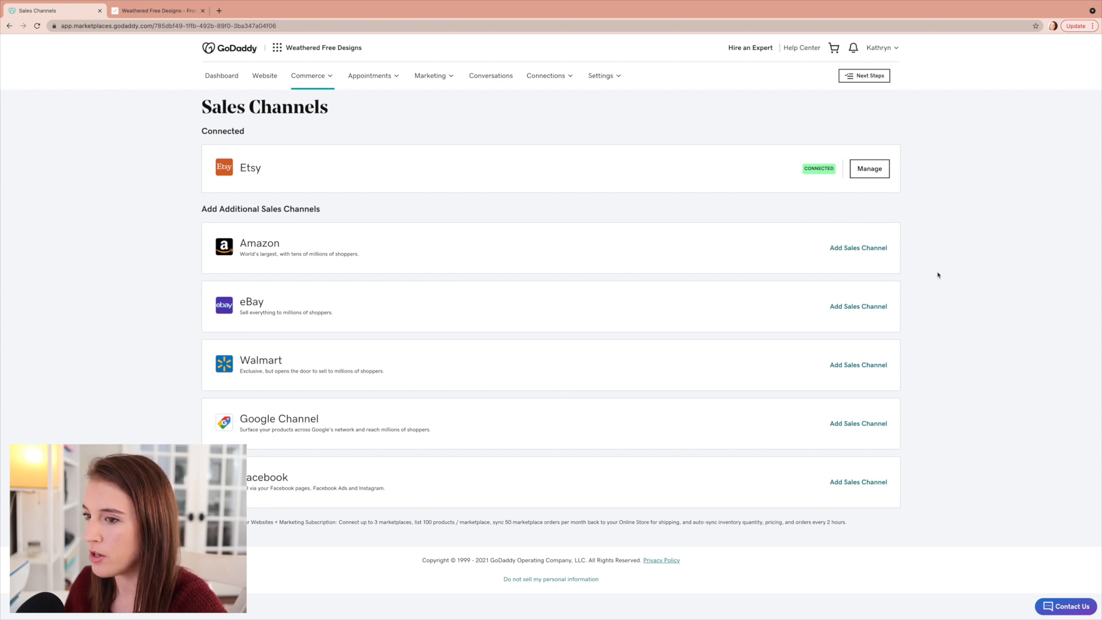
mouse_move(813, 145)
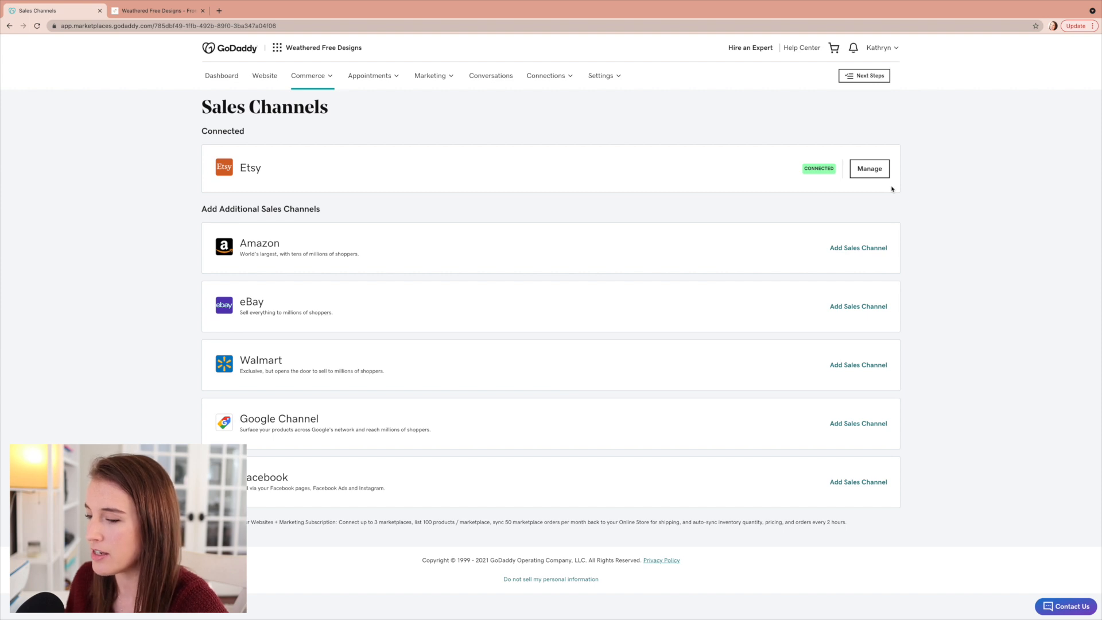
mouse_move(785, 199)
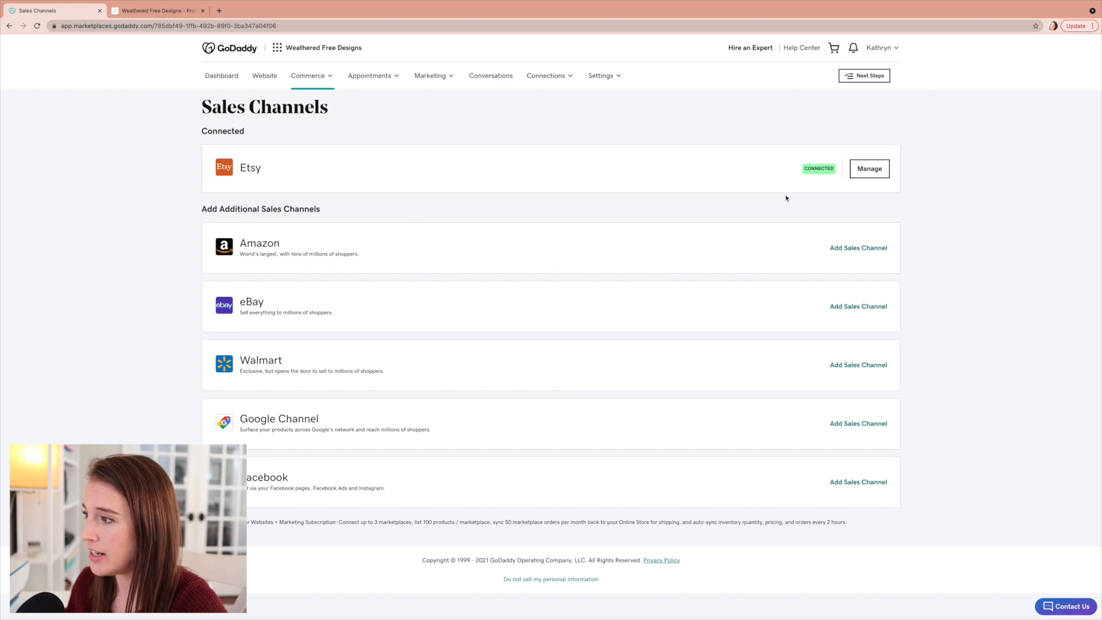
mouse_move(778, 217)
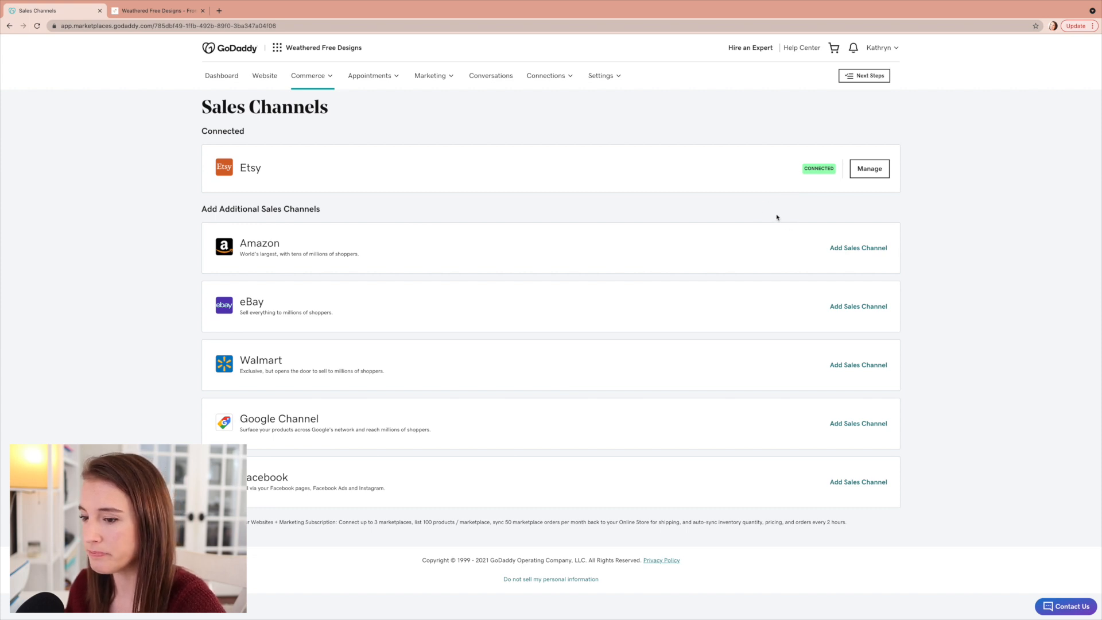
mouse_move(352, 114)
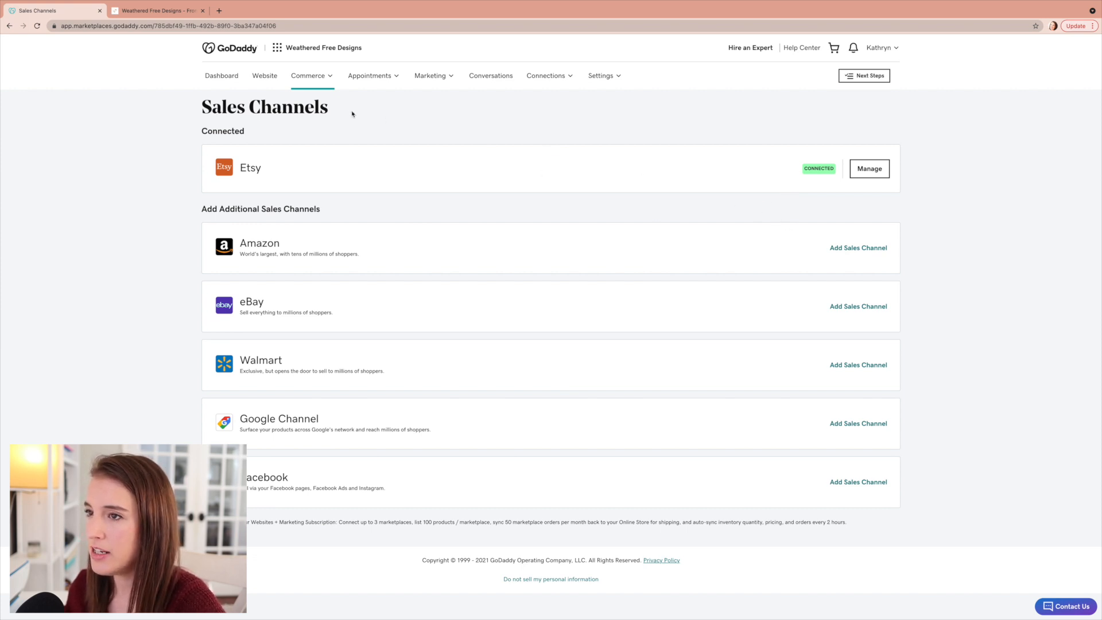
- Open Commerce > Products and scroll the All Products list of wreaths with prices and channels
left_click(309, 76)
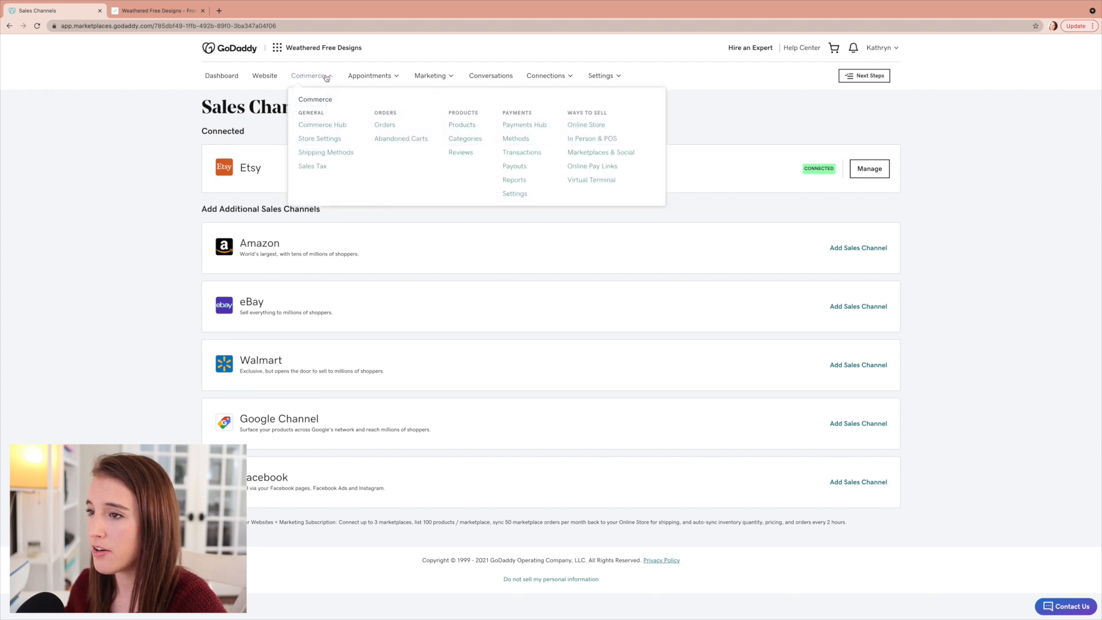
mouse_move(462, 124)
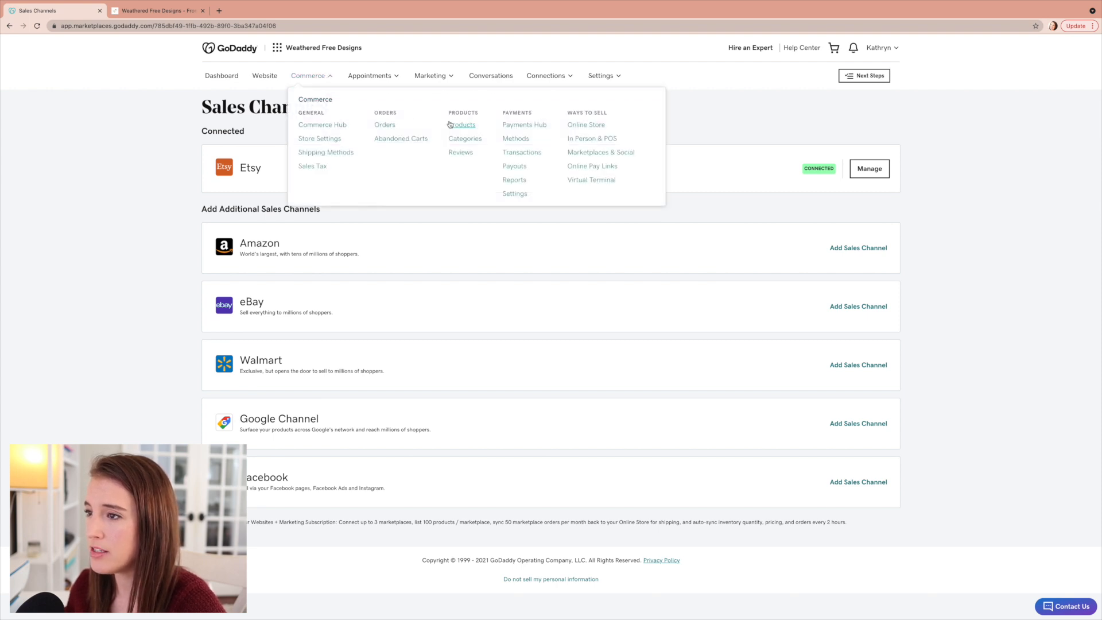
left_click(462, 126)
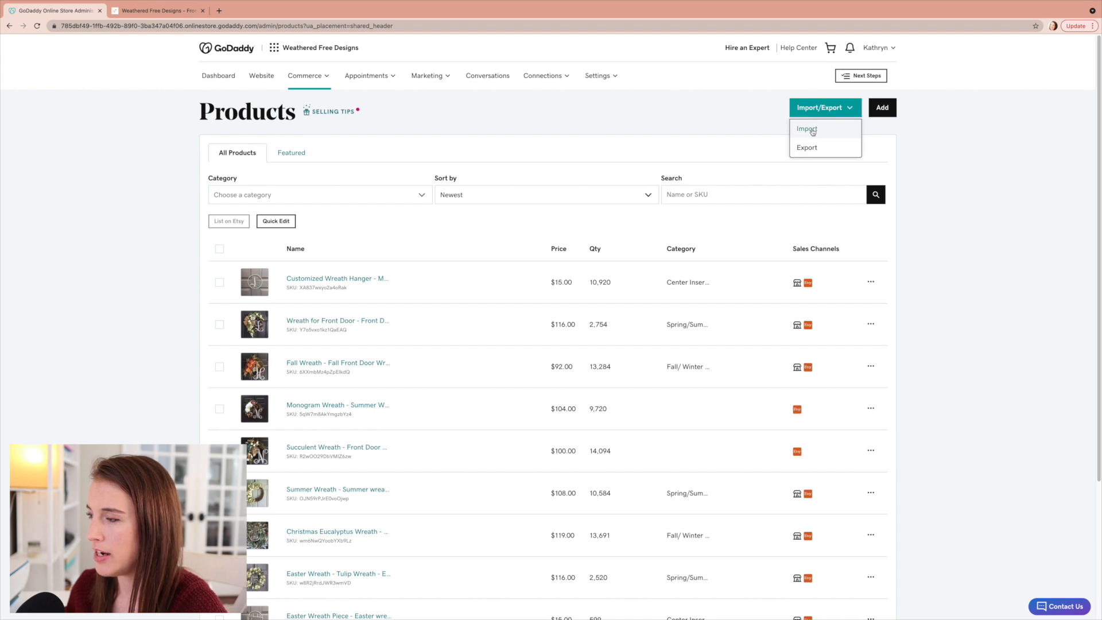
left_click(565, 84)
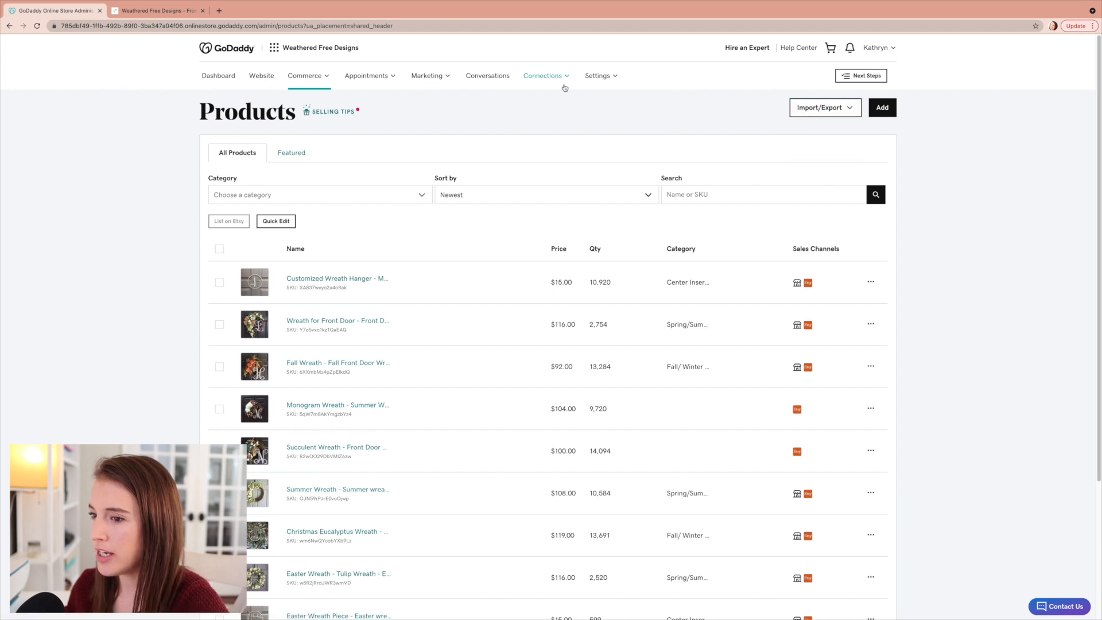
scroll("down", 3)
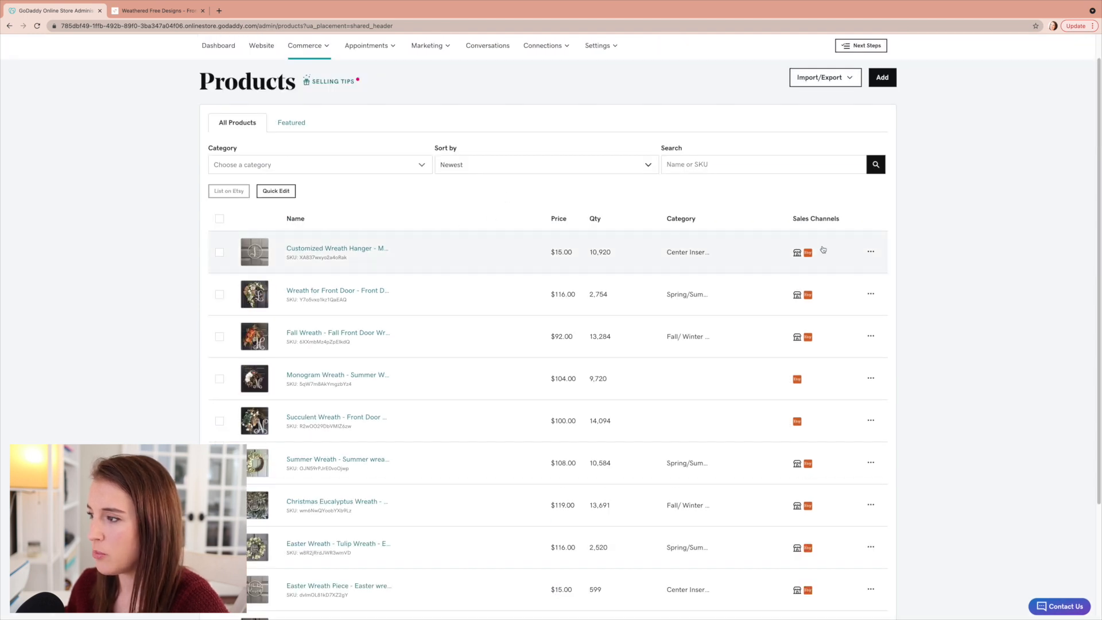
mouse_move(838, 253)
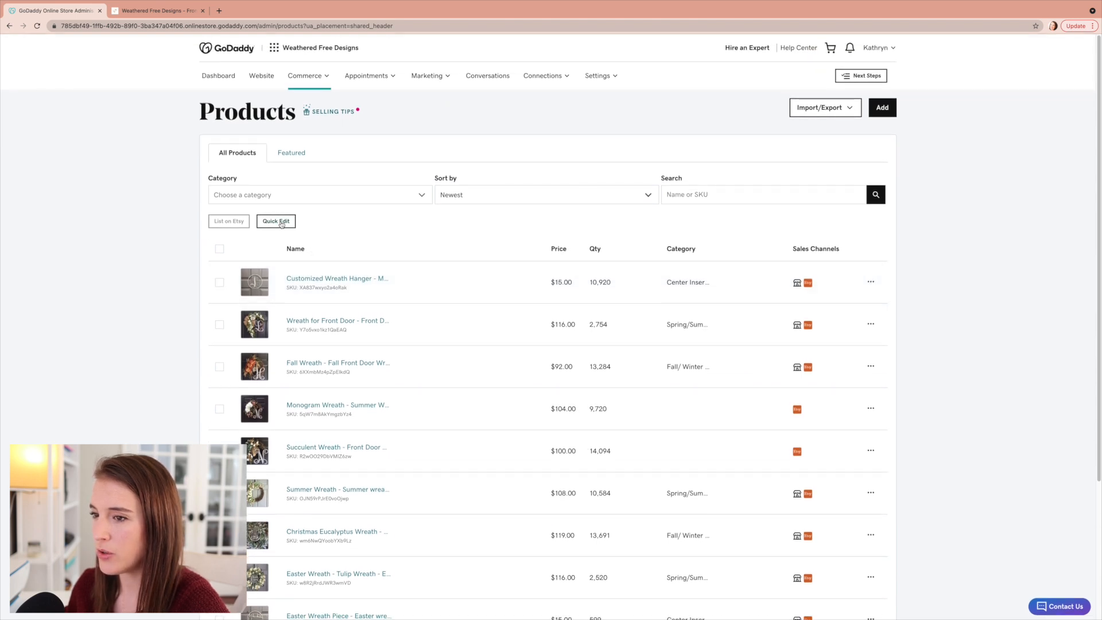
- Switch to Quick Edit and peek at the first product's Category dropdown without changing it
left_click(276, 221)
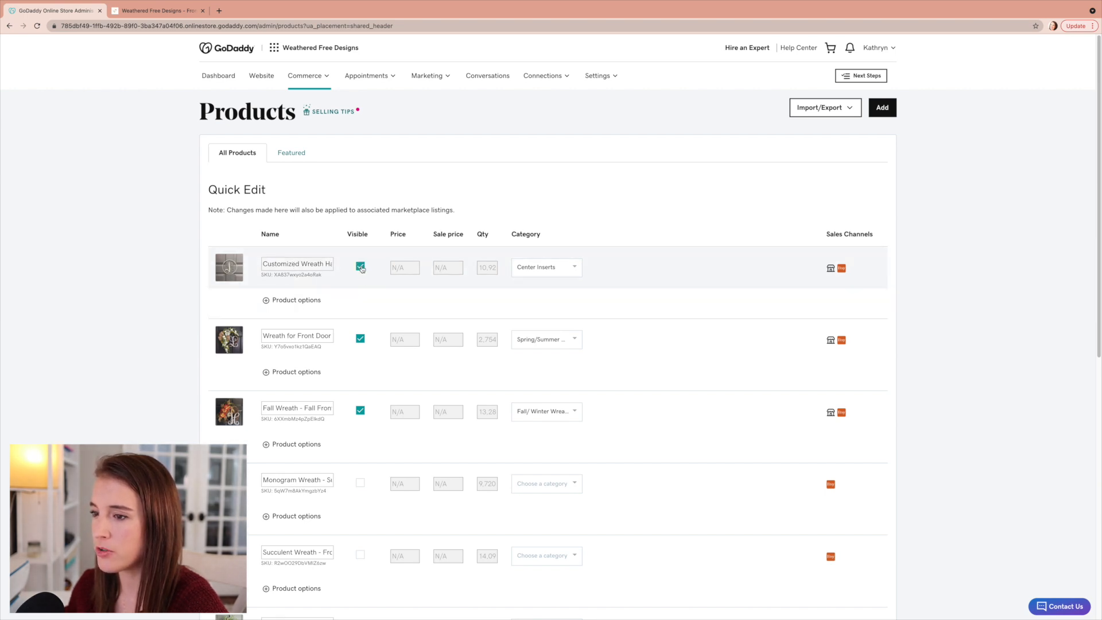
left_click(544, 267)
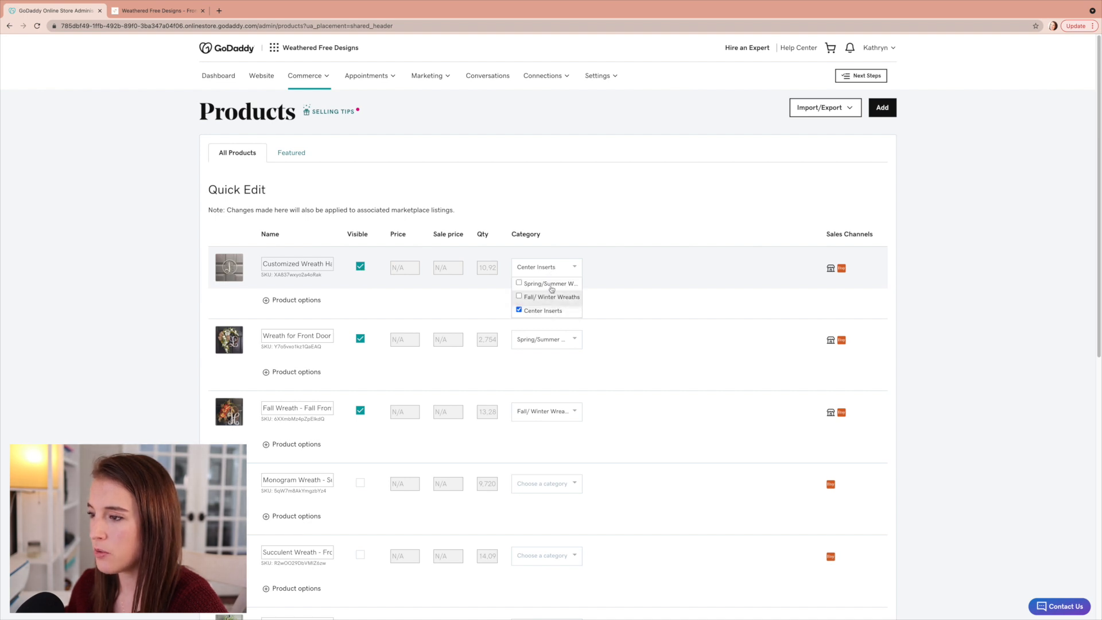
left_click(483, 180)
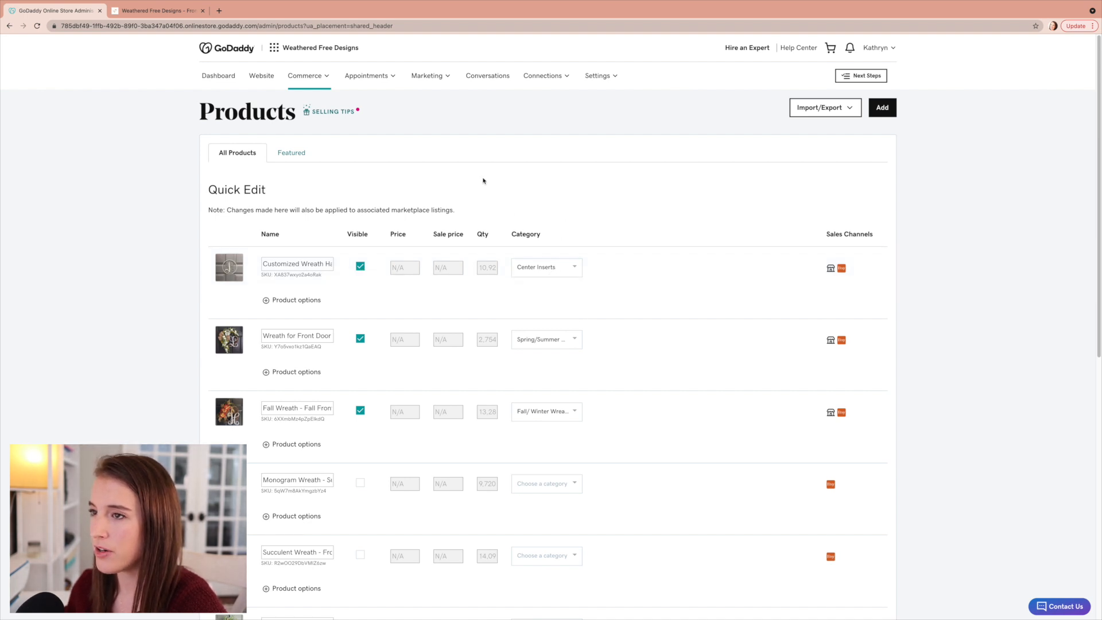
mouse_move(549, 225)
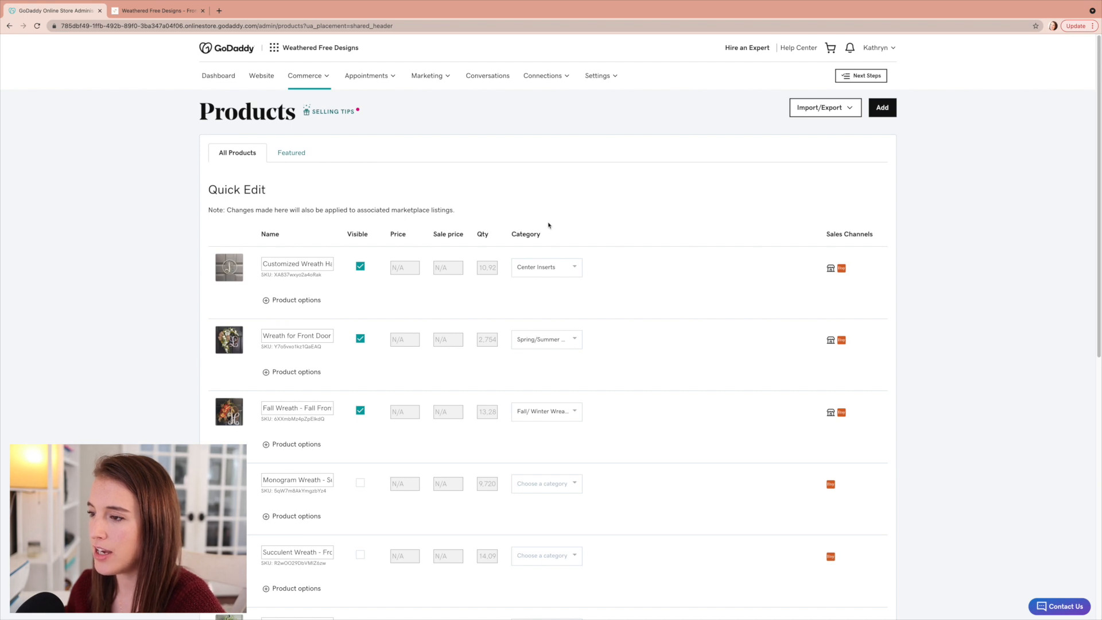
mouse_move(466, 153)
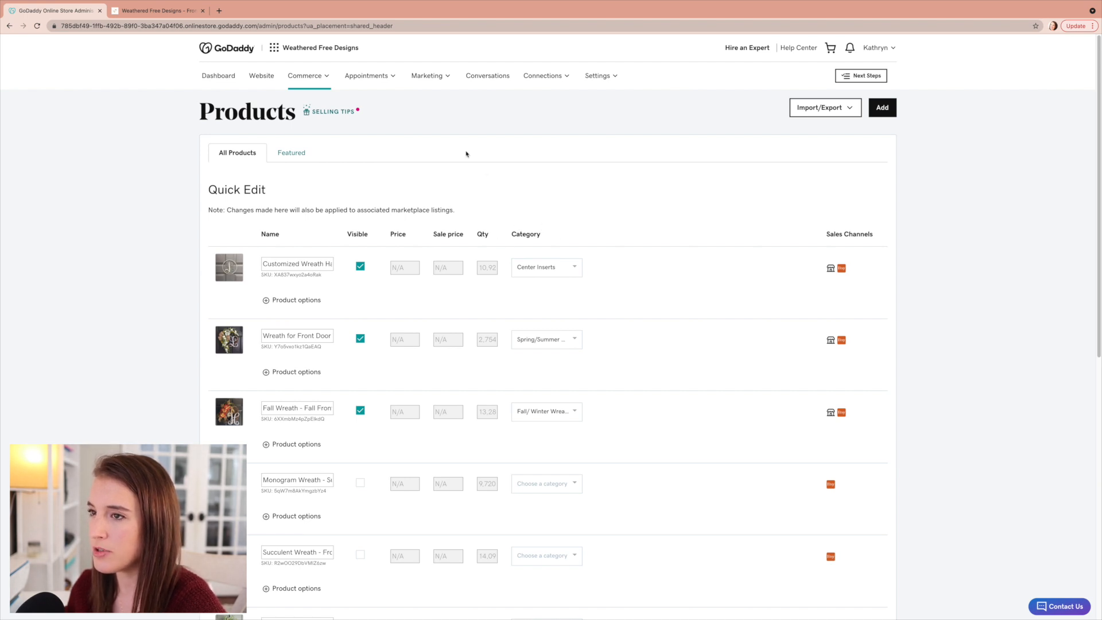
- Open Commerce > Categories listing All, Spring/Summer Wreaths, Fall/Winter Wreaths and Center Inserts
left_click(305, 76)
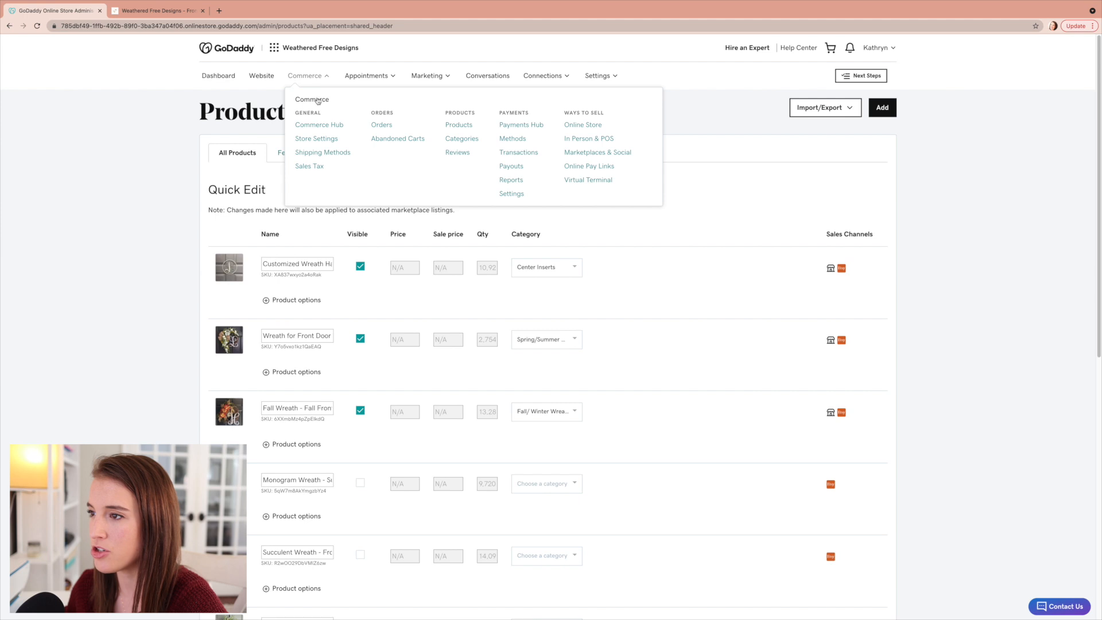
left_click(462, 138)
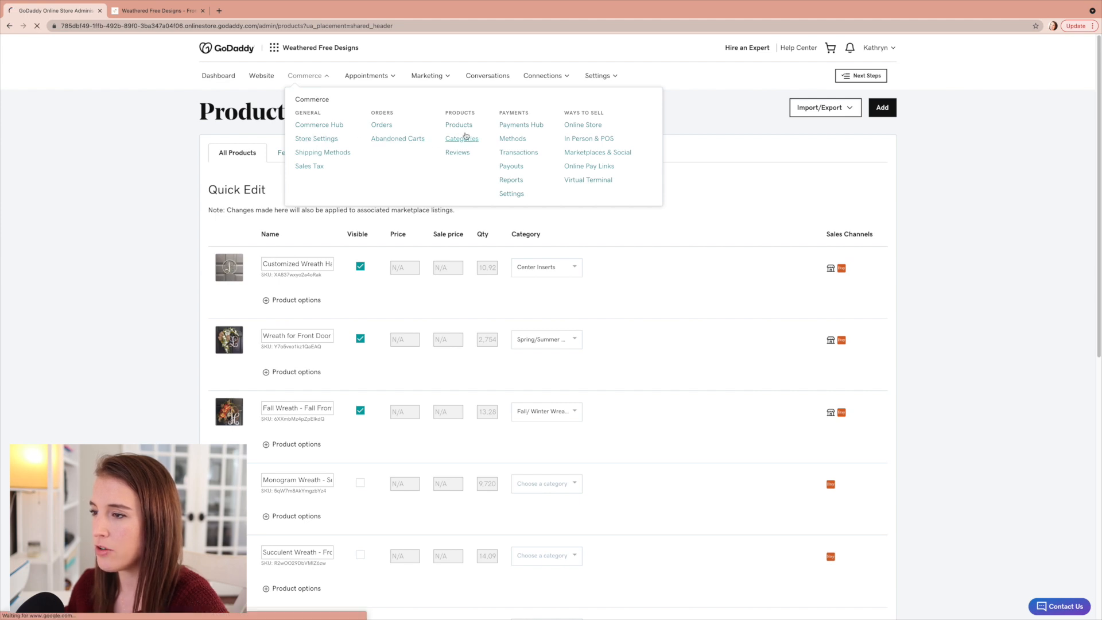
left_click(462, 138)
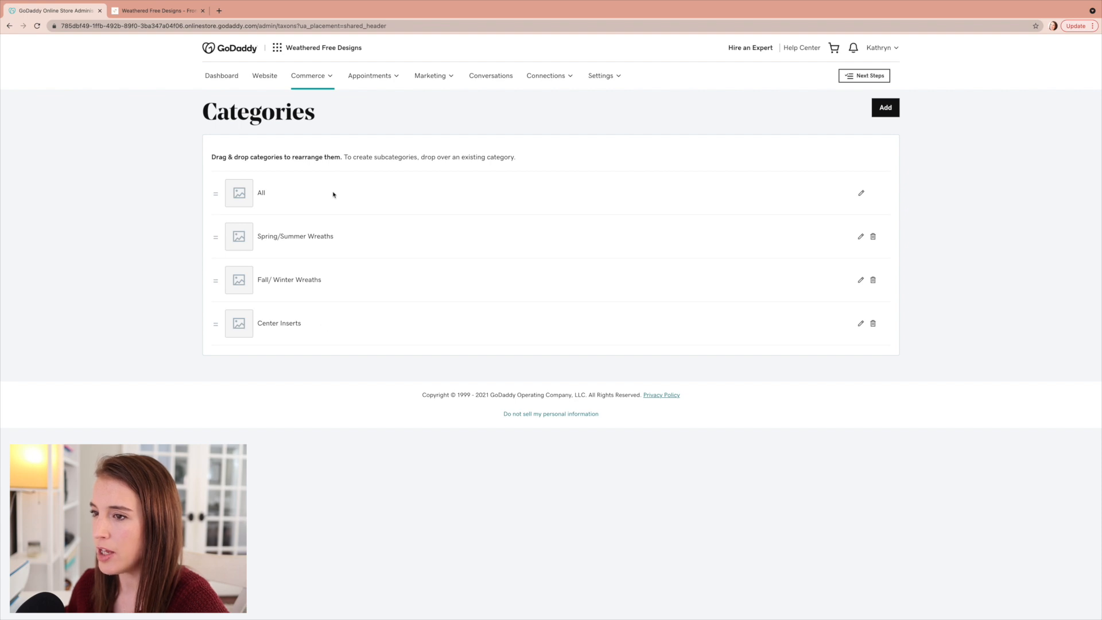
mouse_move(837, 326)
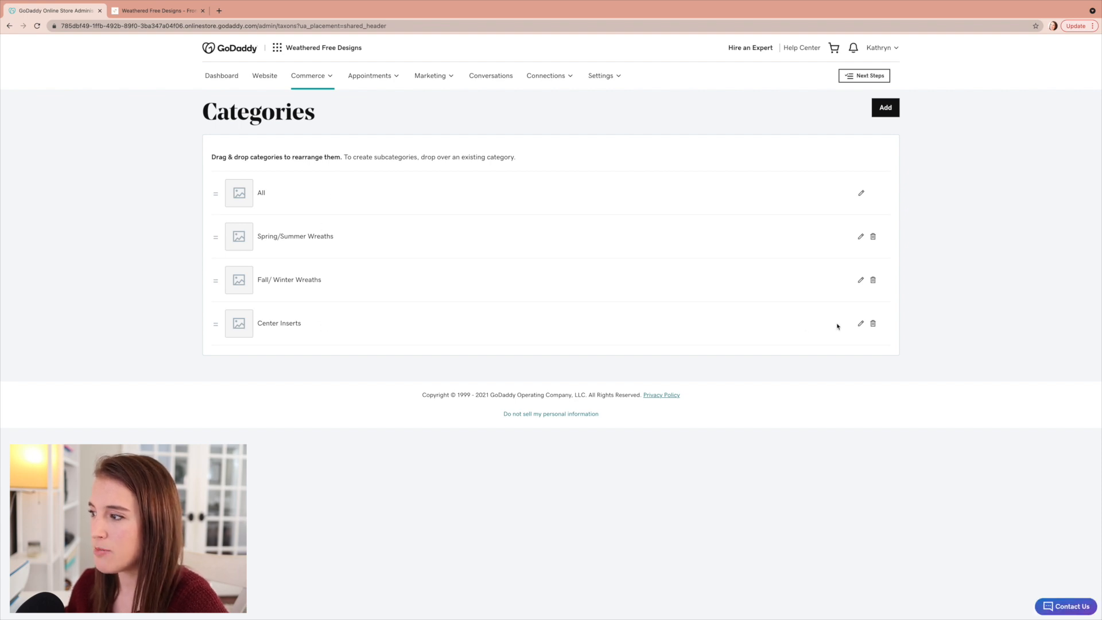
mouse_move(338, 342)
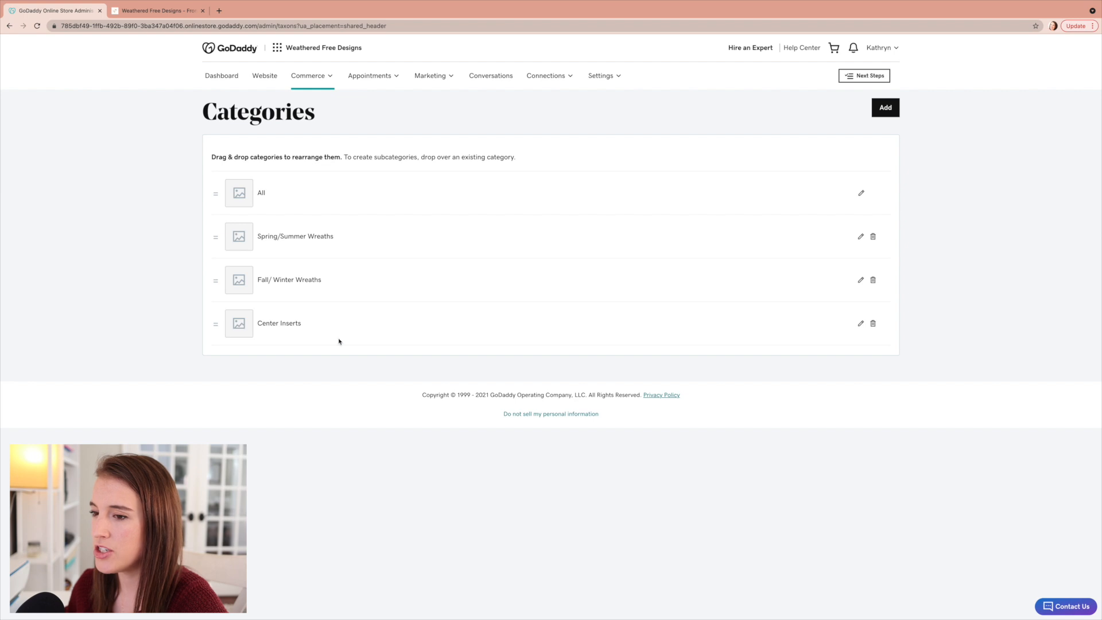
mouse_move(327, 167)
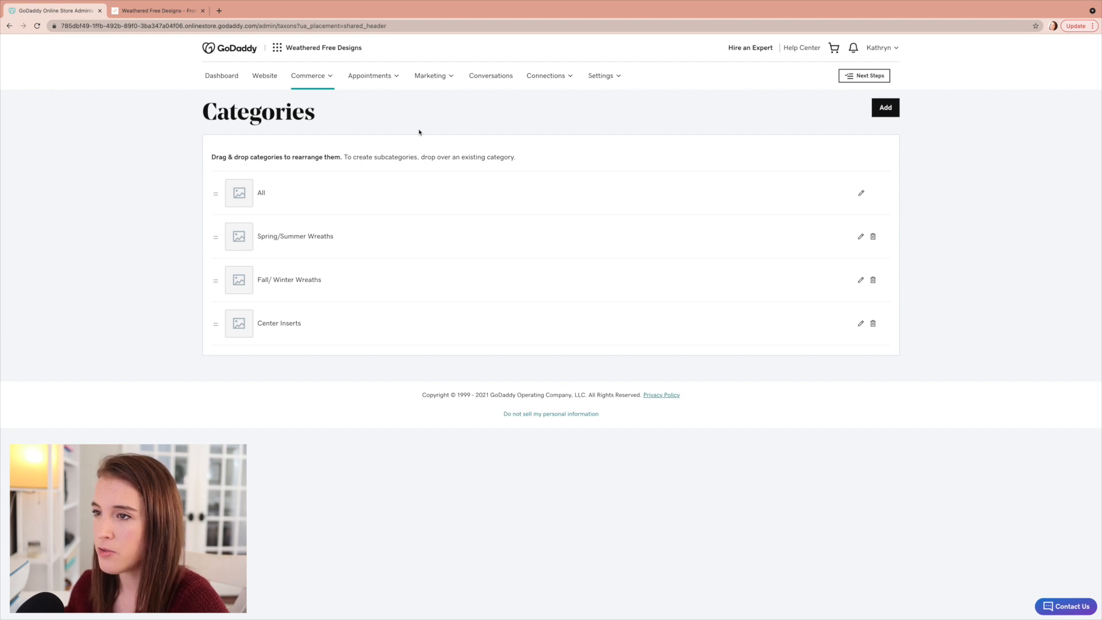
- Open Commerce > Shipping Methods showing Free Shipping, Local Delivery and In-Person Pickup
left_click(307, 76)
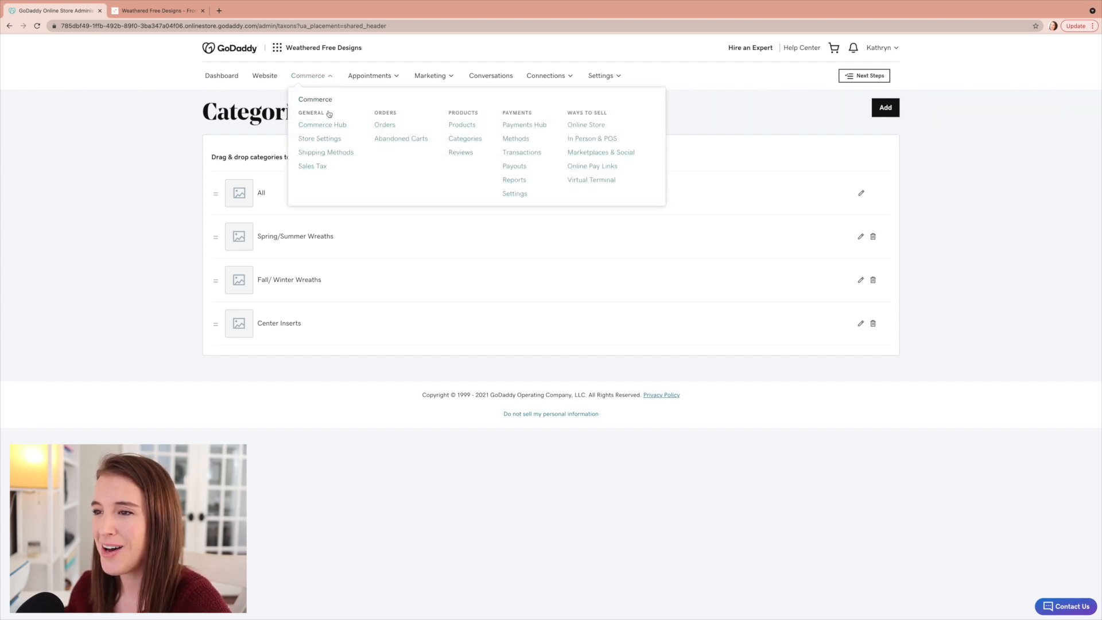
left_click(325, 152)
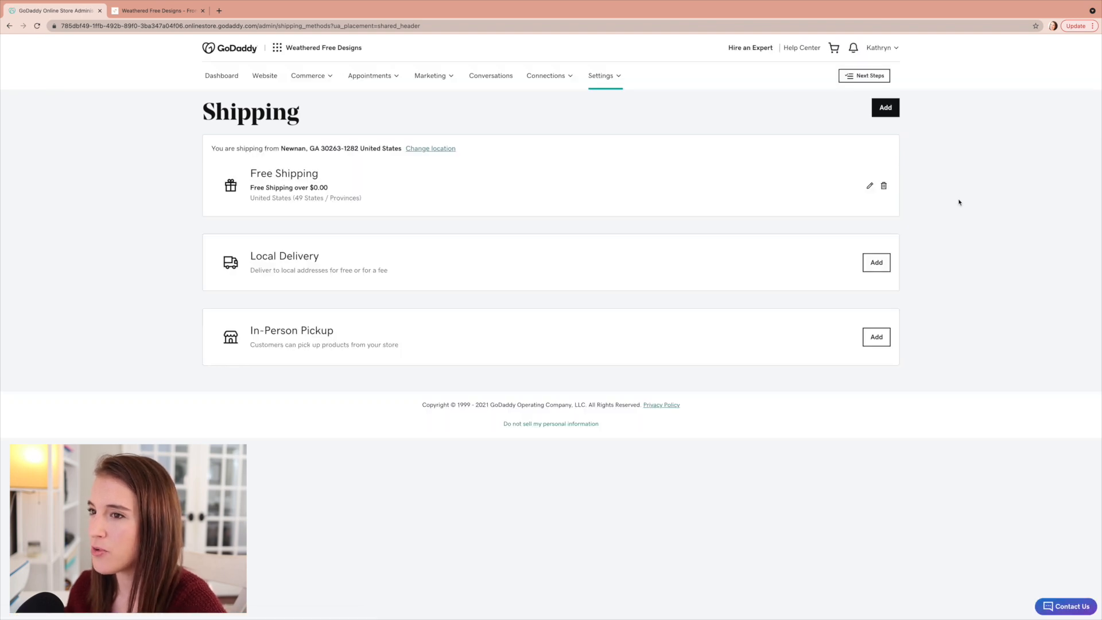
mouse_move(507, 117)
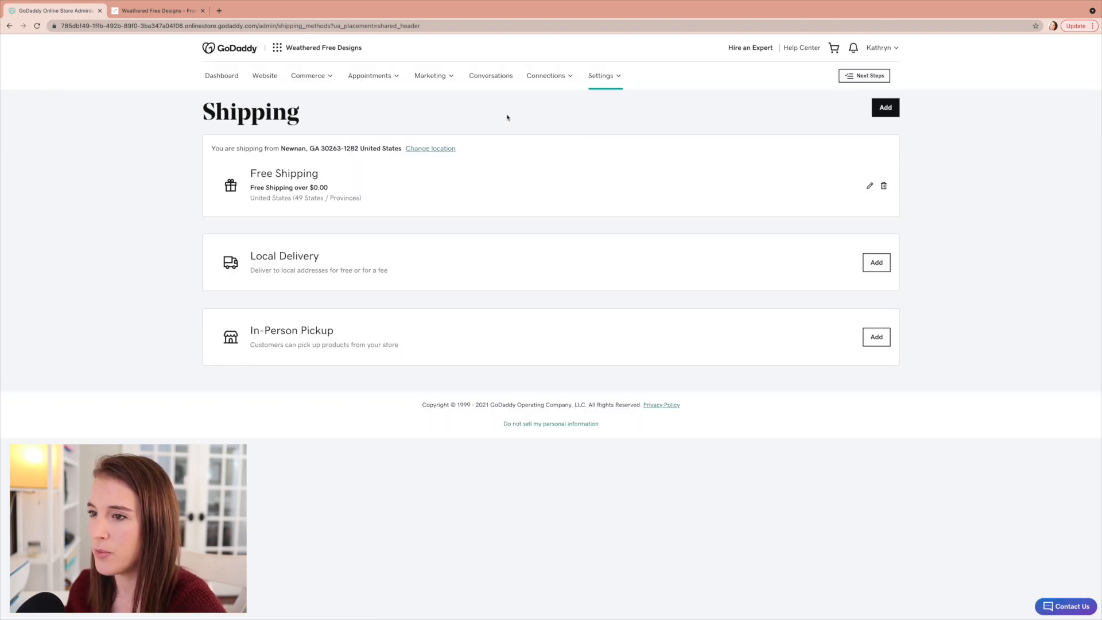
mouse_move(588, 131)
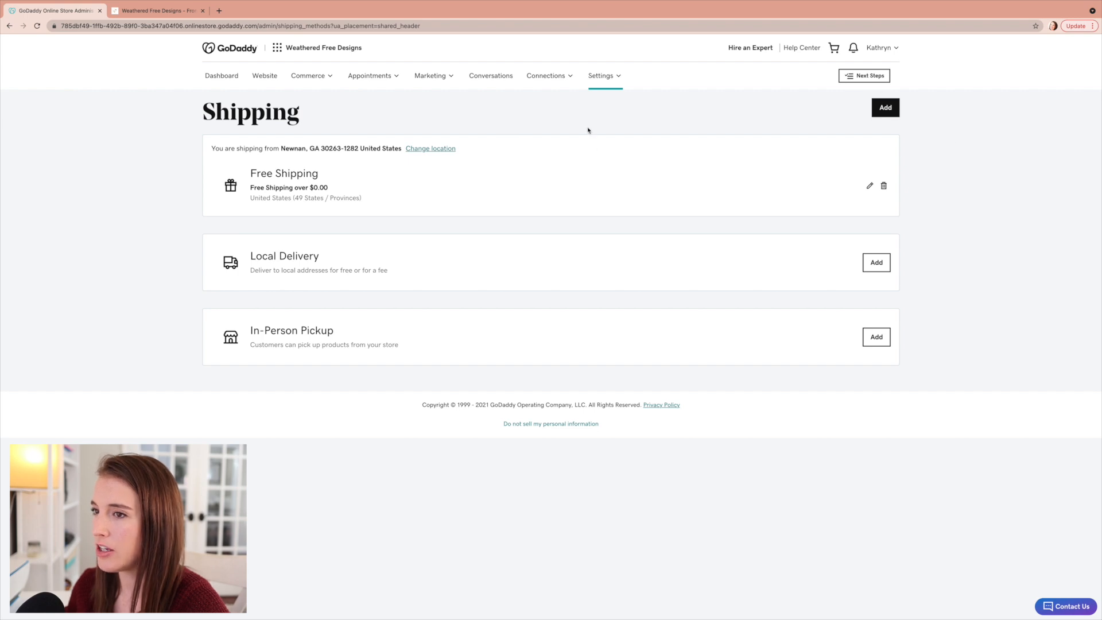
mouse_move(588, 188)
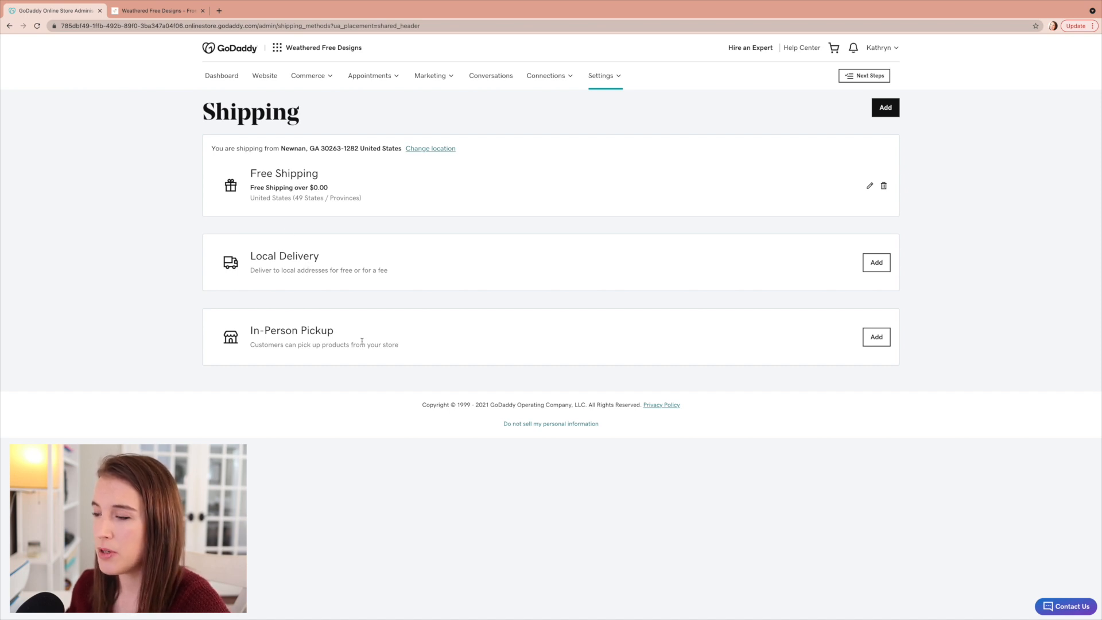
mouse_move(493, 103)
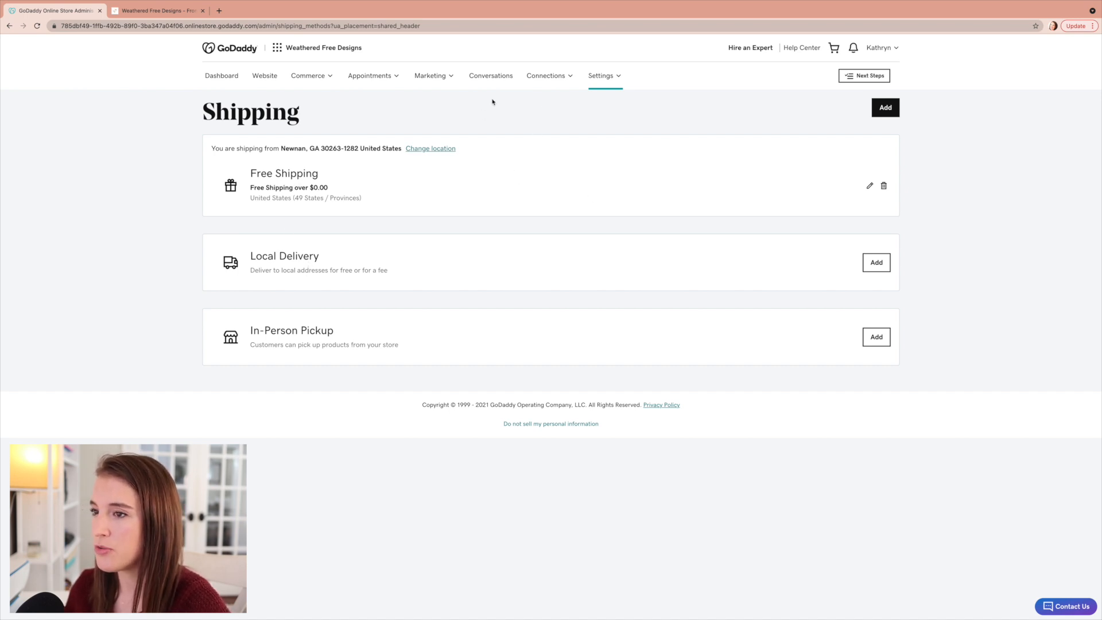
mouse_move(502, 182)
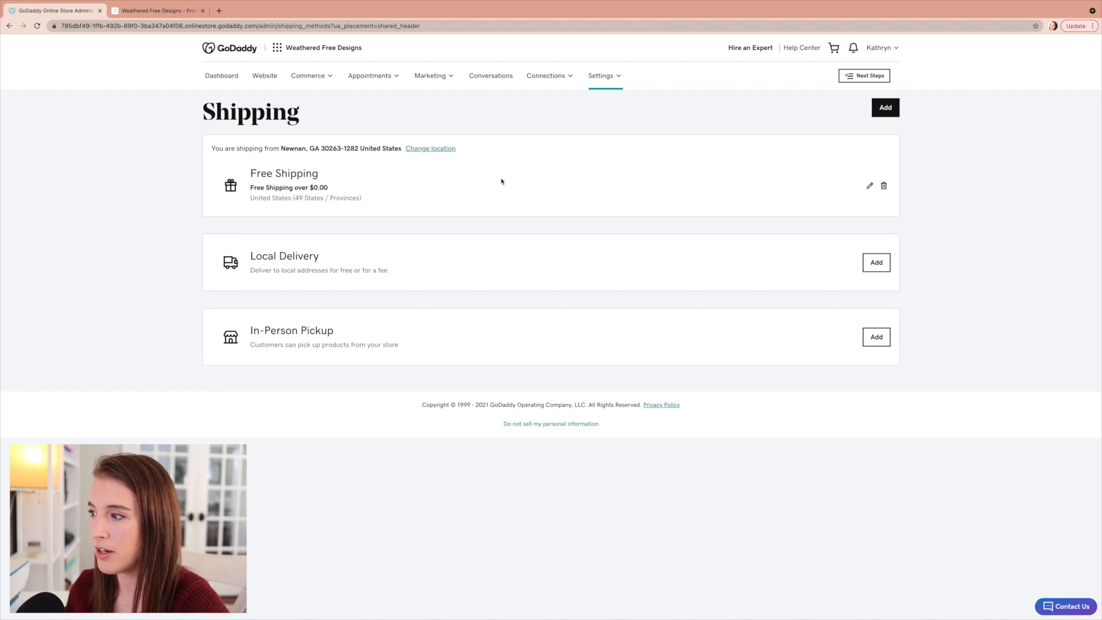
mouse_move(429, 76)
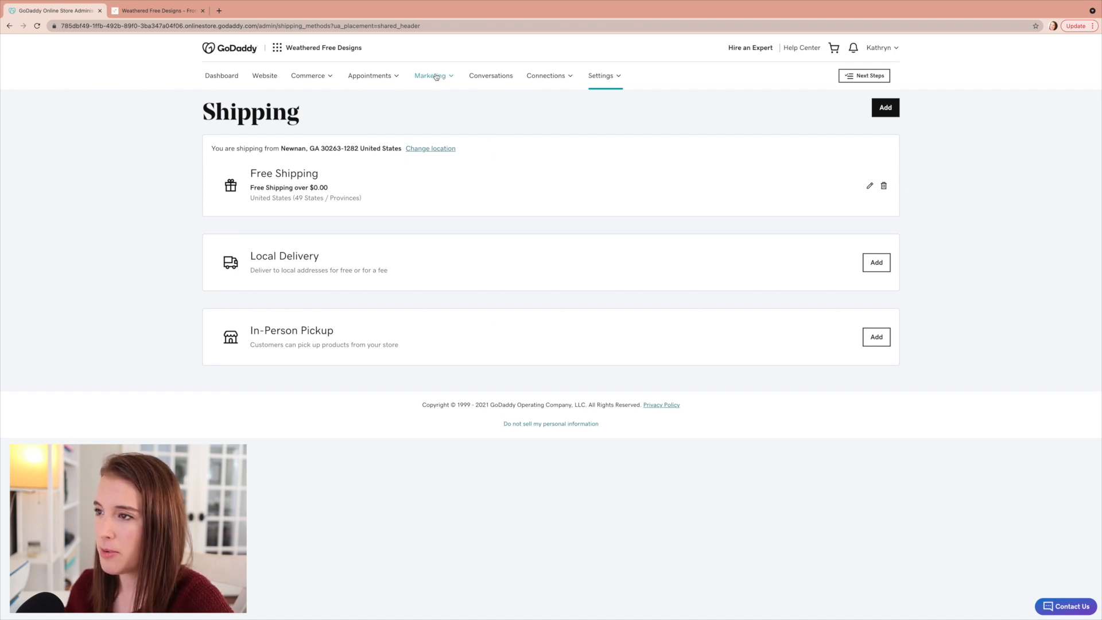
- Open Marketing > Email Marketing showing suggested email designs and an empty campaign queue
left_click(431, 76)
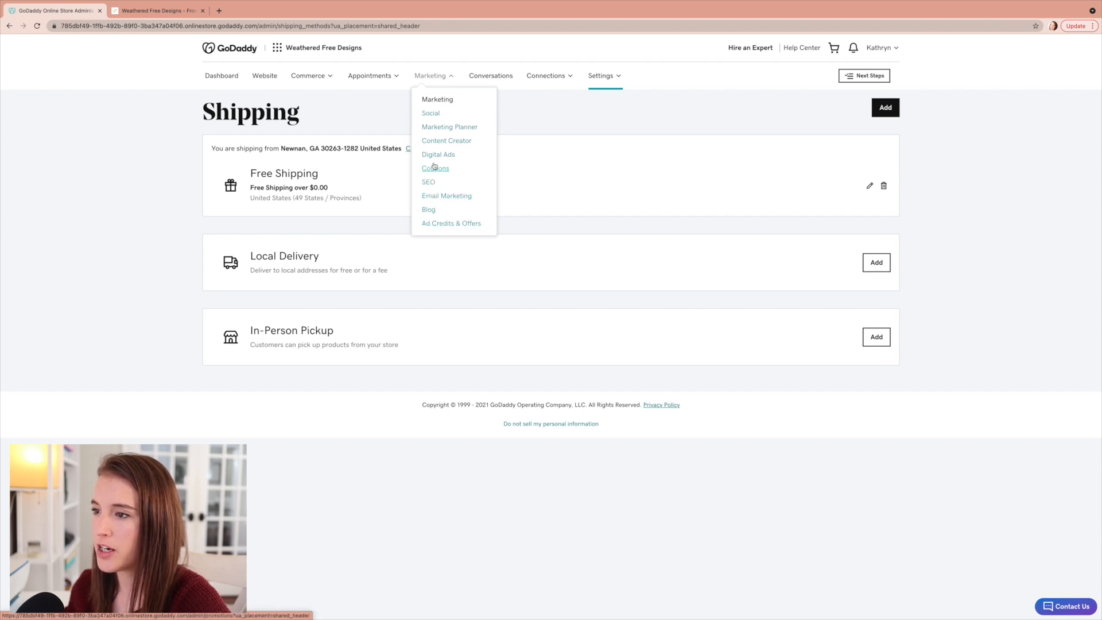
mouse_move(447, 196)
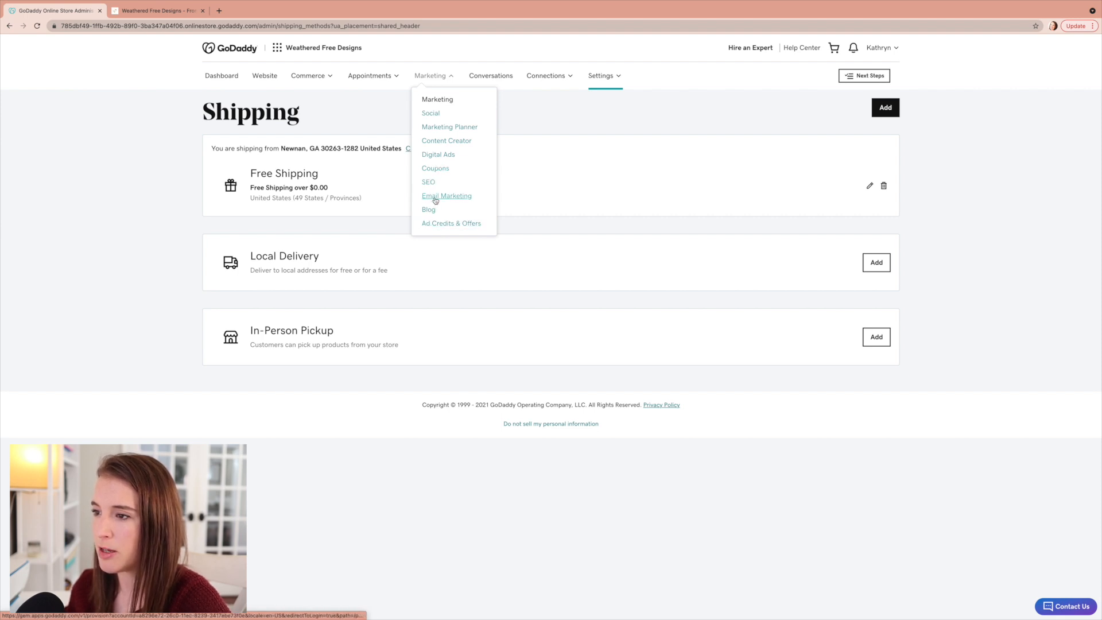
left_click(447, 195)
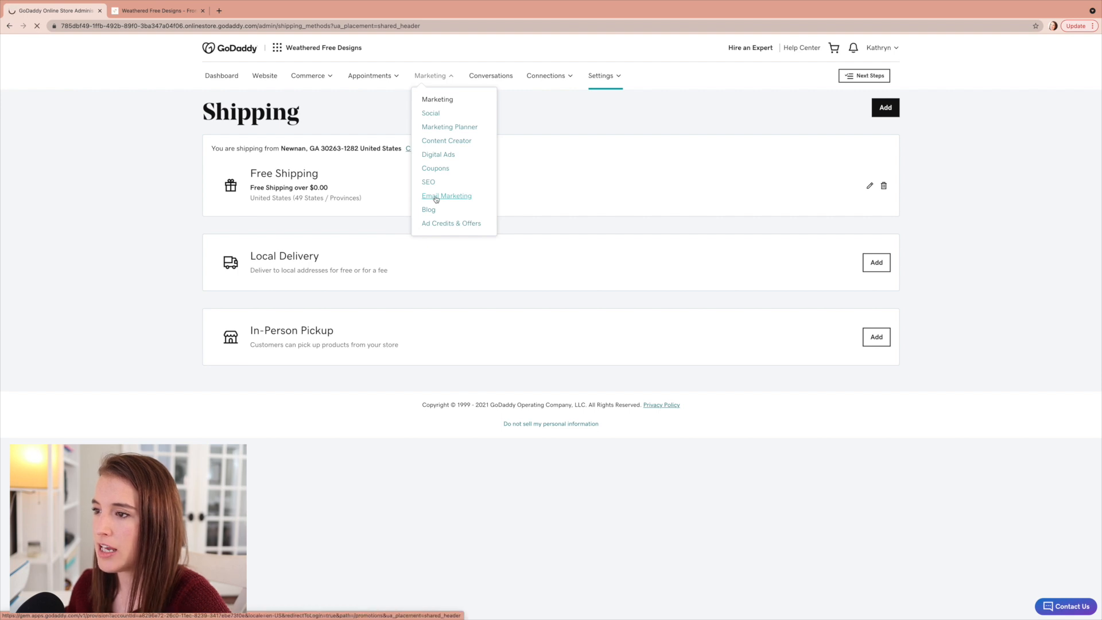
left_click(446, 196)
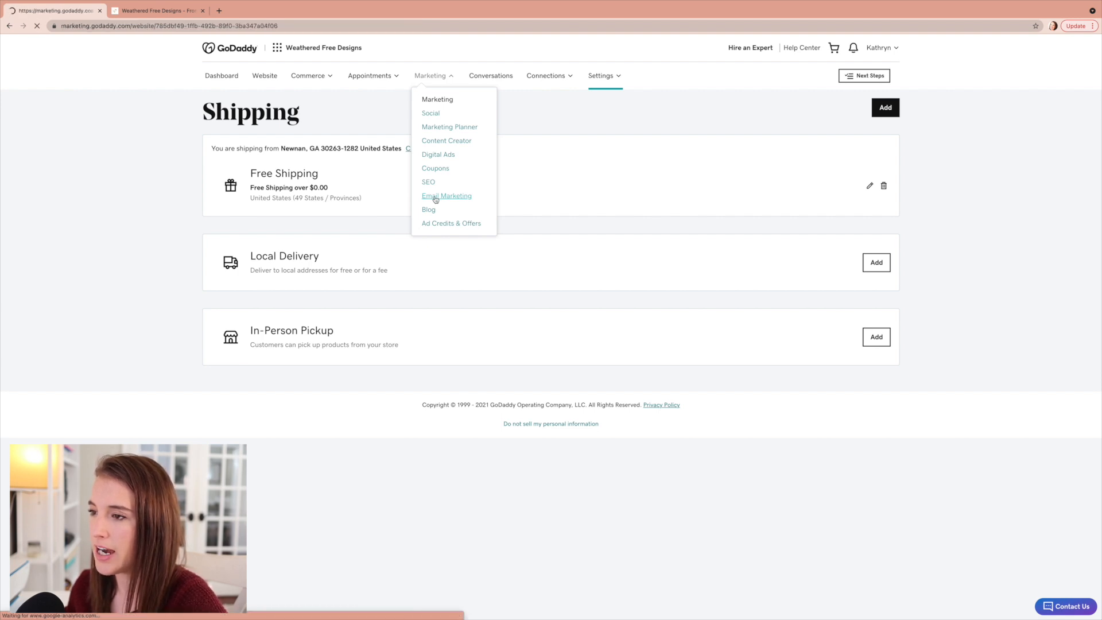
left_click(447, 195)
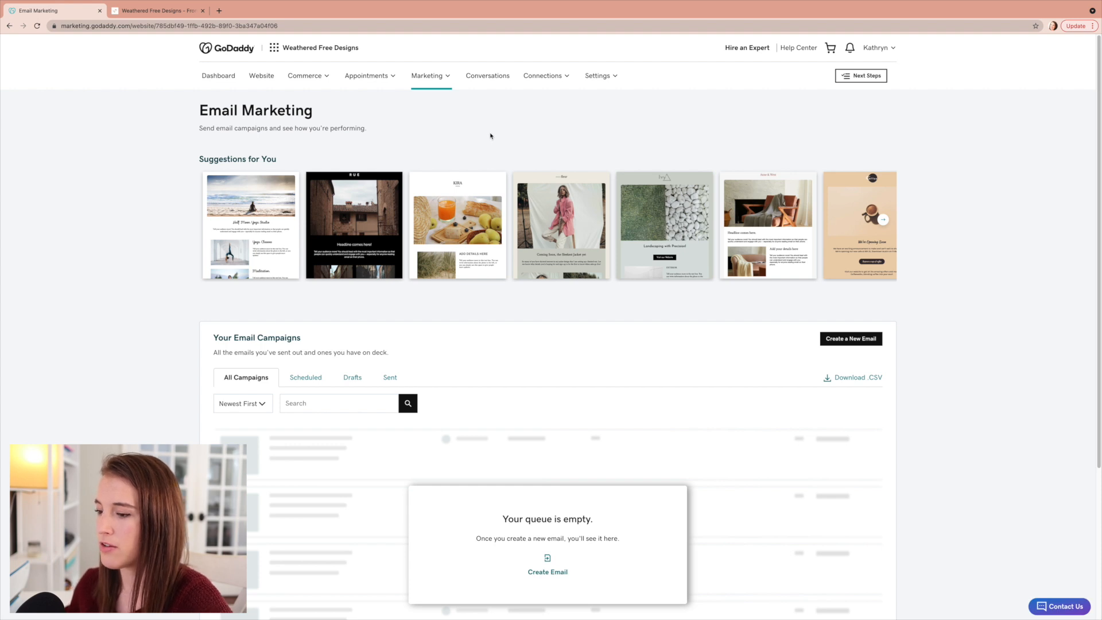
left_click(427, 76)
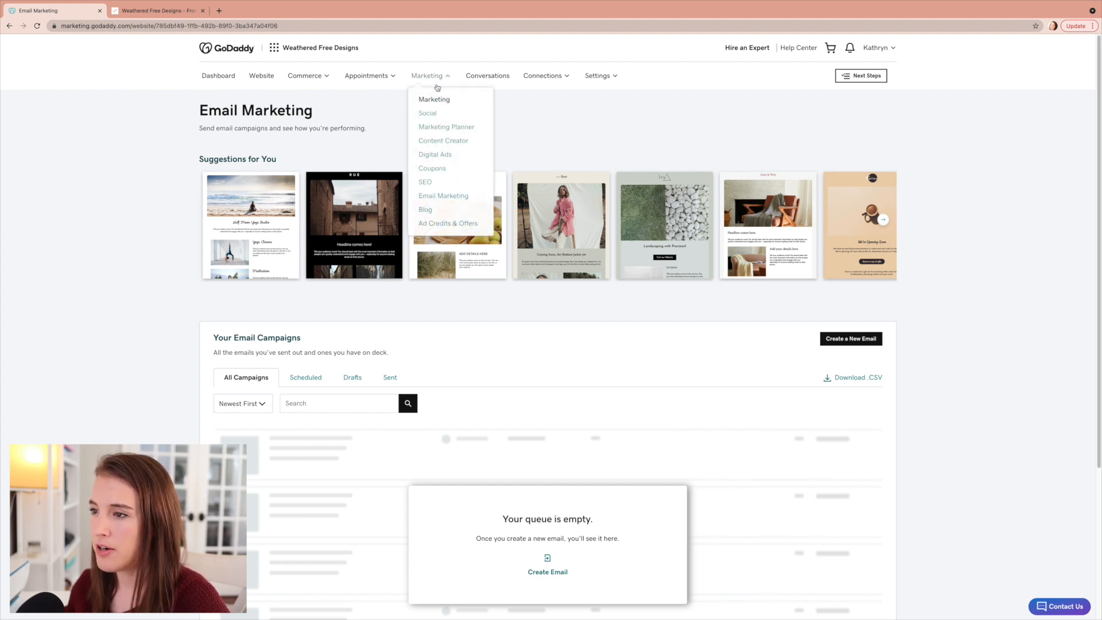
mouse_move(434, 184)
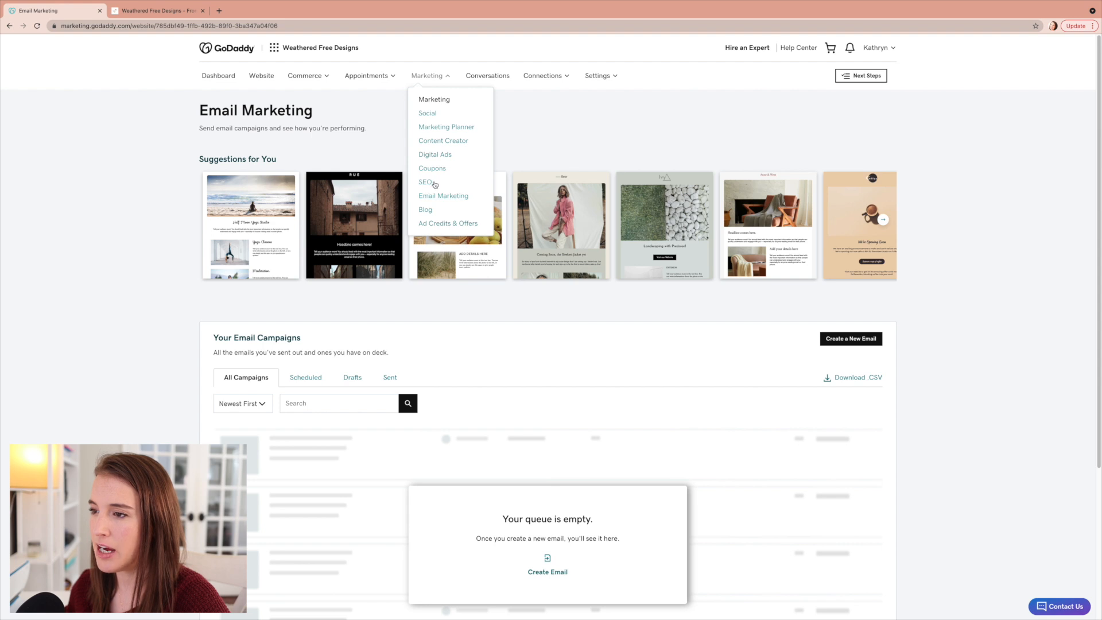
mouse_move(426, 182)
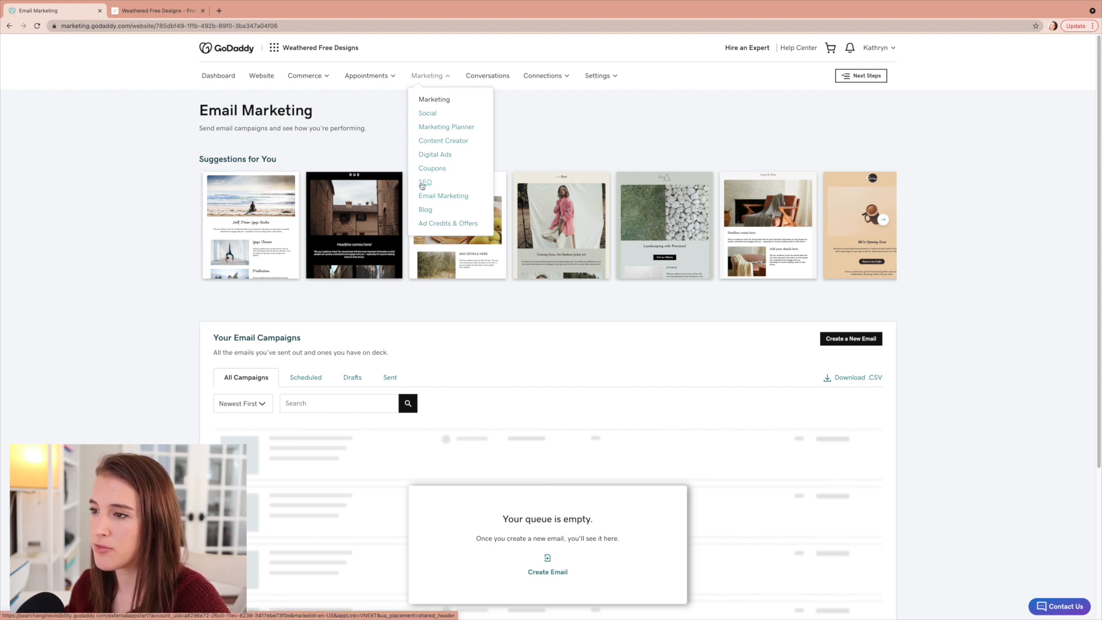
left_click(553, 143)
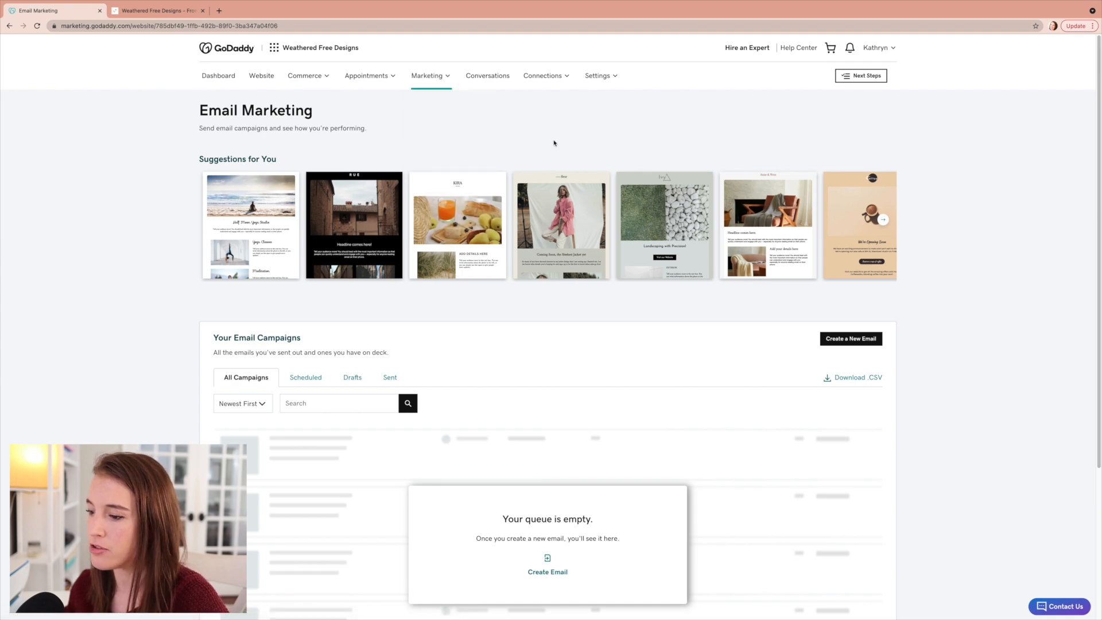